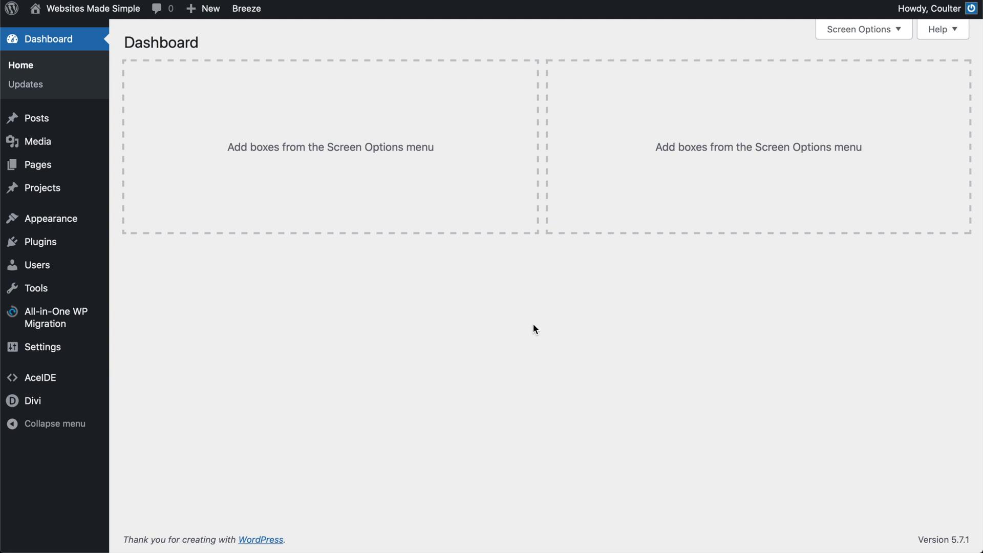
mouse_move(541, 298)
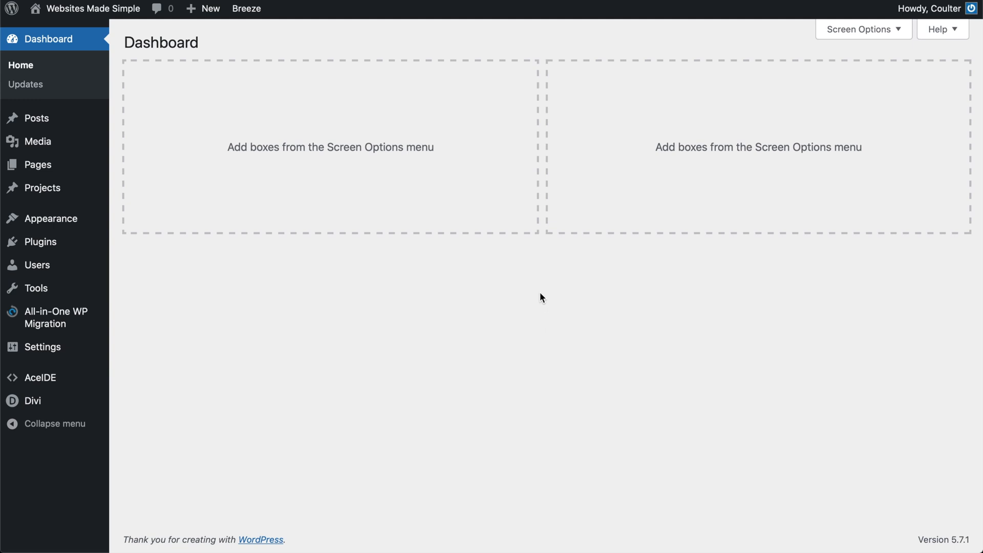
mouse_move(544, 302)
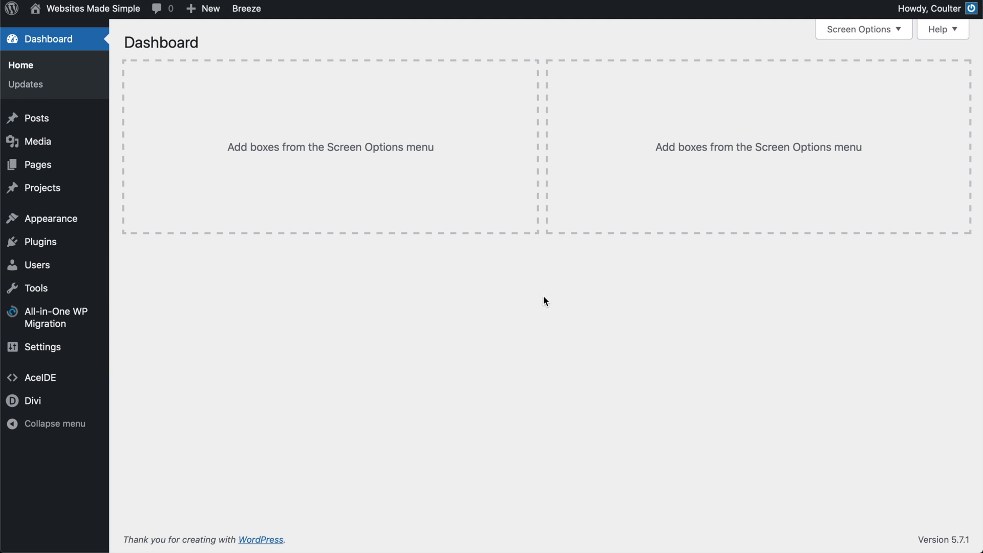
mouse_move(544, 308)
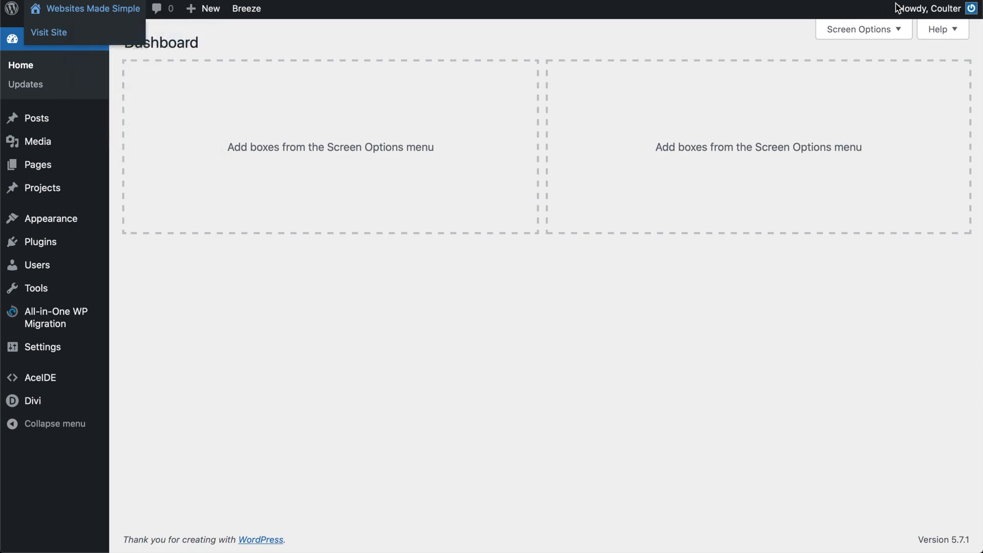
View the live home page, then reach Divi Theme Options and start uploading a logo
click(49, 32)
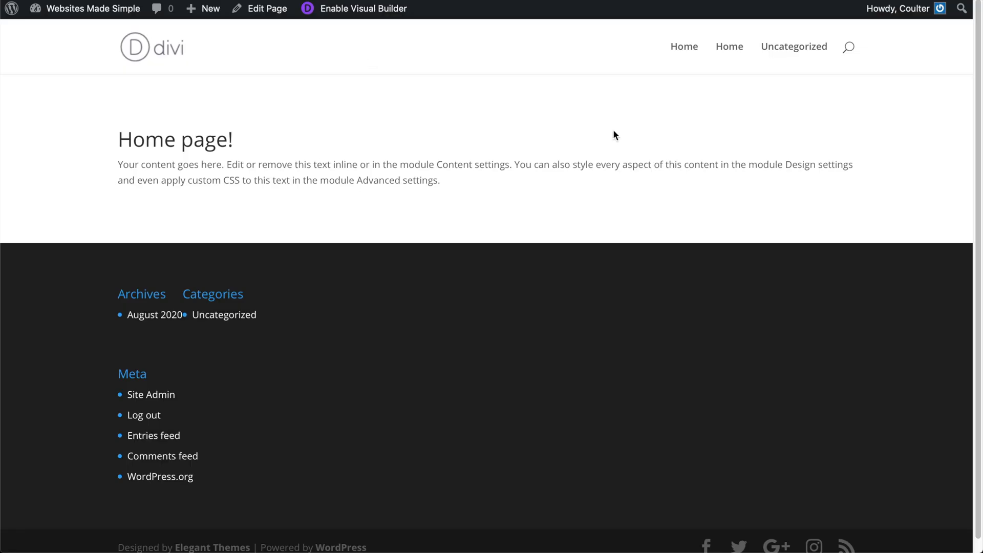
mouse_move(215, 143)
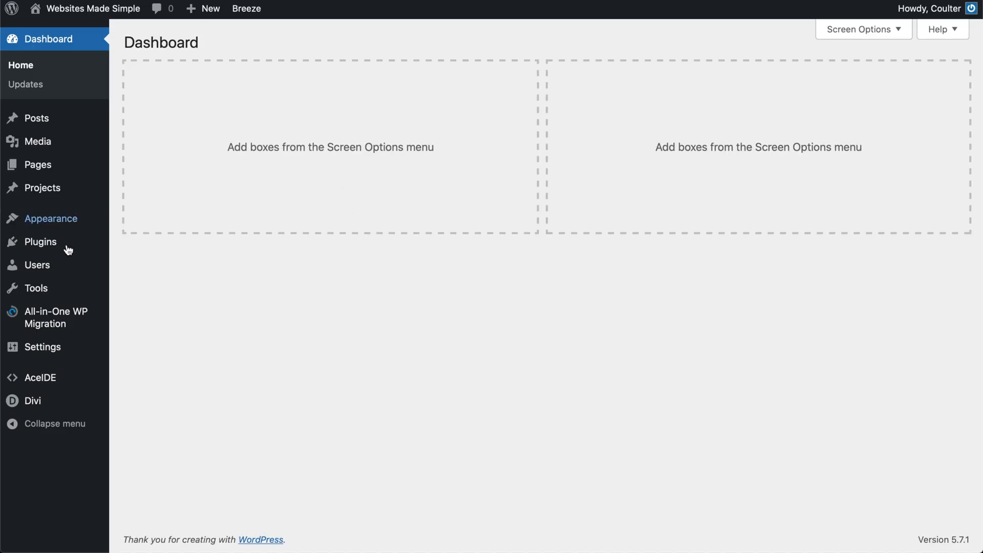
mouse_move(31, 401)
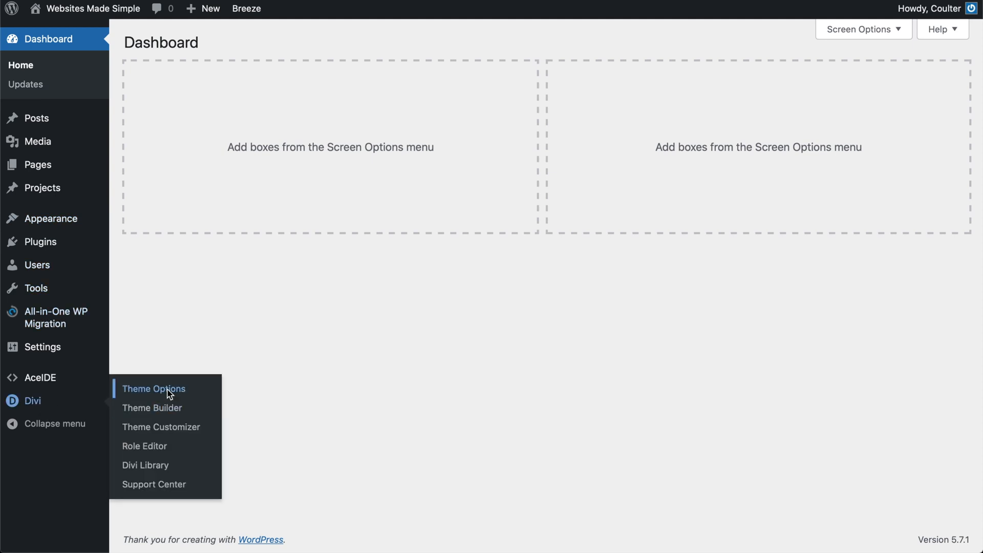
click(154, 389)
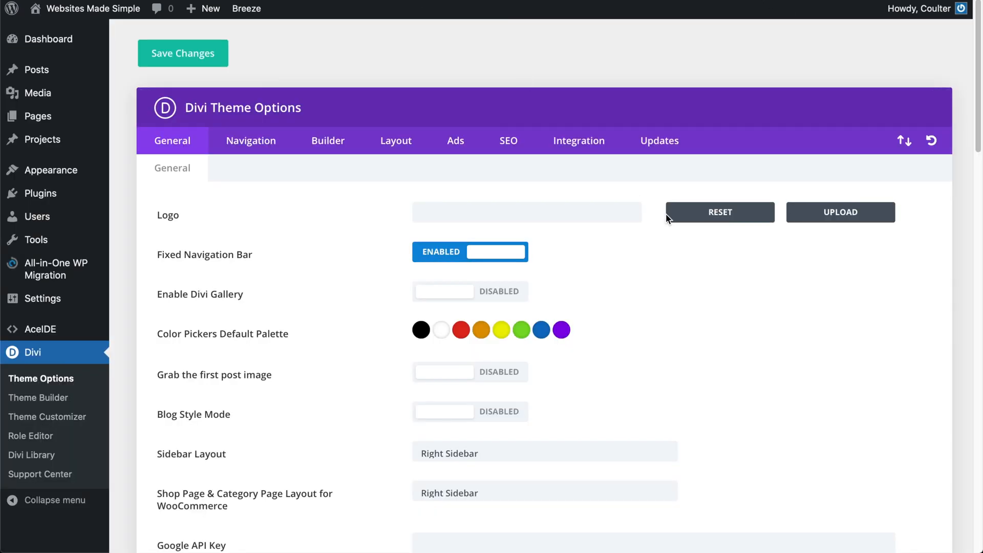
click(840, 212)
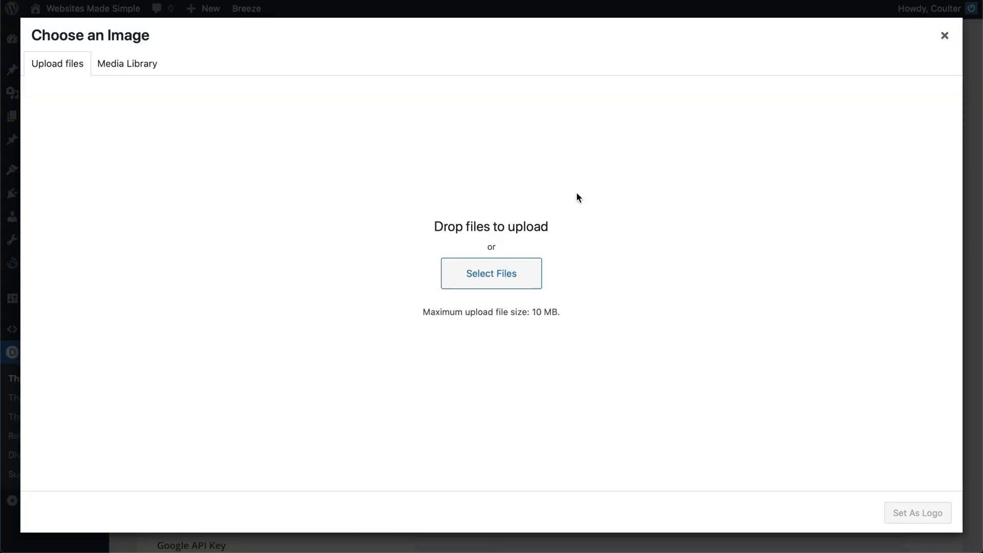
Dismiss the file browser and image chooser, leaving the logo field empty
click(491, 274)
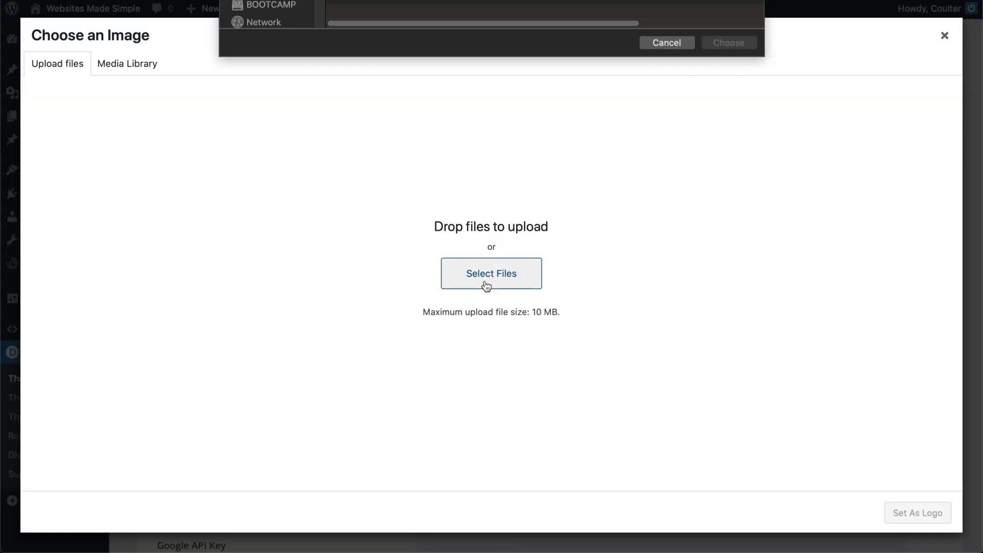
click(490, 273)
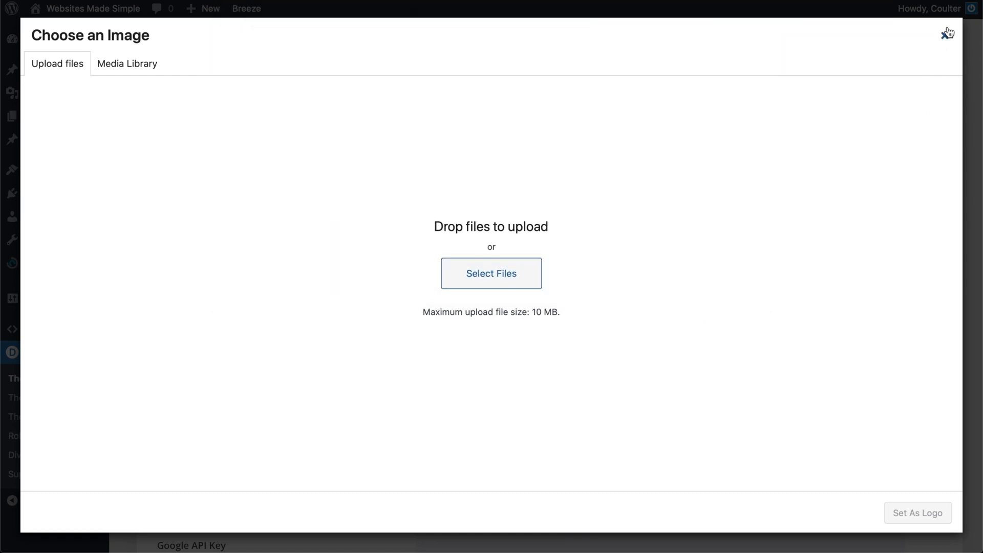
click(947, 33)
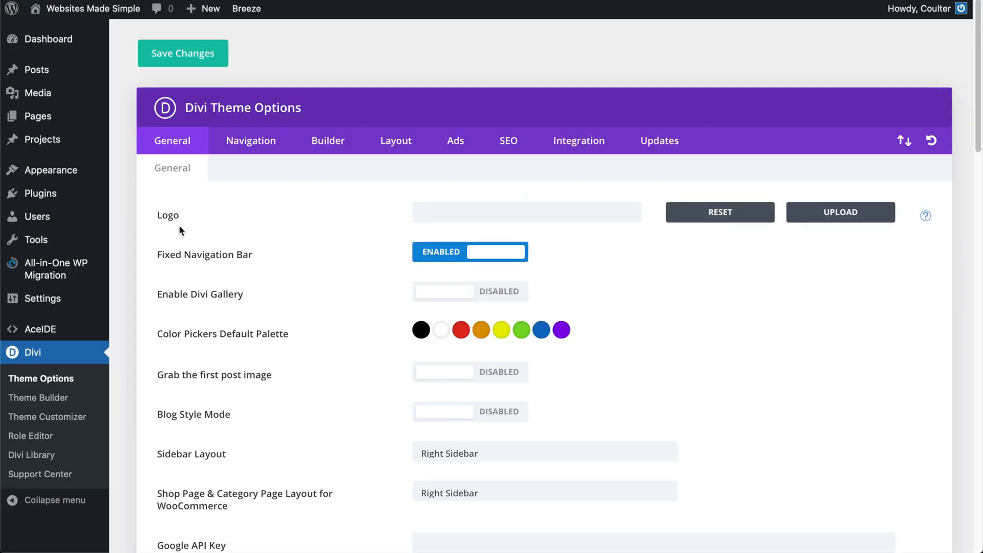
mouse_move(41, 194)
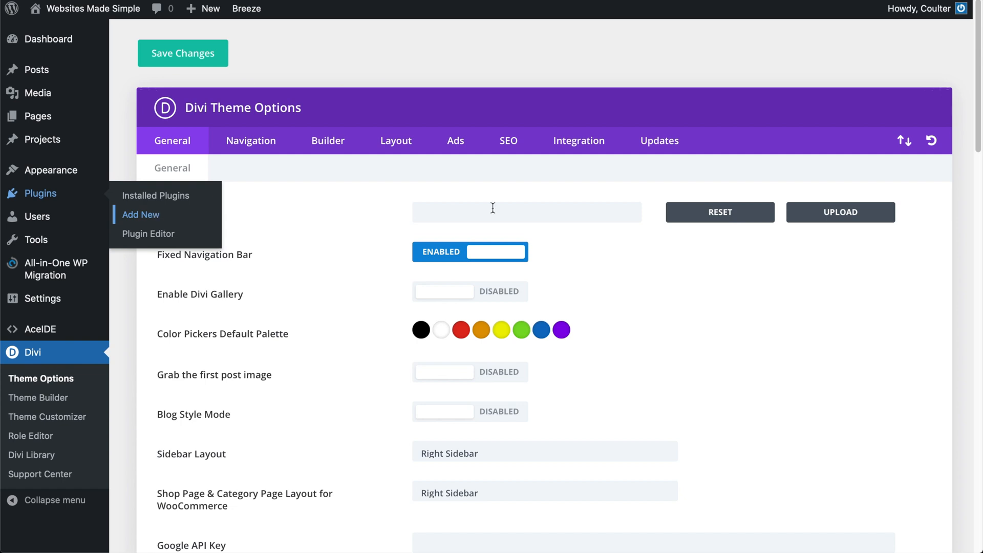
Search plugins for 'svg', install SVG Support and activate it
click(140, 214)
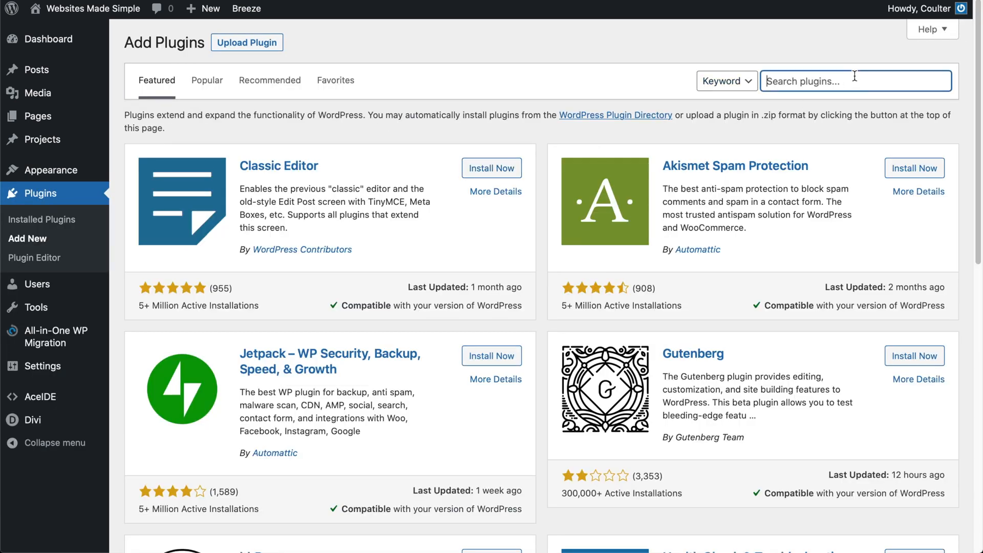
text(svg)
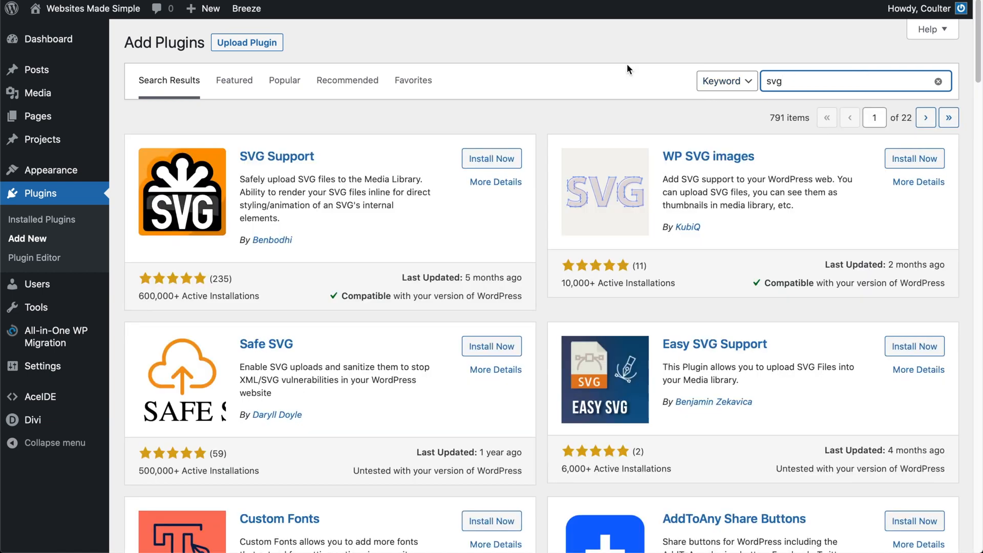
click(492, 158)
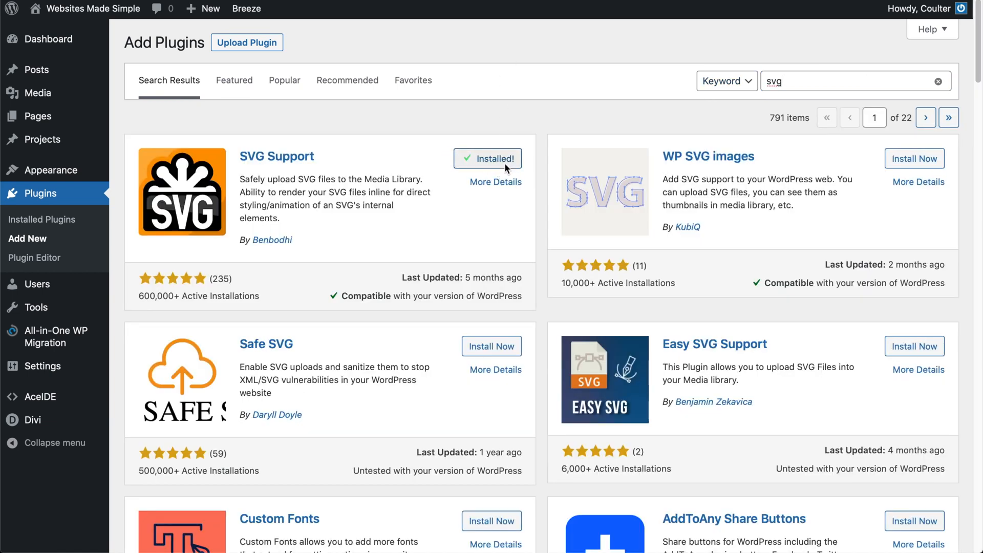
click(492, 158)
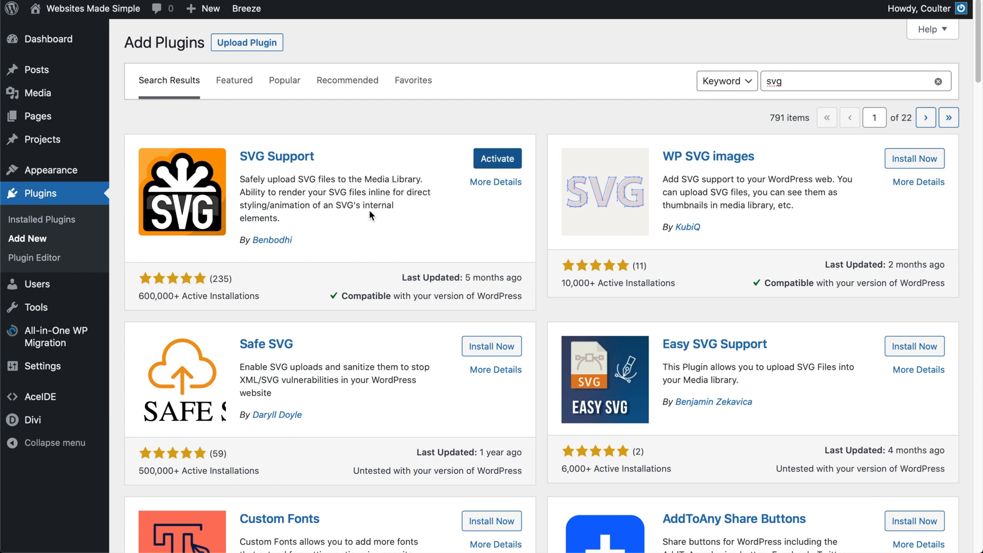
click(497, 158)
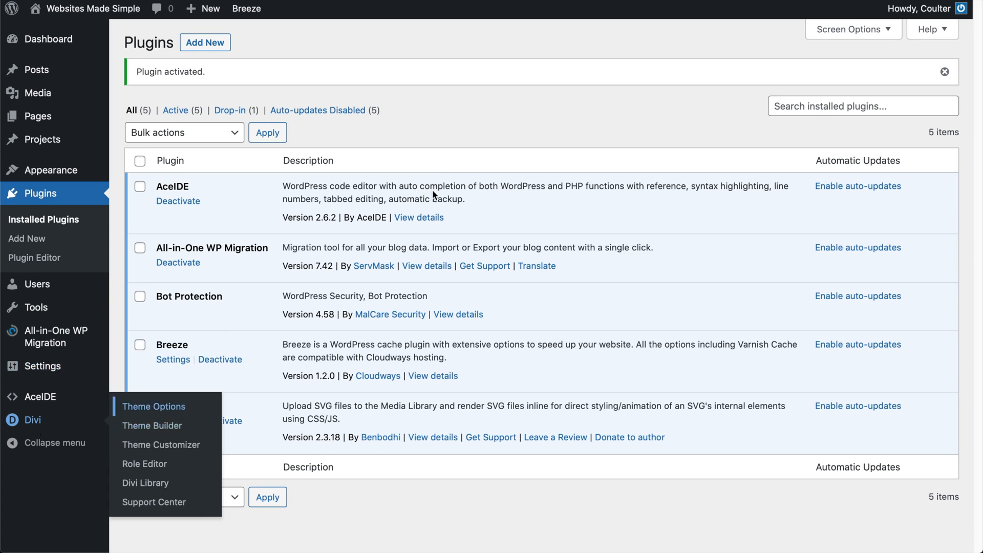
From Divi Theme Options' logo upload, select and upload the Instagram SVG file
click(154, 407)
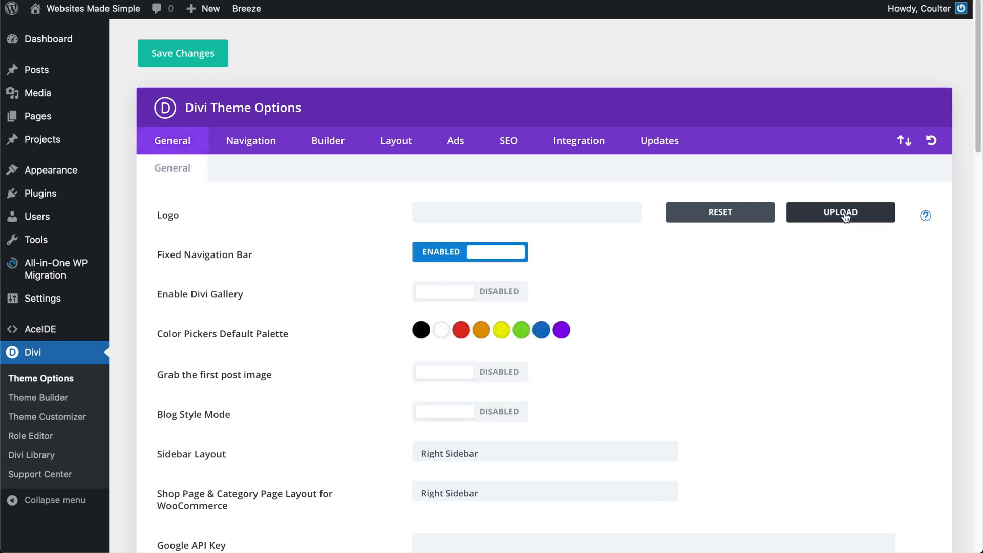
click(840, 212)
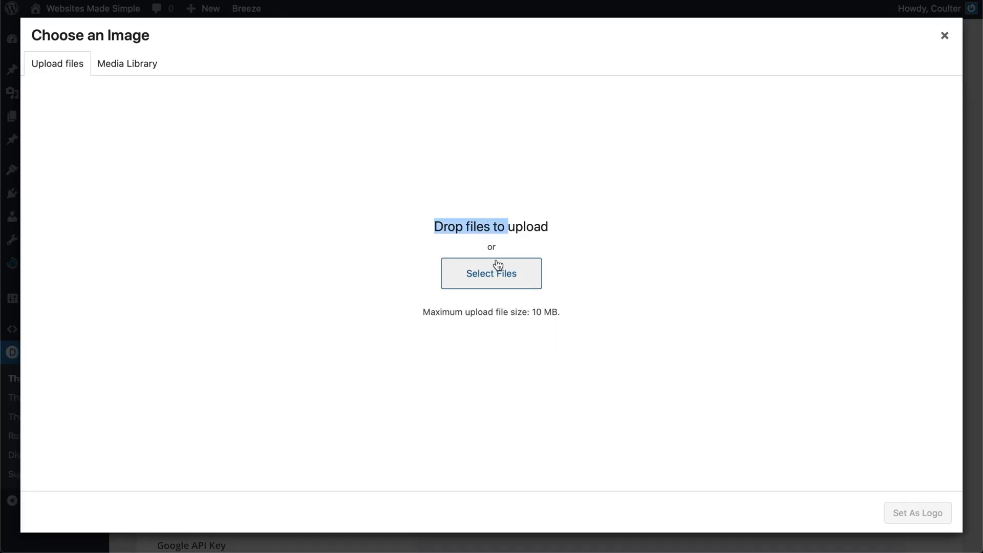
click(491, 273)
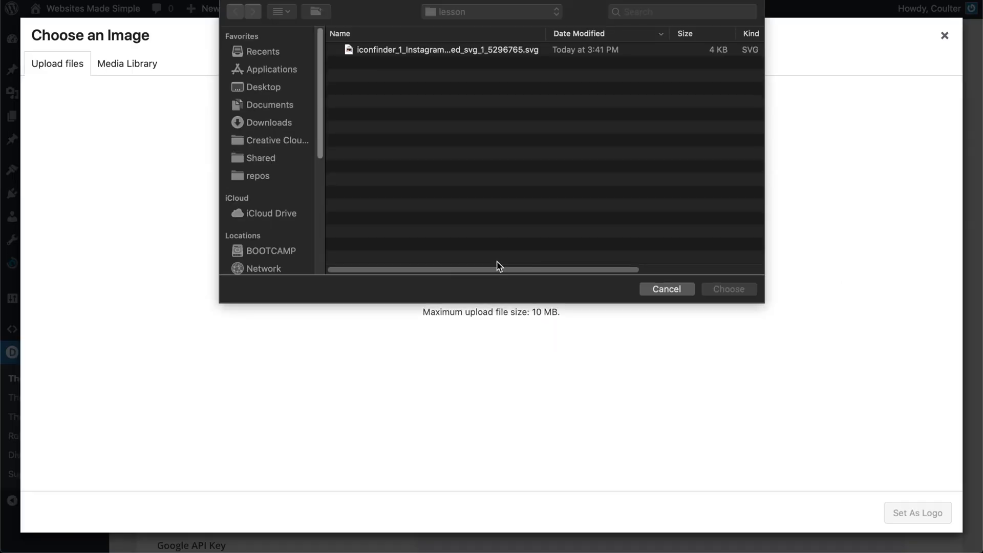
click(447, 49)
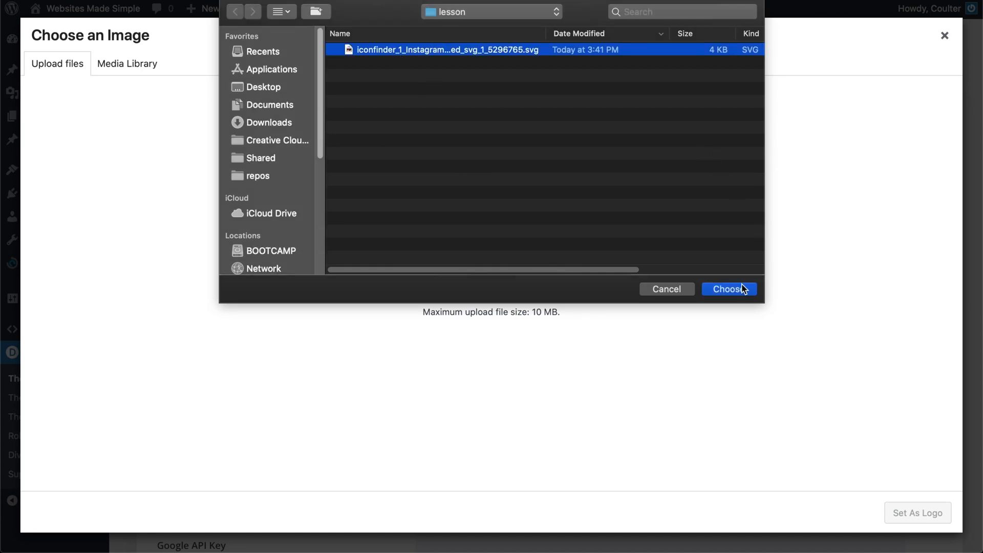
click(728, 289)
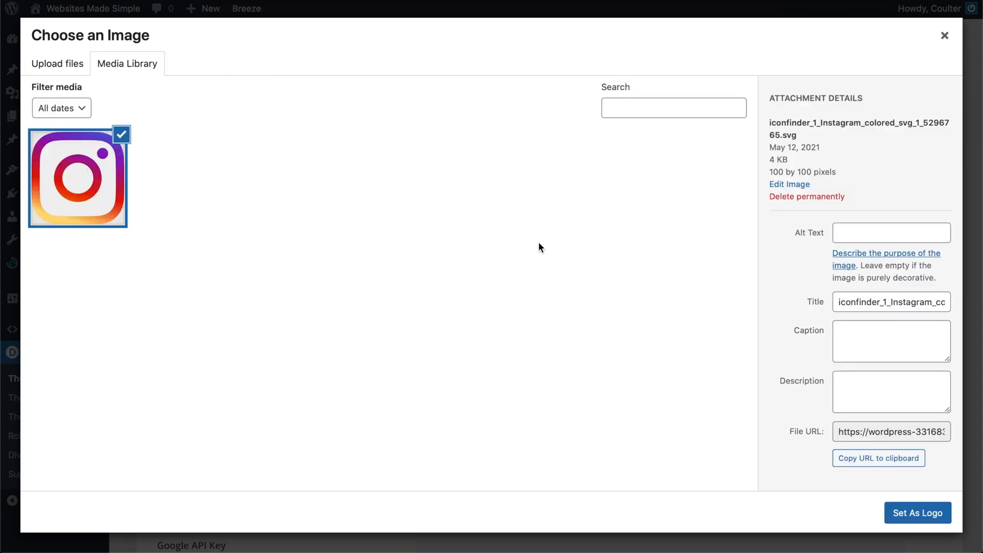
mouse_move(94, 177)
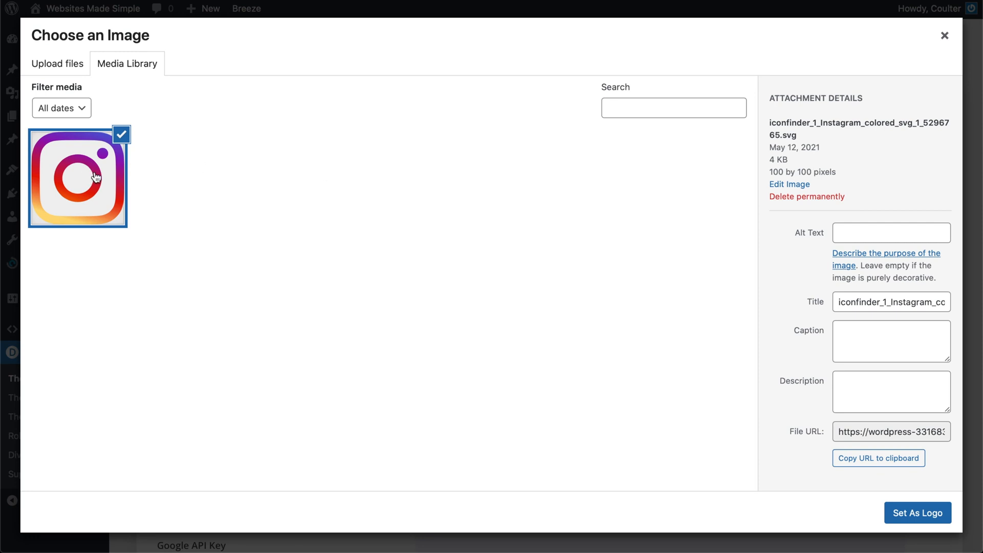
mouse_move(244, 328)
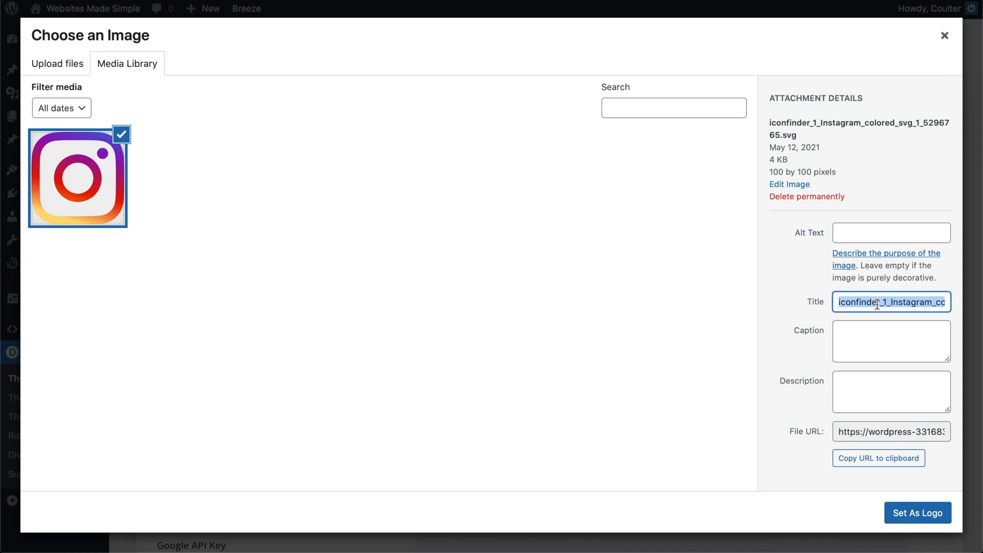
Title the image 'Logo' with alt text 'Brand Logo' and set it as the site logo
text(Logo)
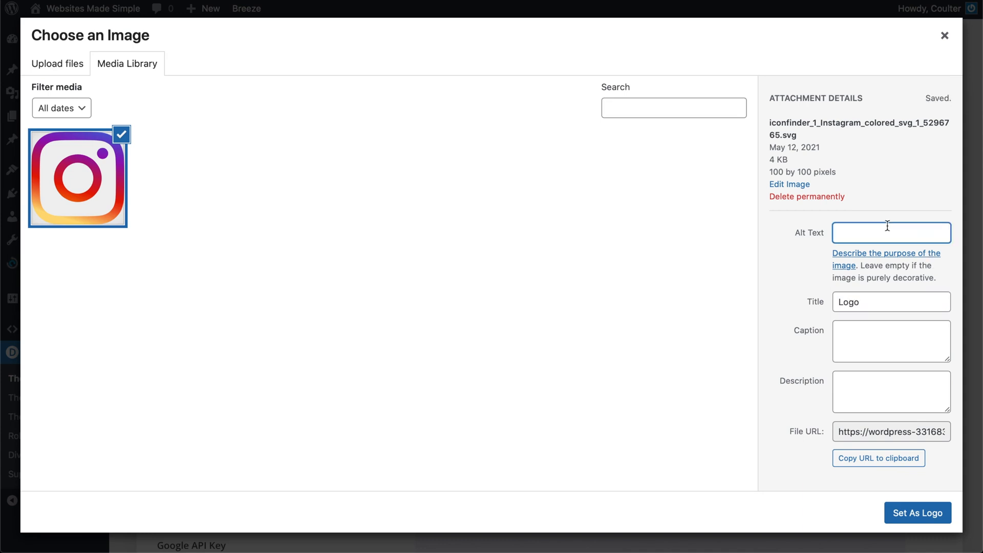
text(Brand Logo)
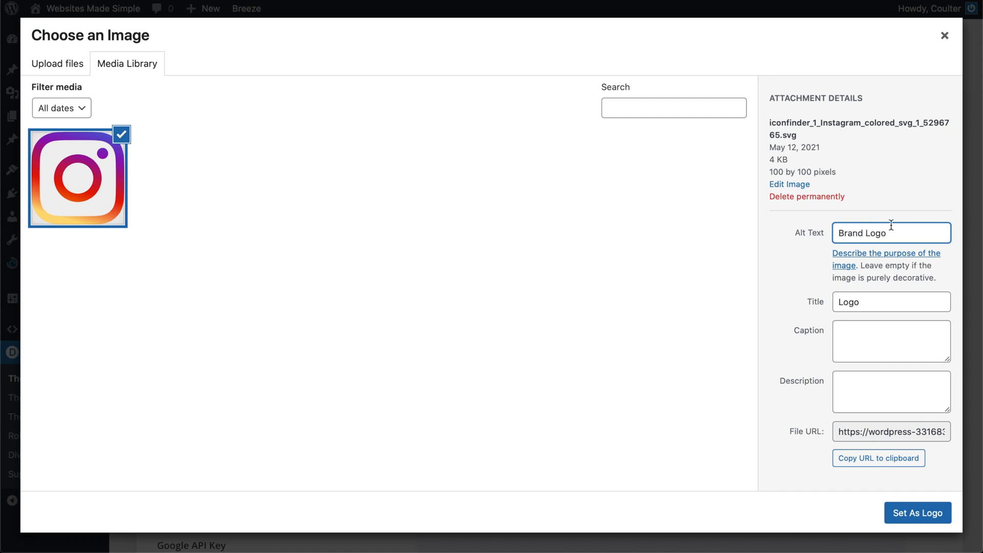
click(790, 184)
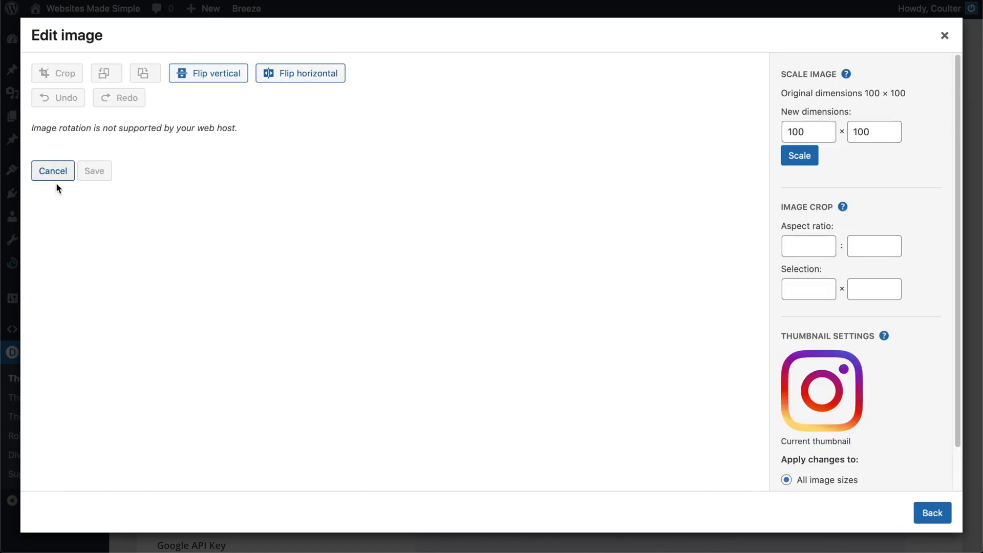
click(52, 171)
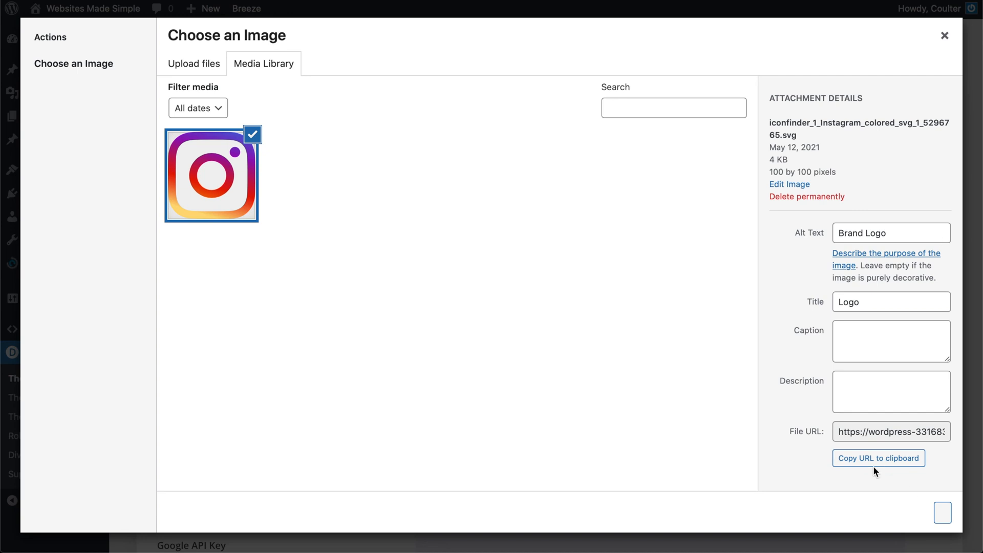
click(890, 232)
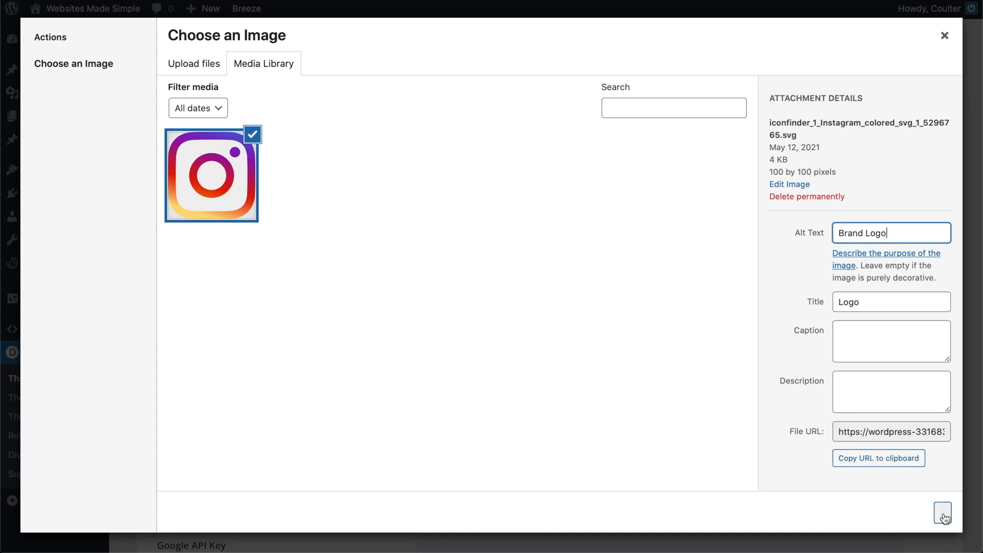
click(942, 512)
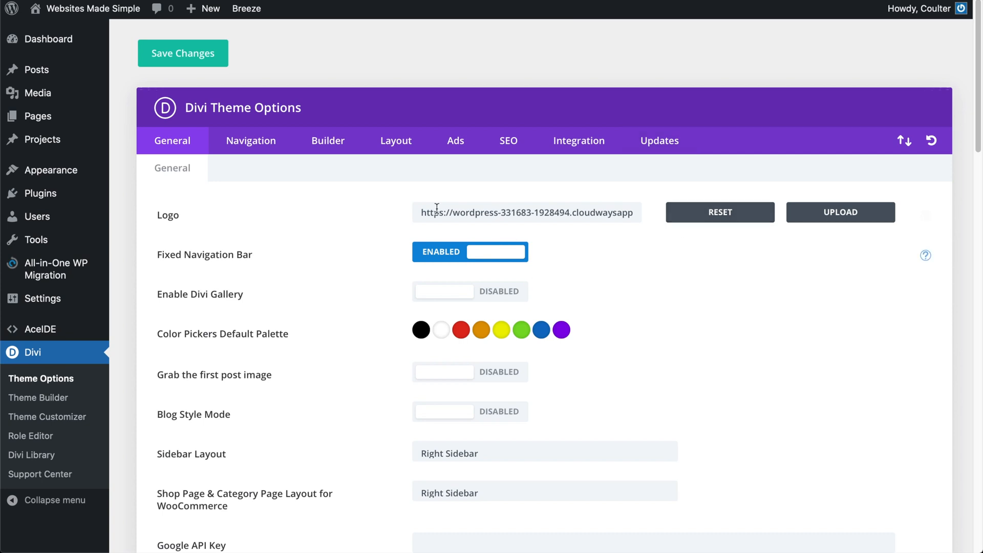
Retune the default palette swatches: brighter red, orange, recoloured yellow, and green turned blue
scroll(down, 3)
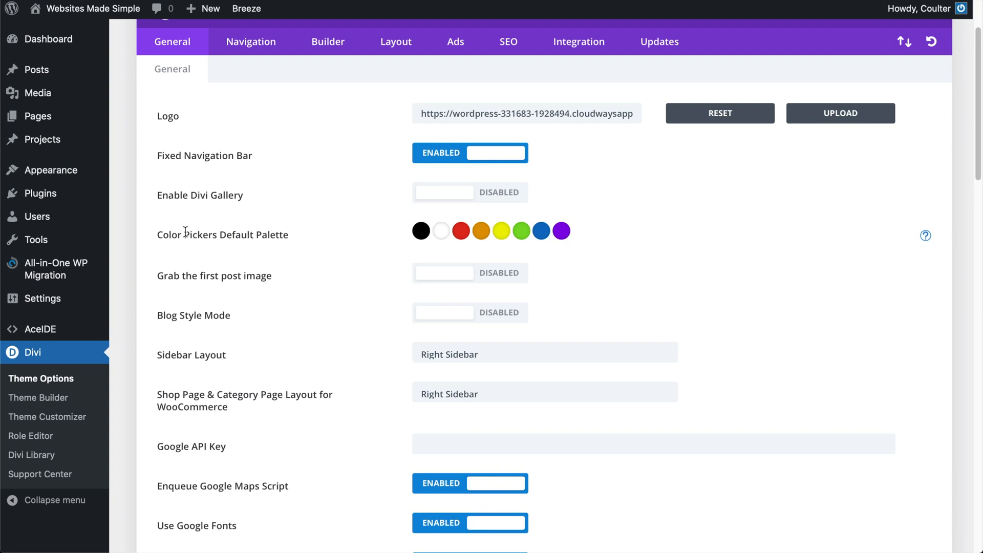
scroll(down, 3)
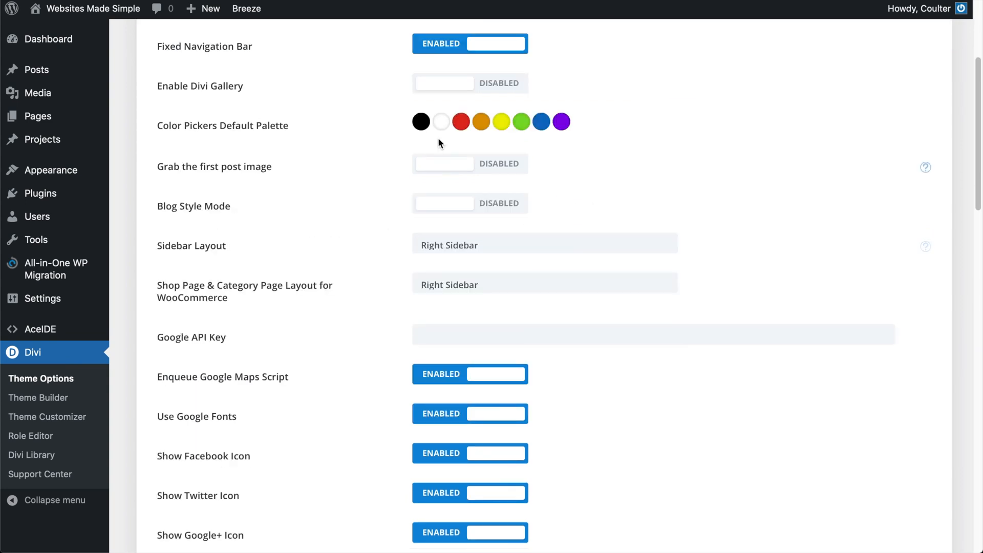
mouse_move(549, 115)
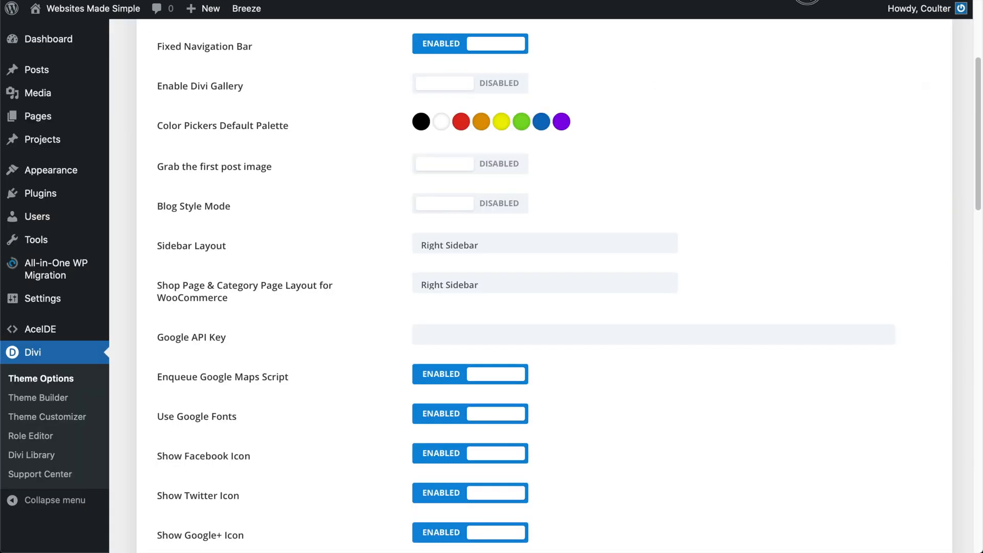
mouse_move(601, 177)
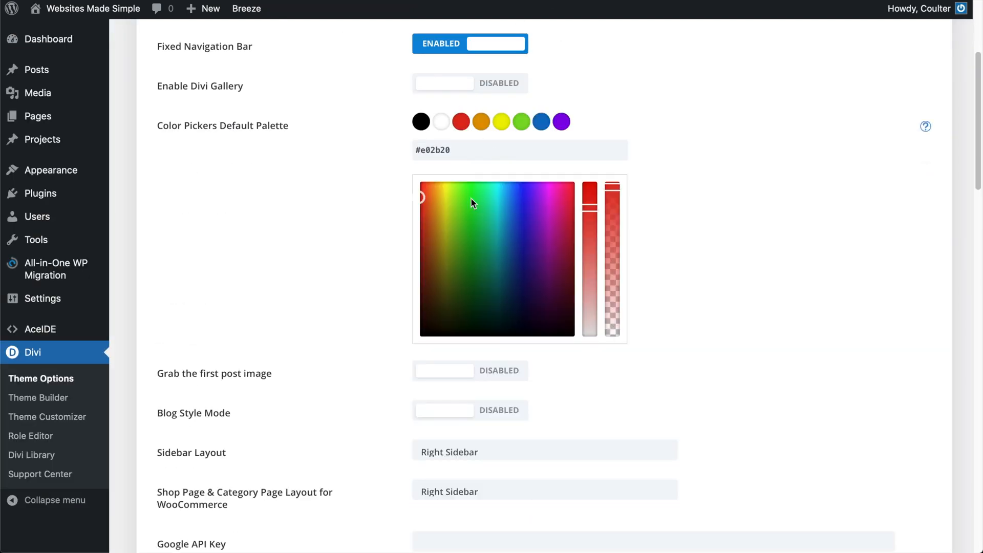
click(430, 206)
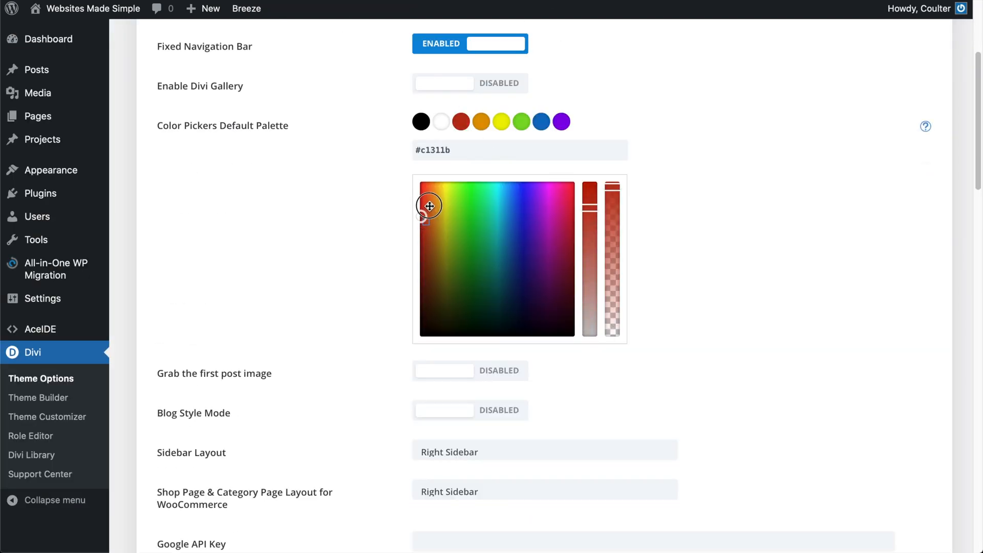
drag(429, 206, 424, 196)
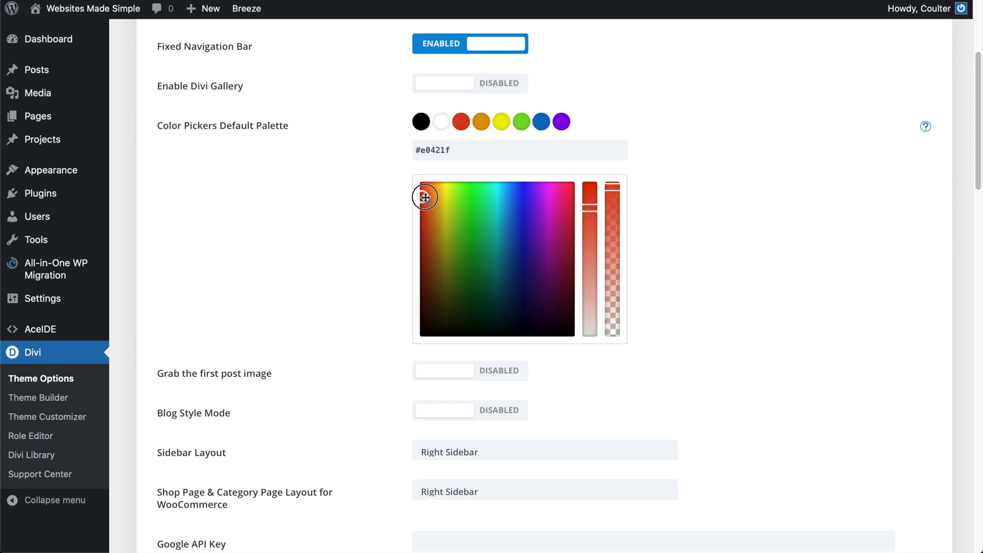
drag(425, 196, 428, 200)
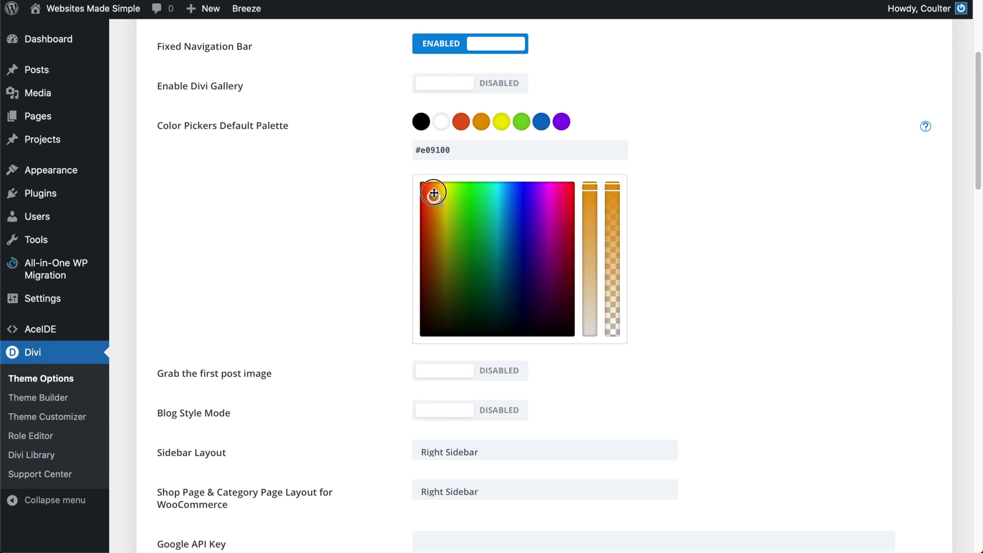
drag(434, 193, 429, 182)
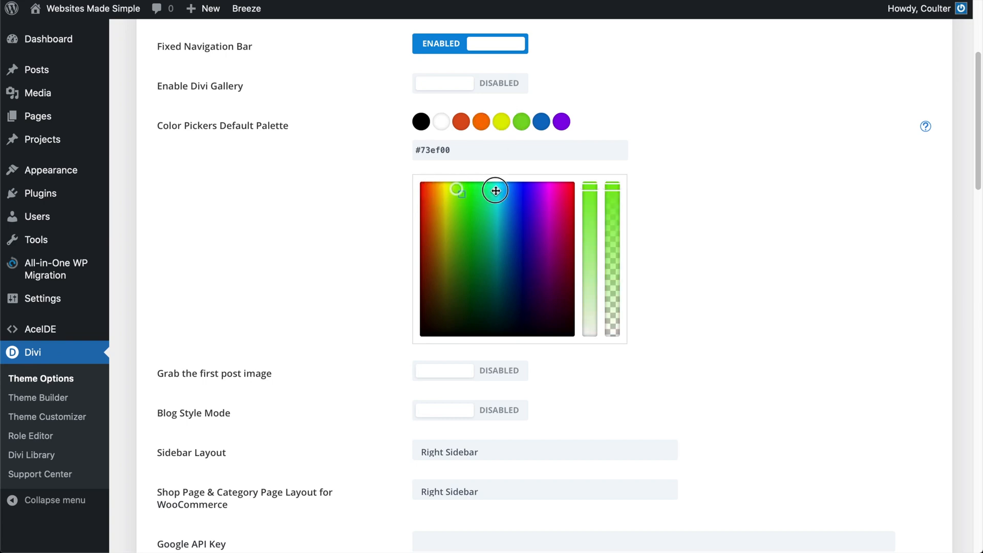
drag(495, 191, 512, 193)
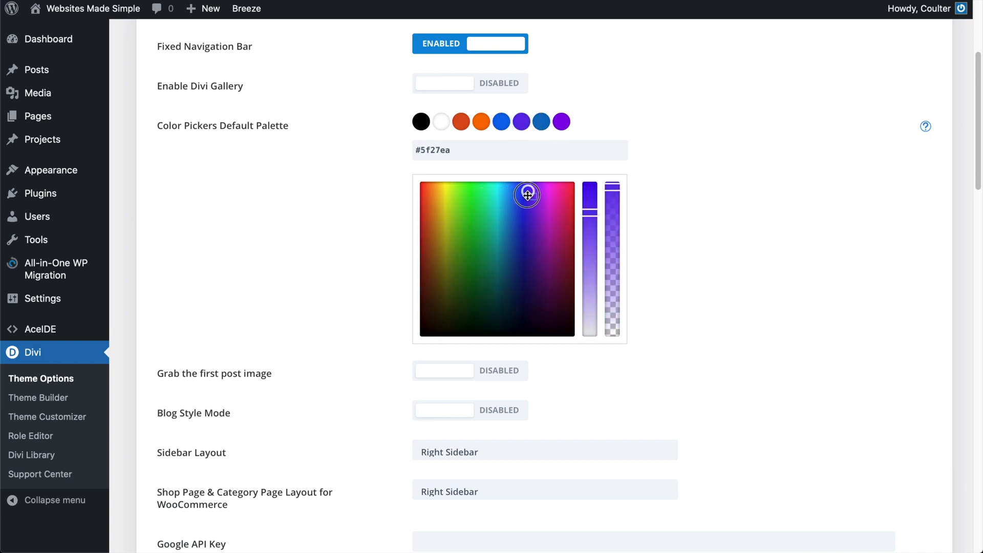
drag(526, 194, 518, 196)
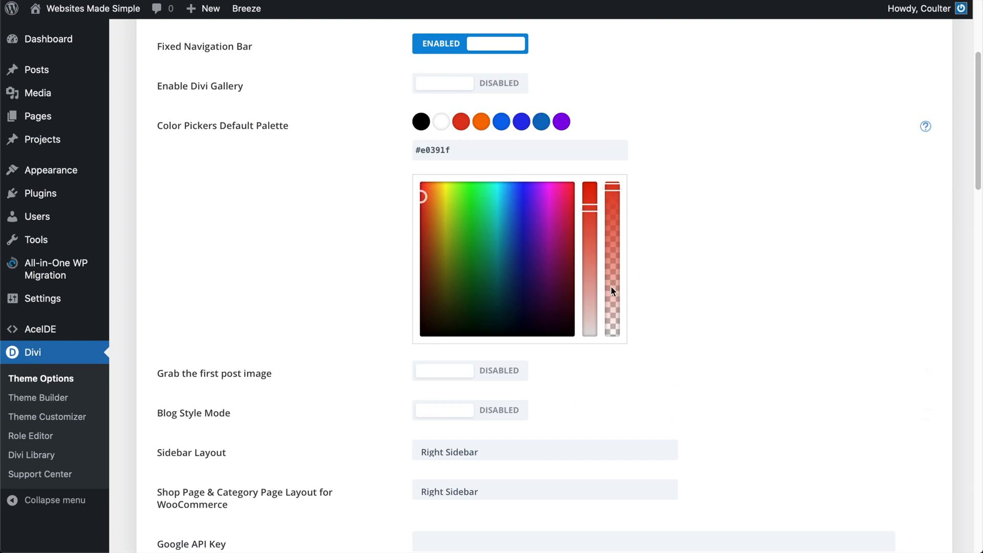
mouse_move(552, 135)
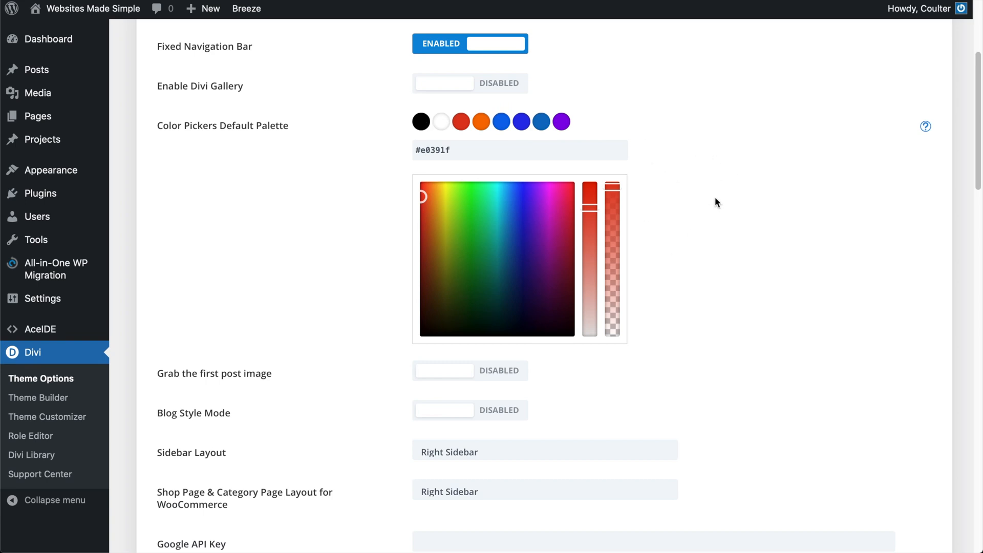
scroll(down, 3)
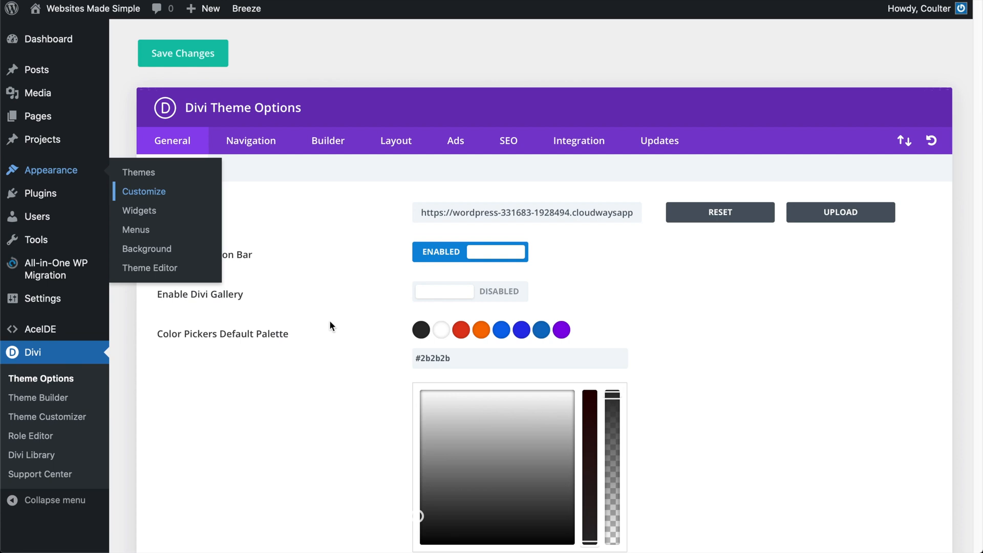
Launch the theme Customizer and settle on its General Settings panel beside the home preview
click(144, 191)
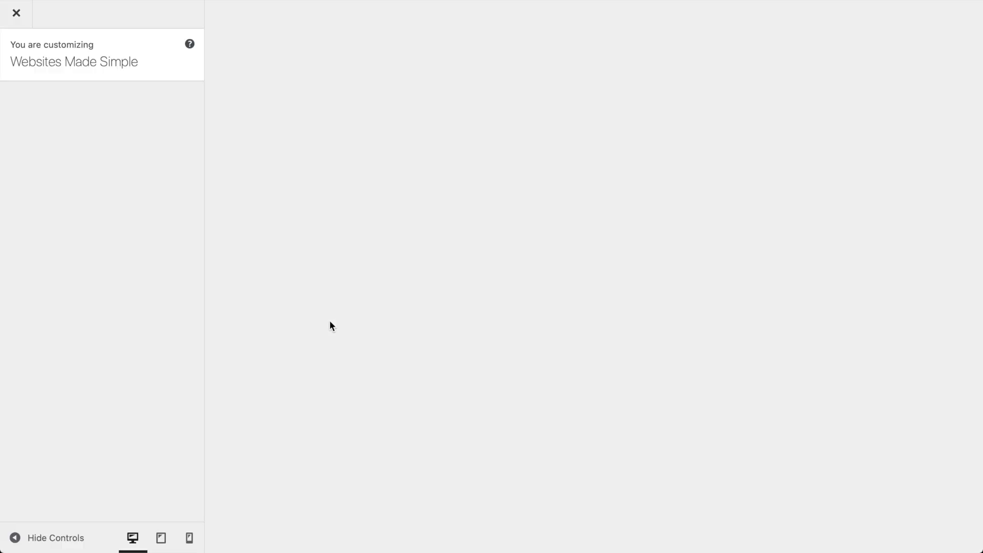
mouse_move(343, 250)
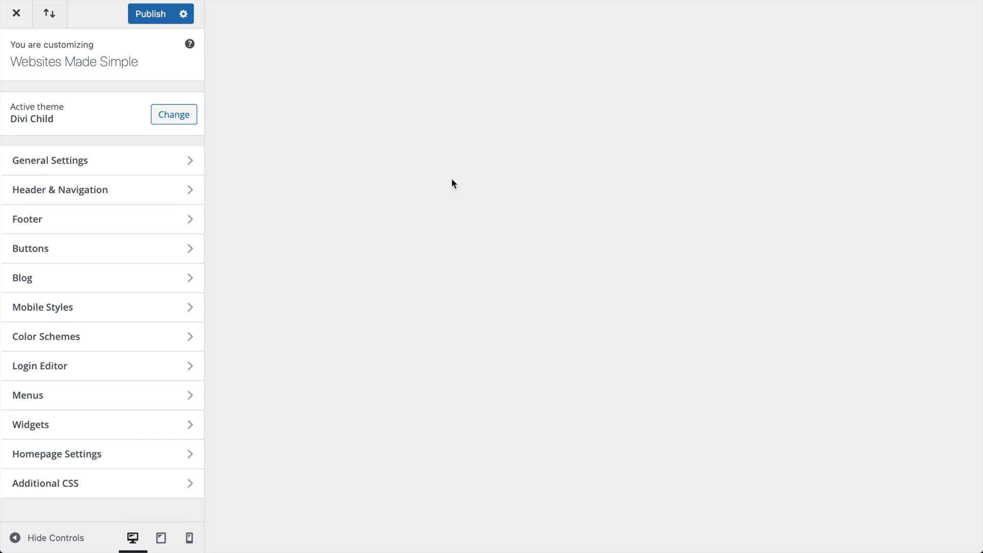
click(17, 14)
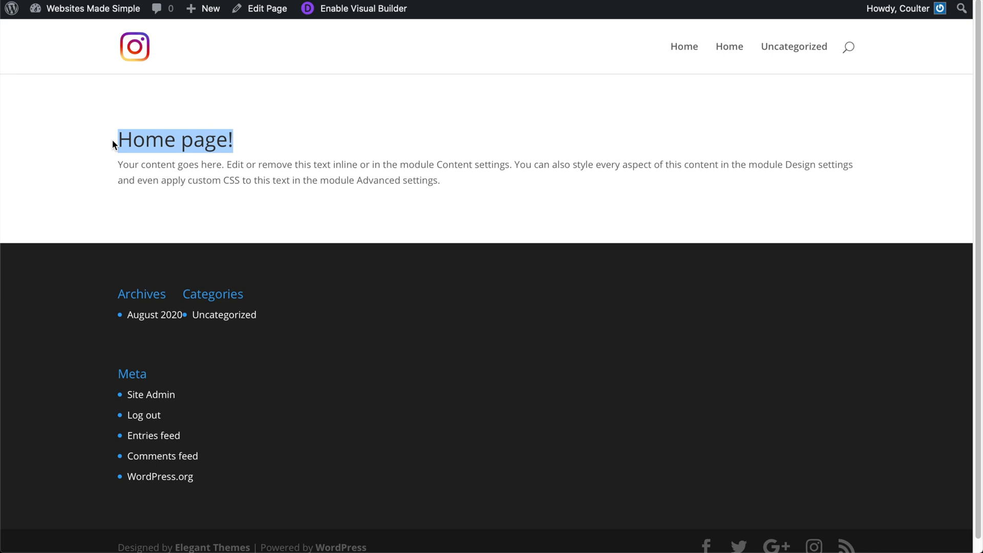
mouse_move(239, 135)
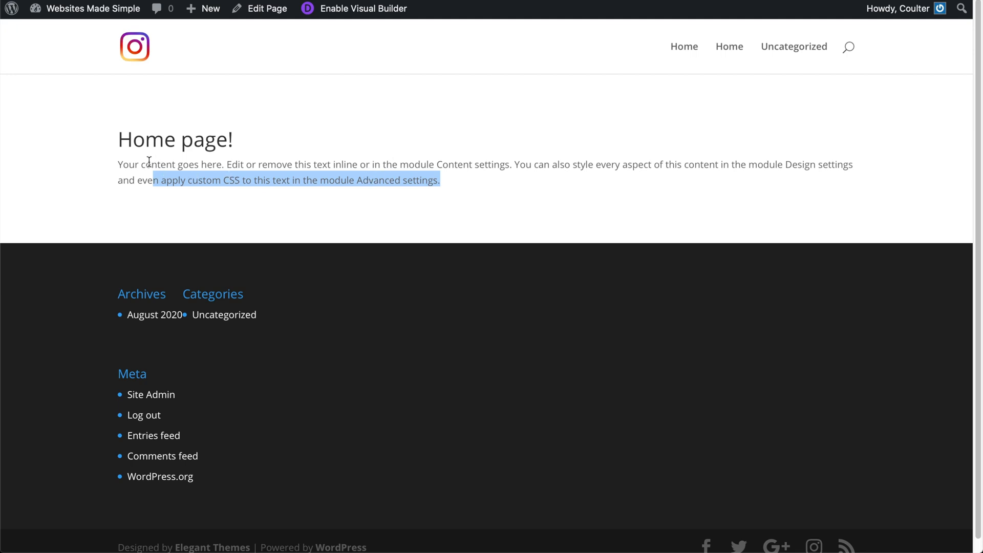
click(342, 164)
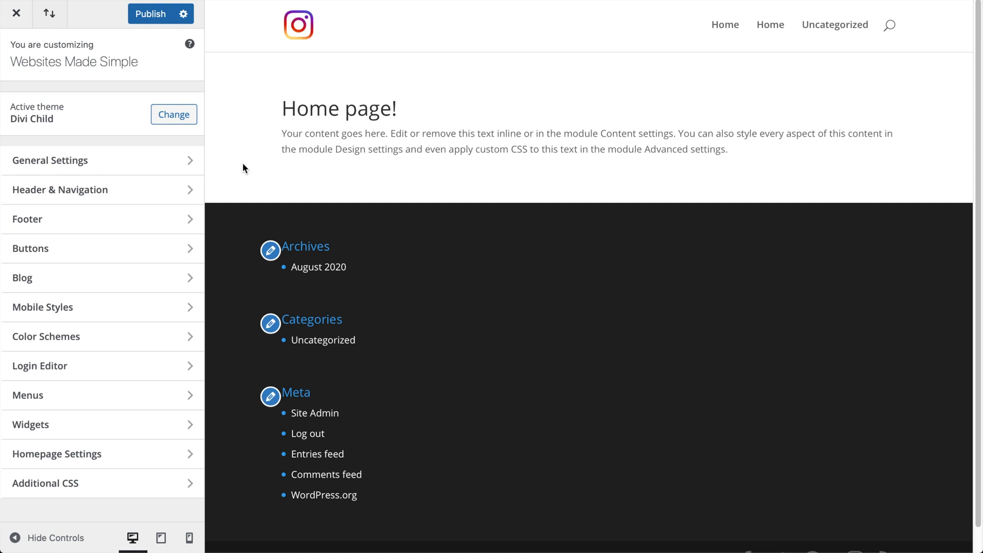
mouse_move(344, 130)
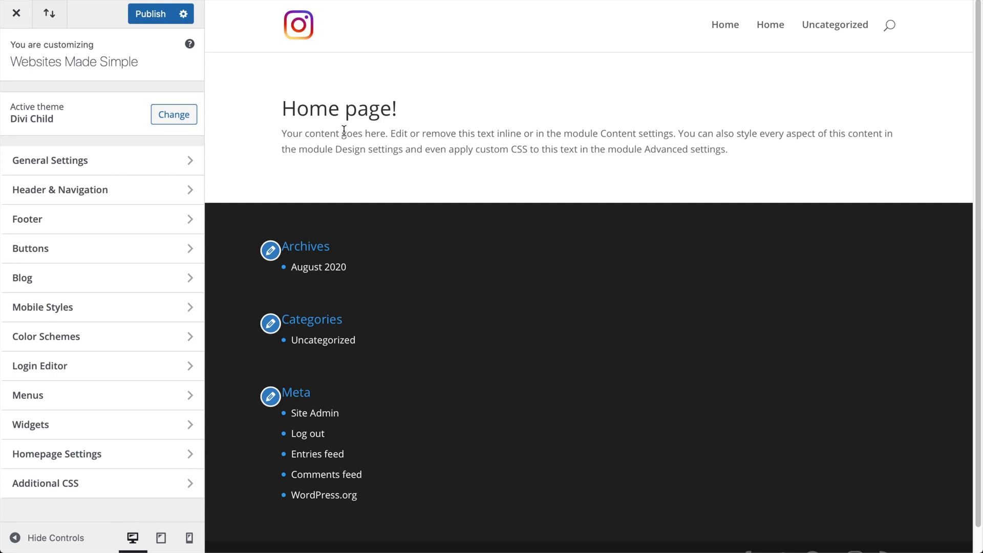
click(17, 14)
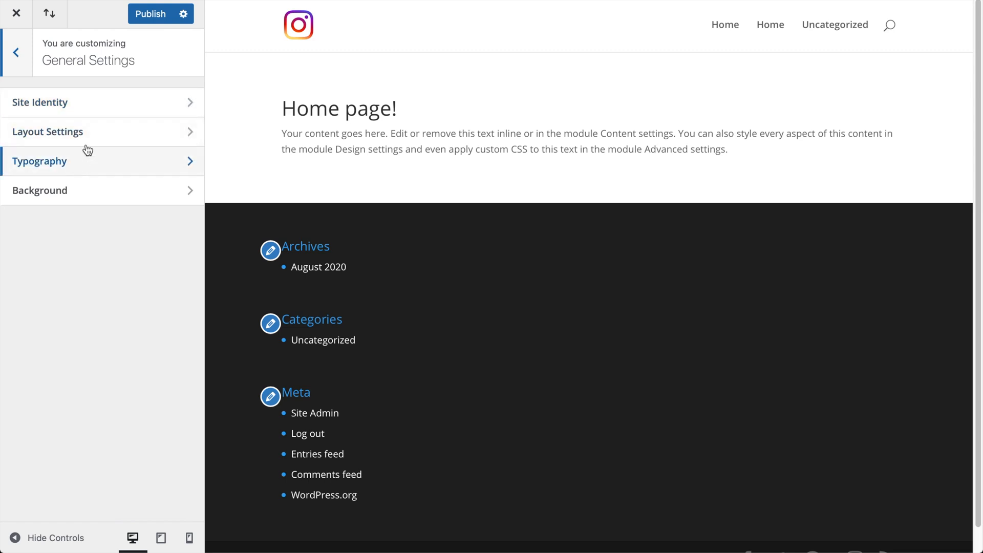
In Layout Settings, set the theme accent colour to red (#f7432e)
click(48, 132)
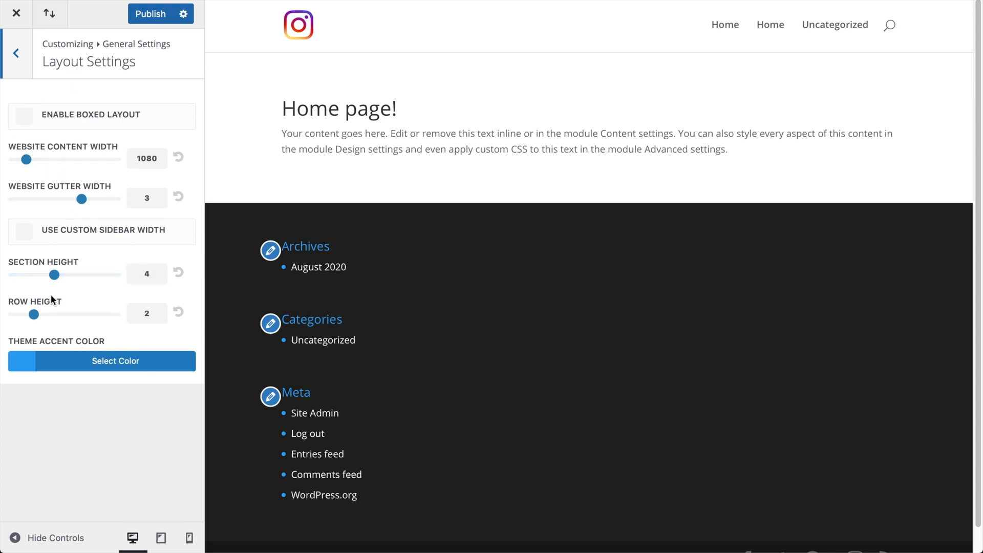
mouse_move(5, 27)
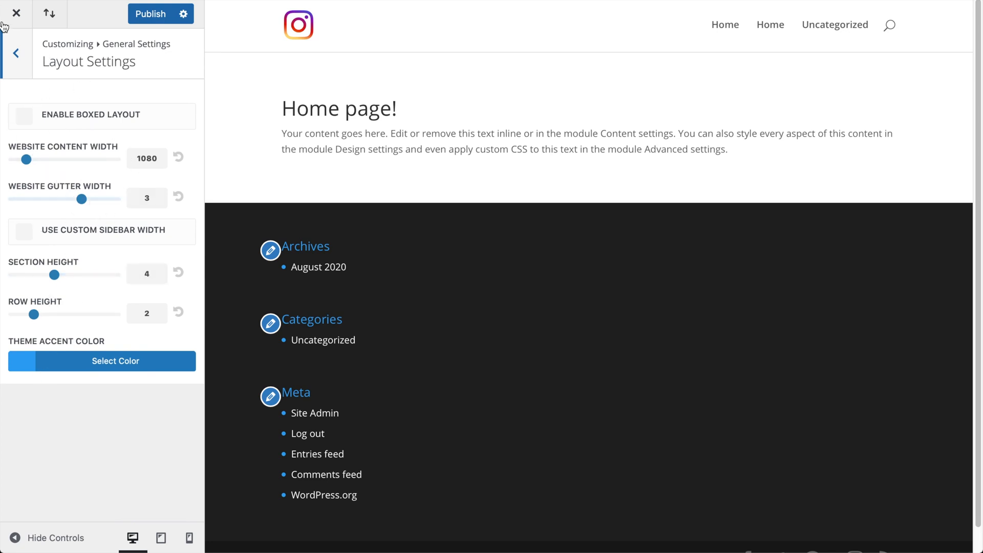
click(16, 53)
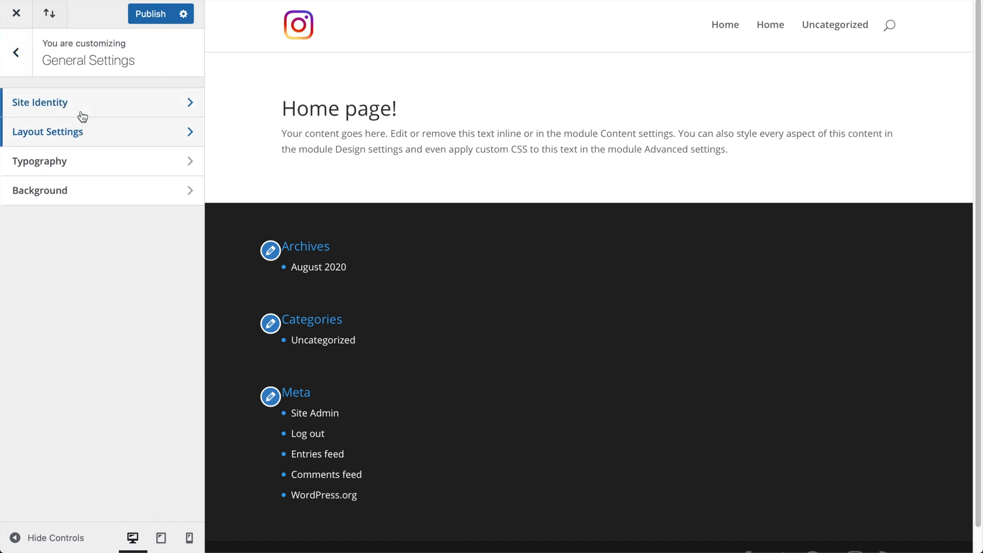
click(48, 132)
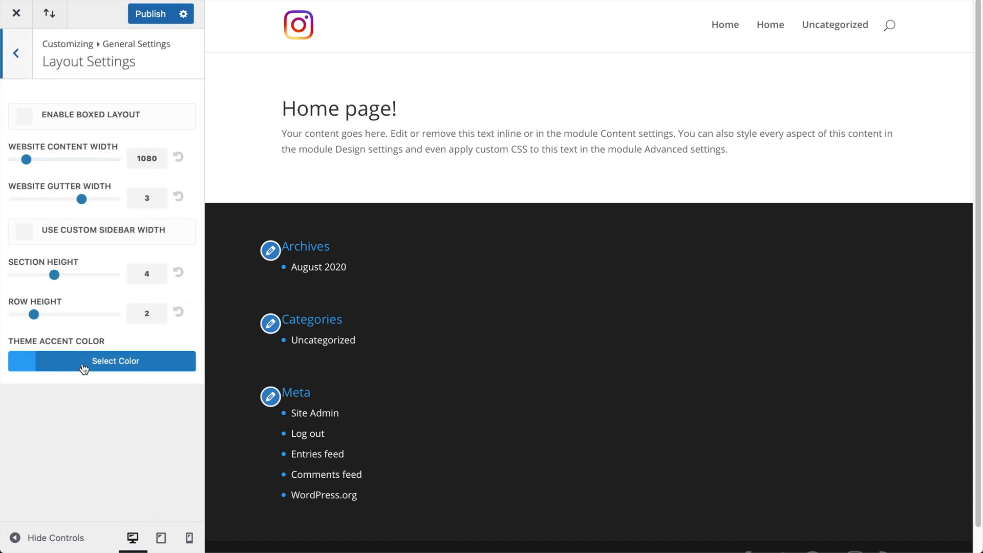
click(116, 361)
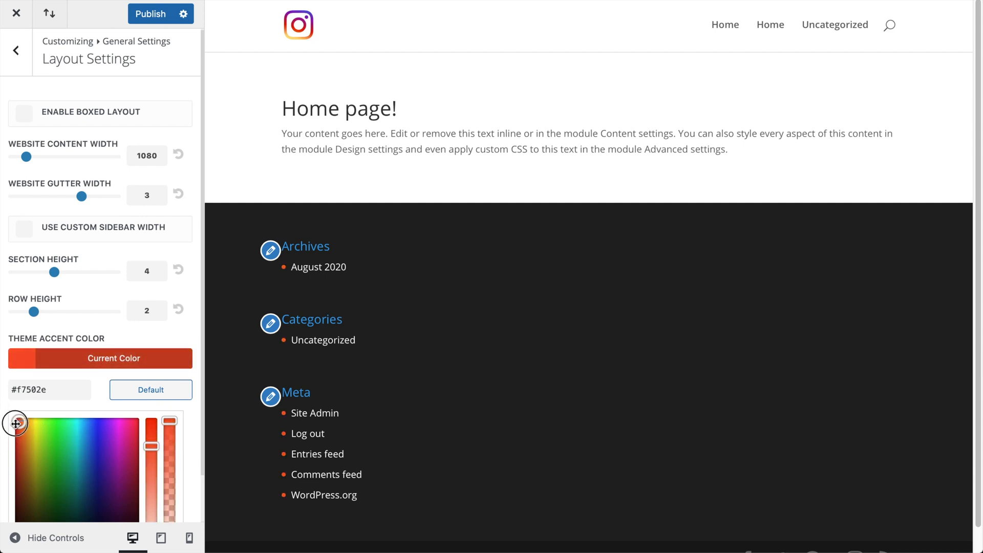
click(15, 421)
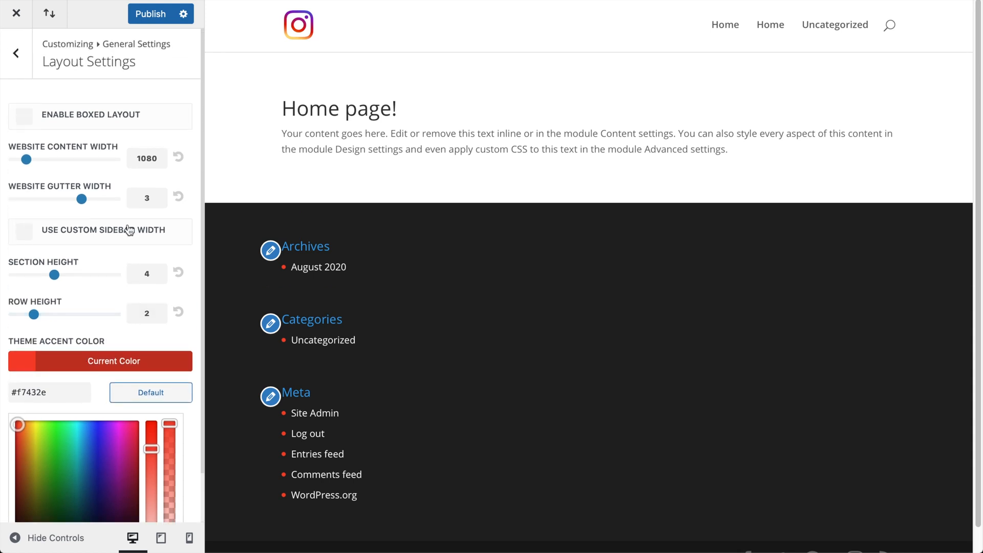
mouse_move(283, 282)
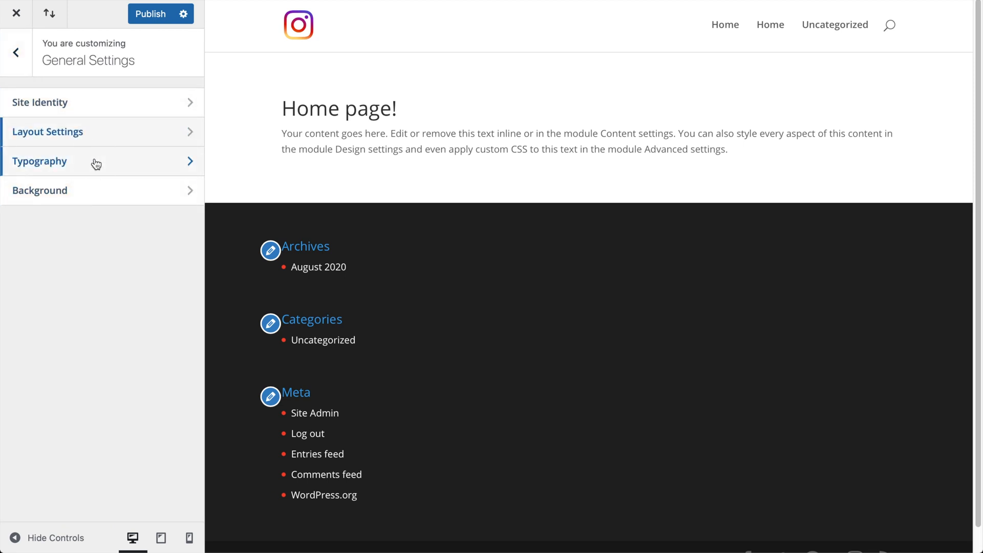
In Typography, make headings uppercase and browse the heading font list
click(40, 161)
text(16)
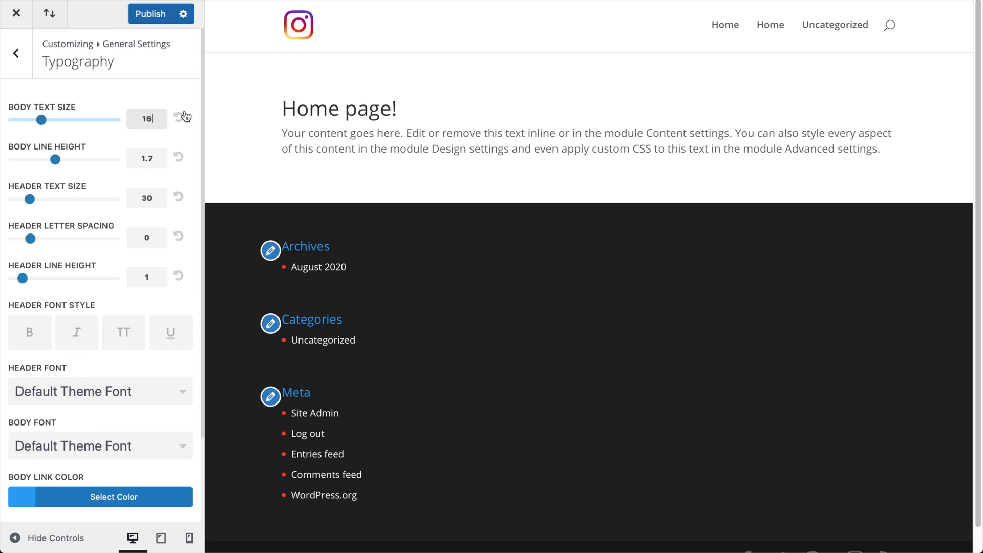
scroll(down, 3)
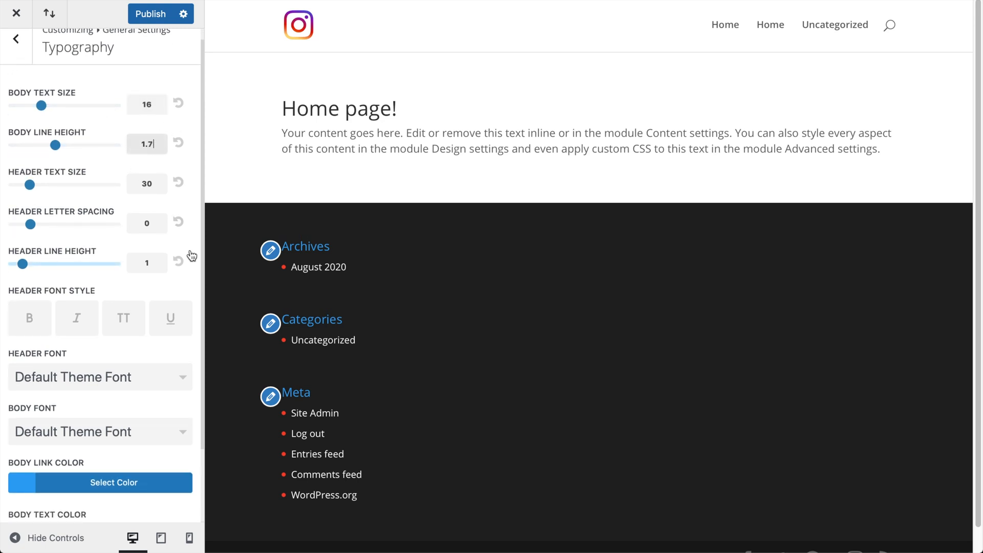
scroll(down, 3)
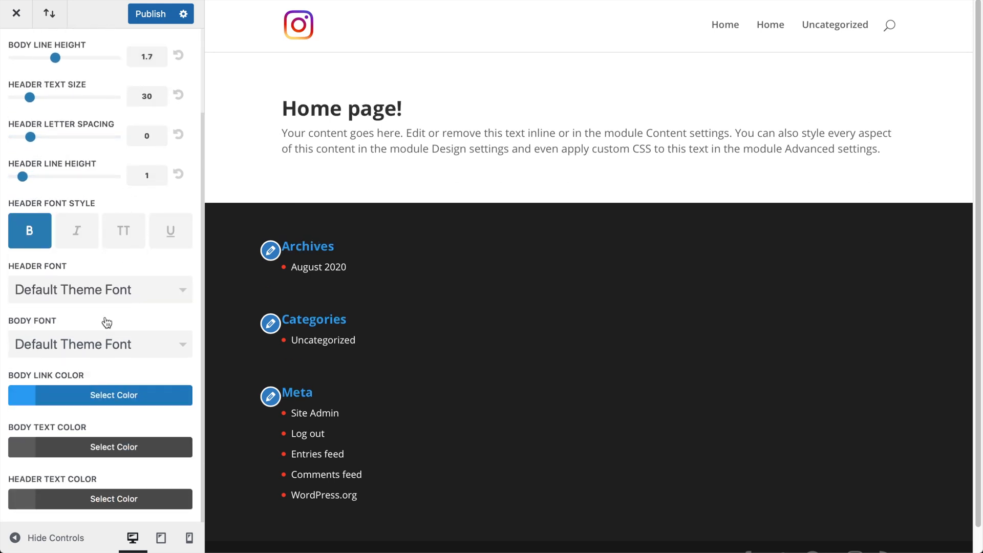
click(124, 230)
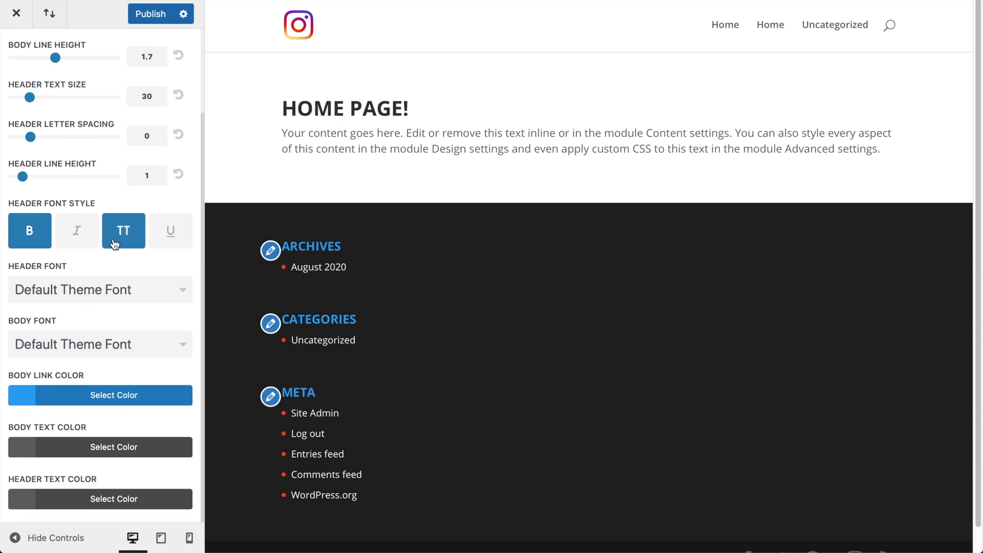
click(99, 289)
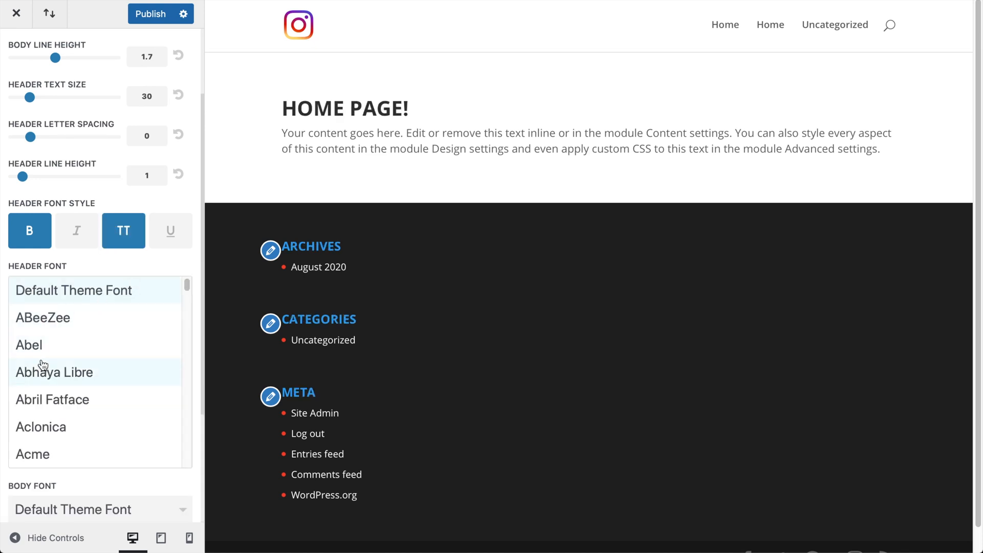
scroll(down, 3)
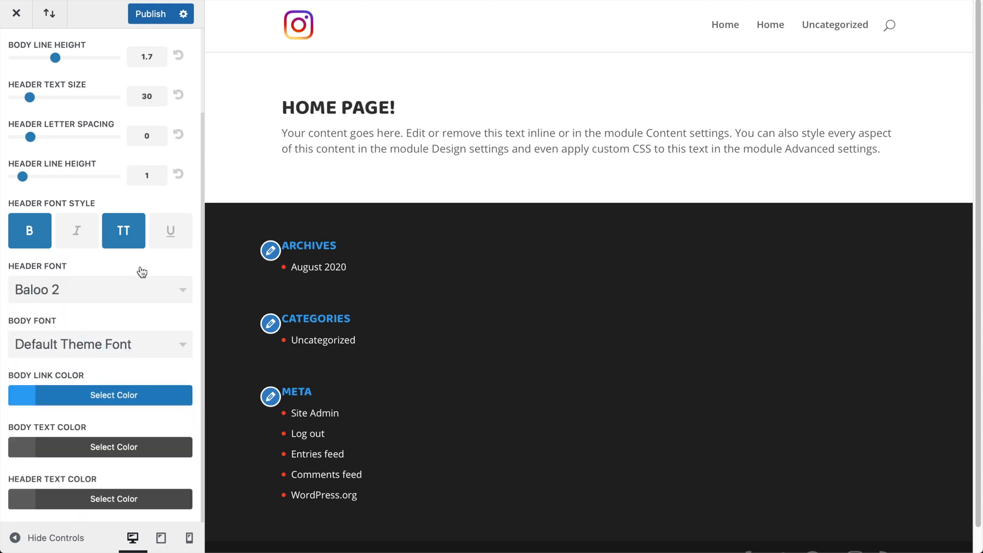
mouse_move(136, 281)
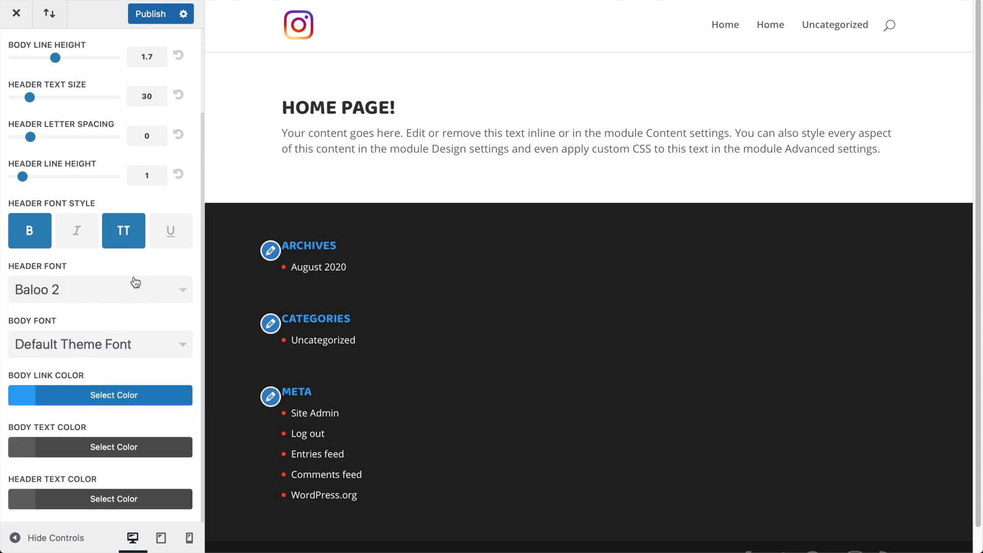
Set the body font to Mina
click(100, 344)
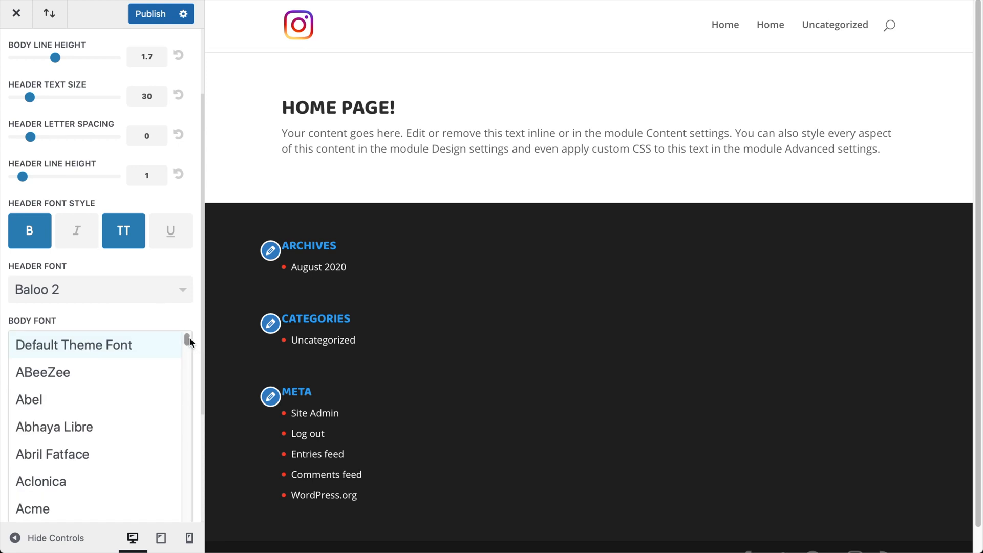
click(99, 344)
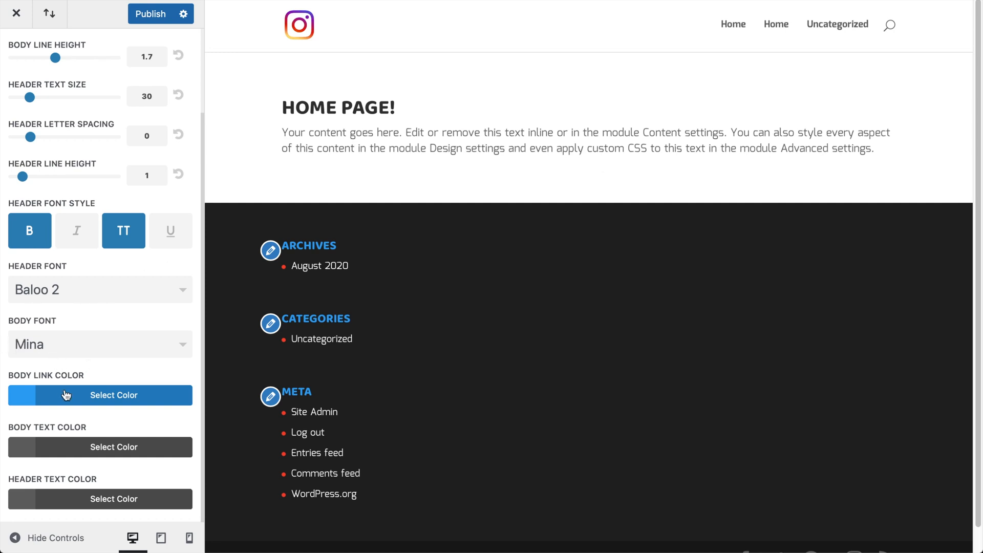
Set the body link colour to red #ed2d2d, then browse the body font list again
click(100, 395)
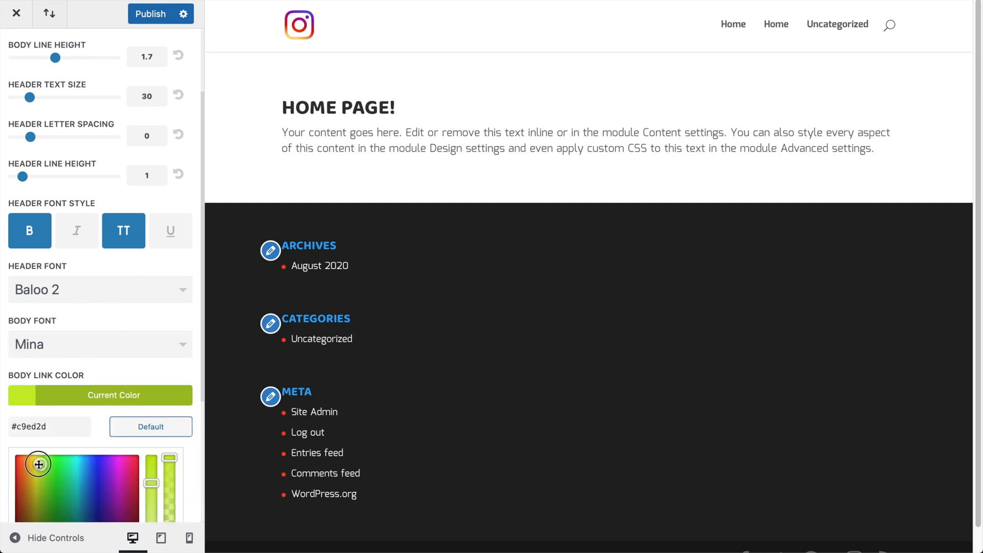
drag(38, 464, 15, 464)
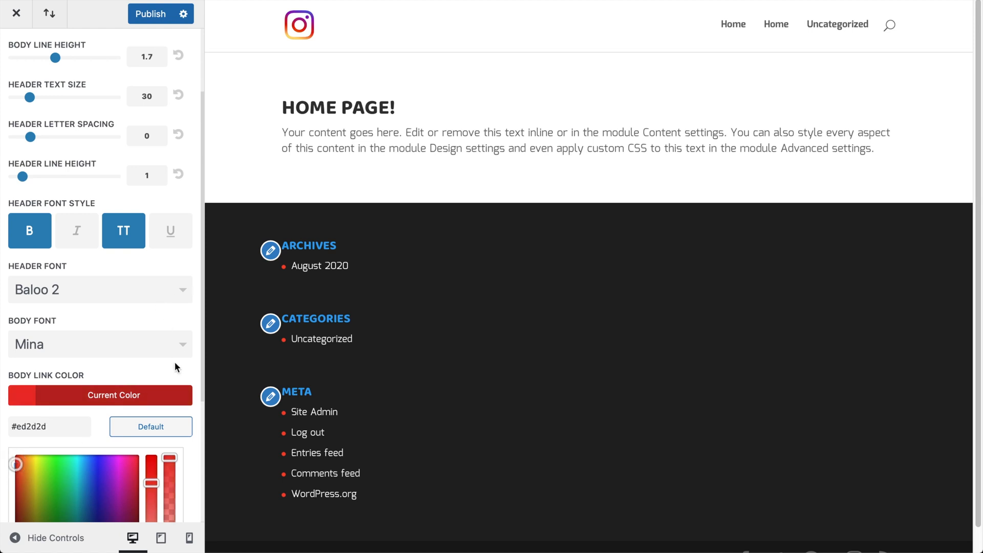
click(99, 344)
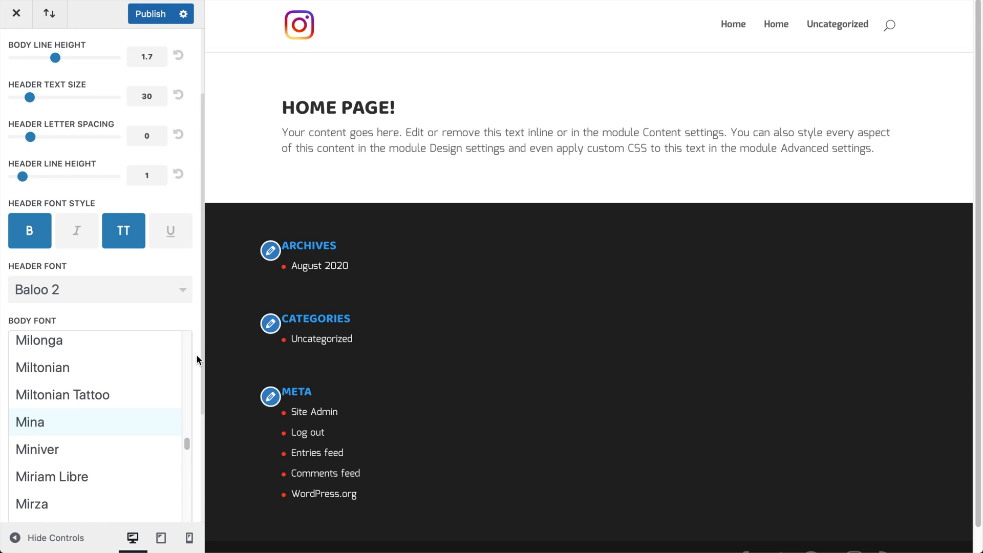
mouse_move(195, 342)
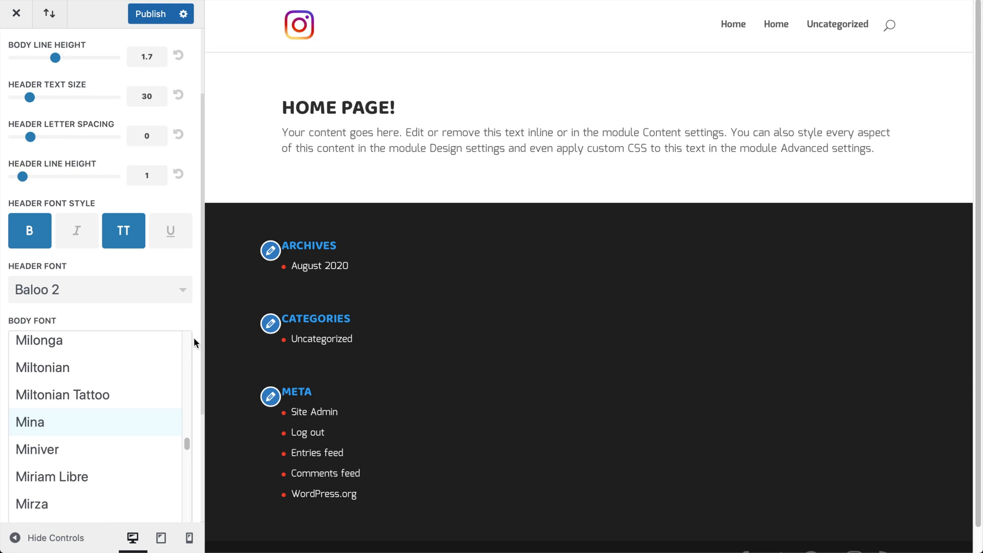
mouse_move(150, 336)
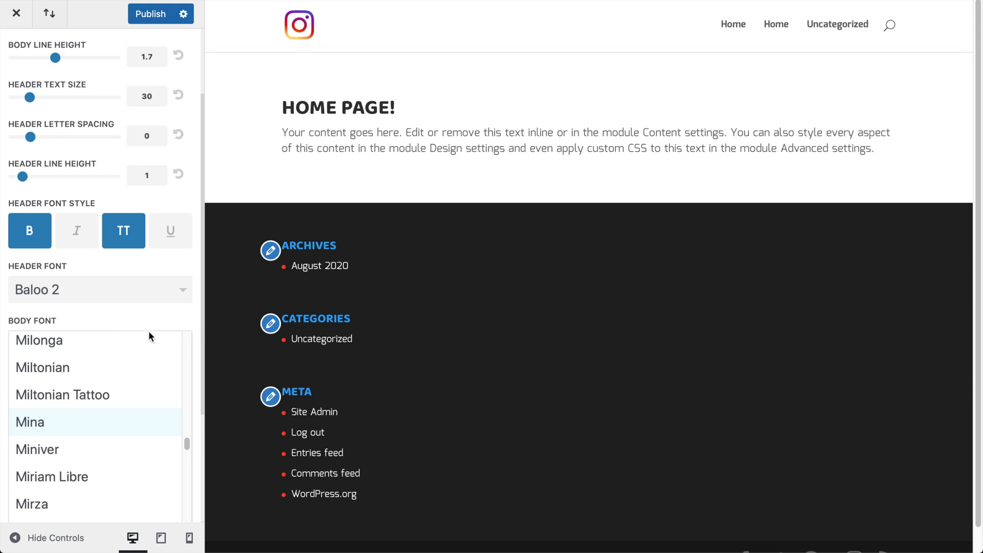
scroll(down, 3)
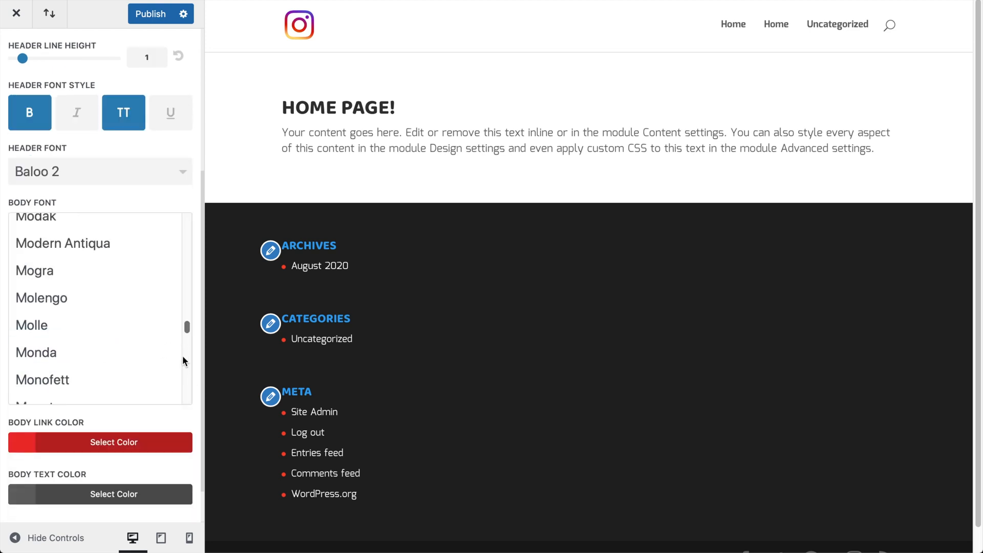
click(99, 442)
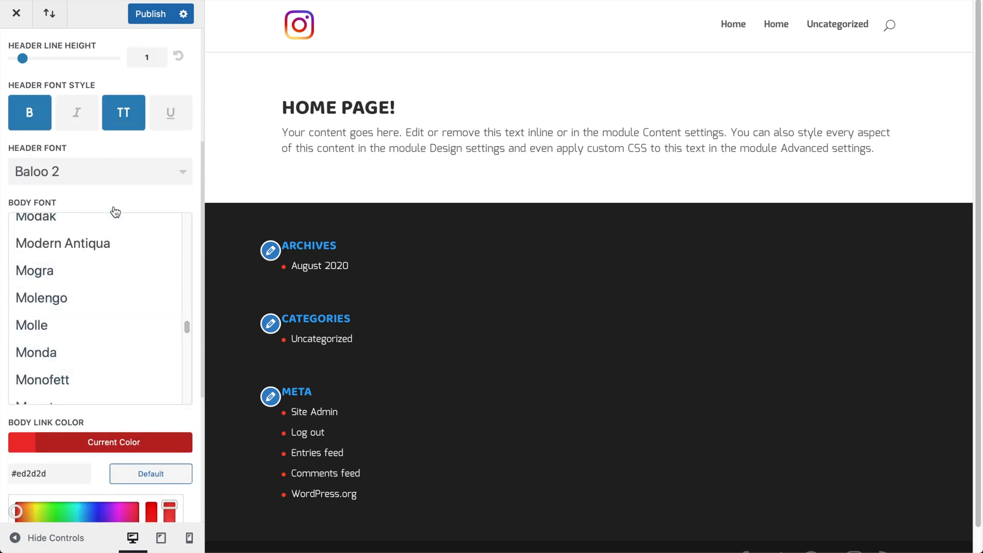
scroll(down, 3)
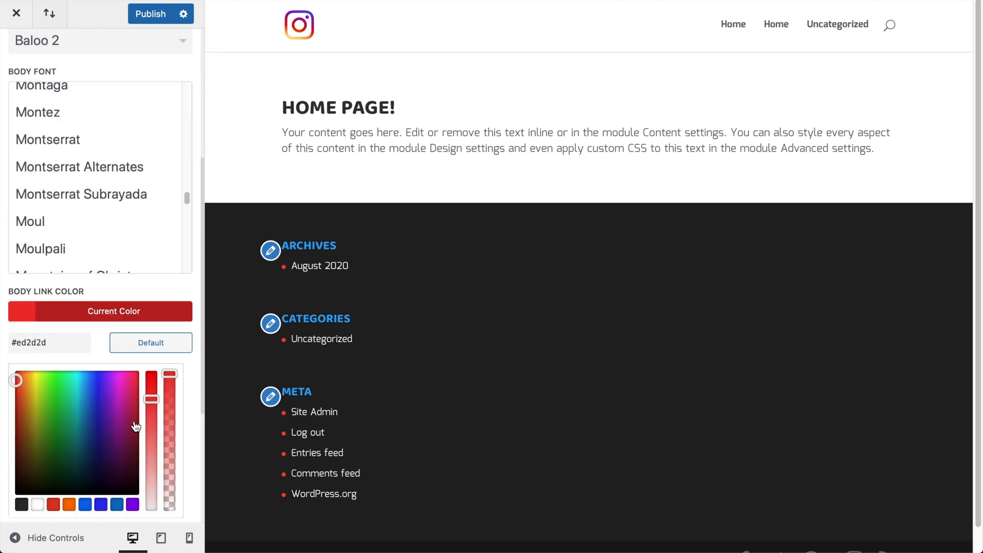
scroll(down, 3)
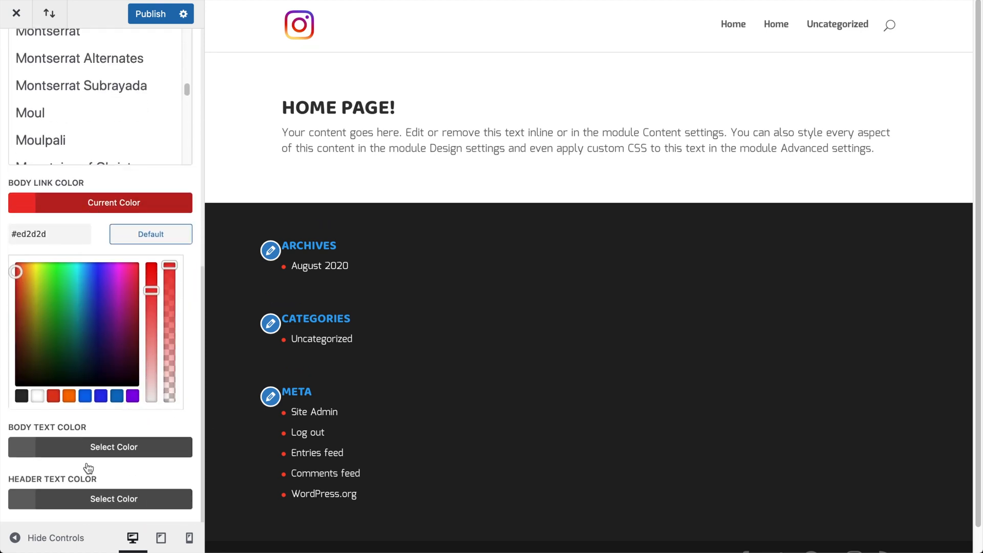
mouse_move(219, 81)
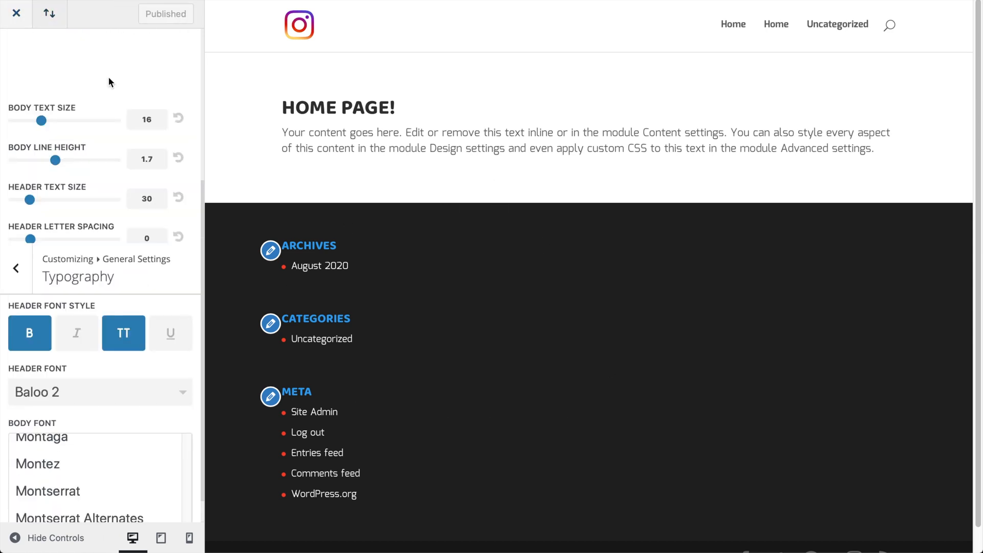
Glance at Background settings, then reach Header & Navigation's Primary Menu Bar settings
click(15, 52)
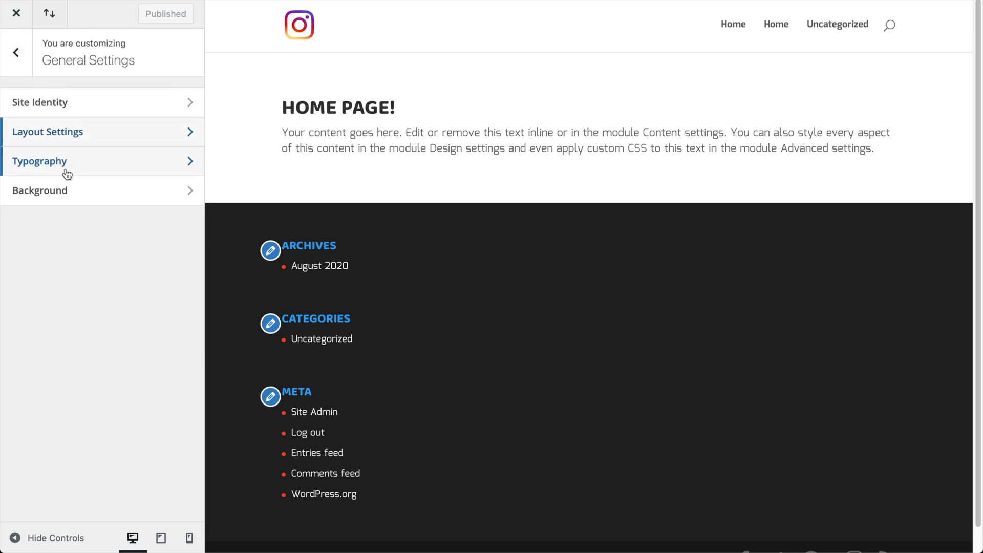
click(40, 190)
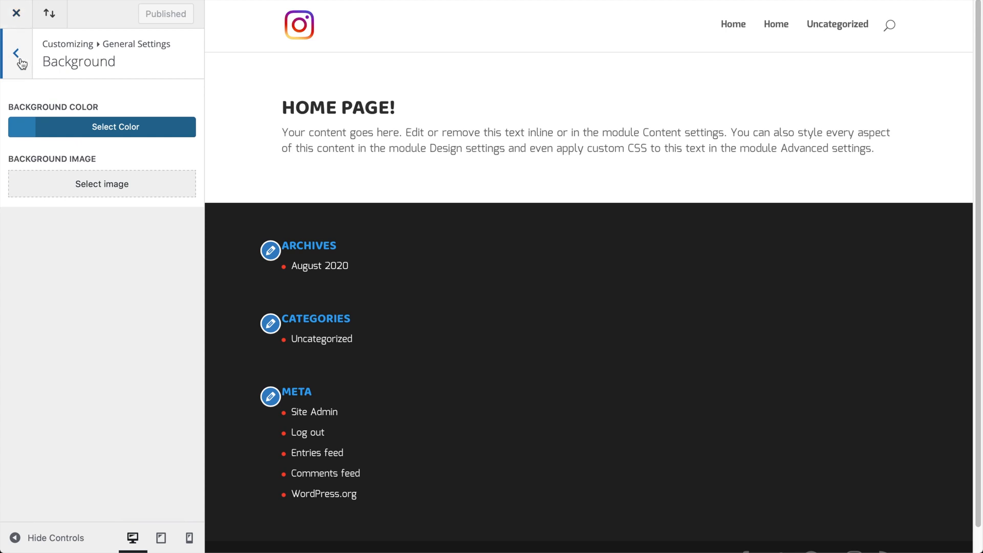
click(15, 52)
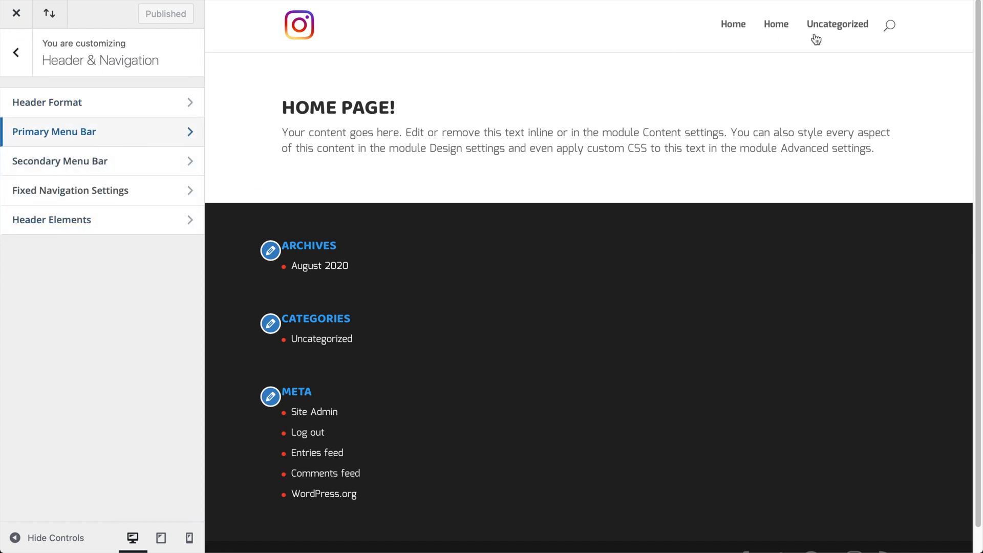
click(55, 131)
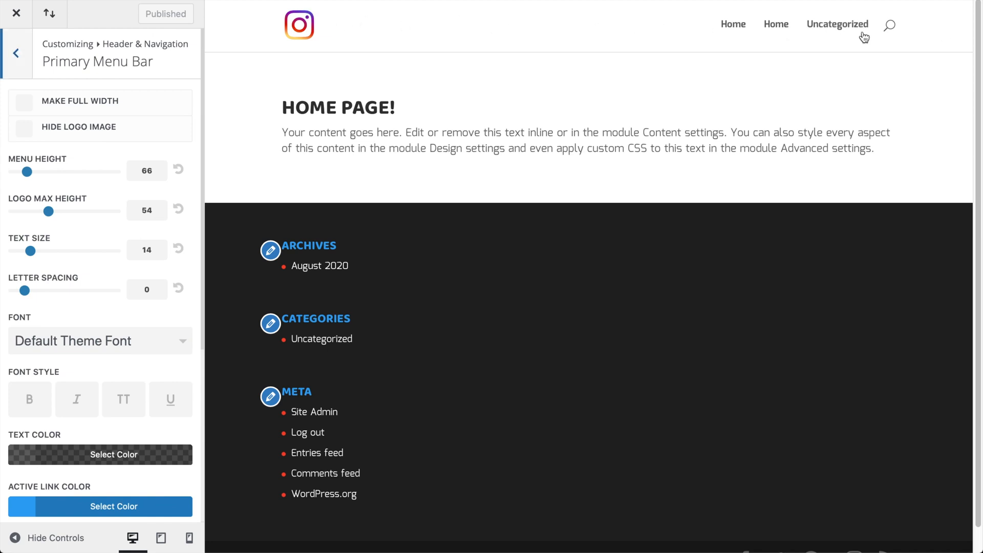
mouse_move(188, 219)
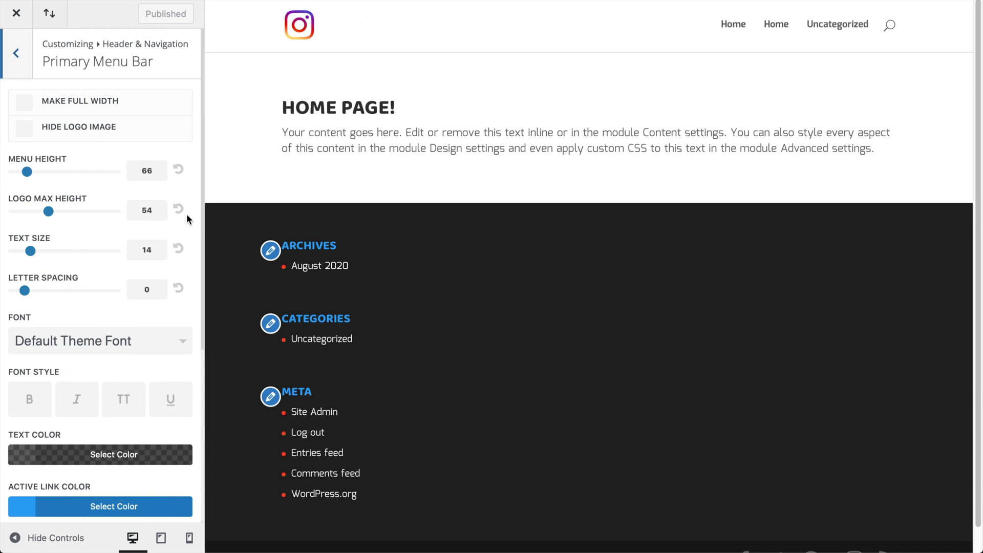
scroll(down, 3)
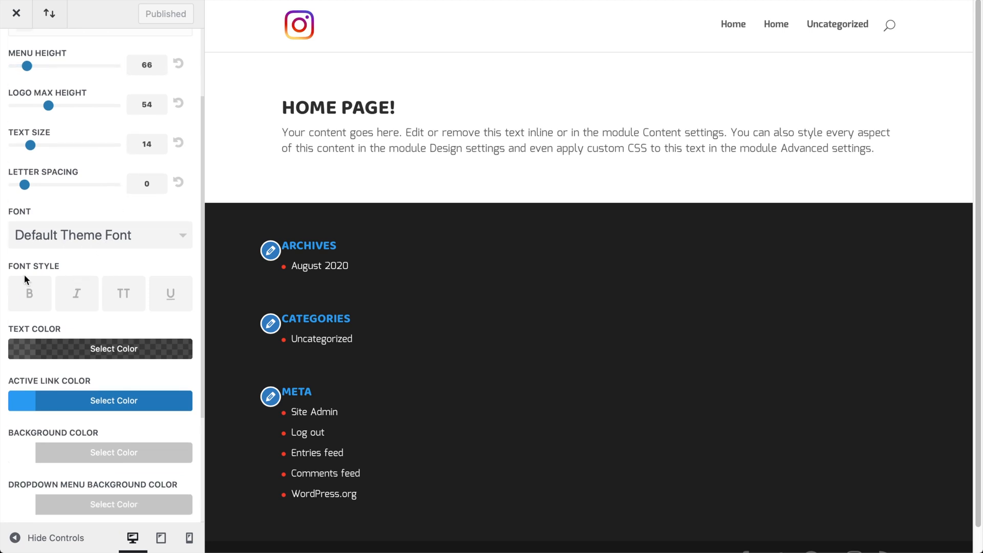
scroll(down, 3)
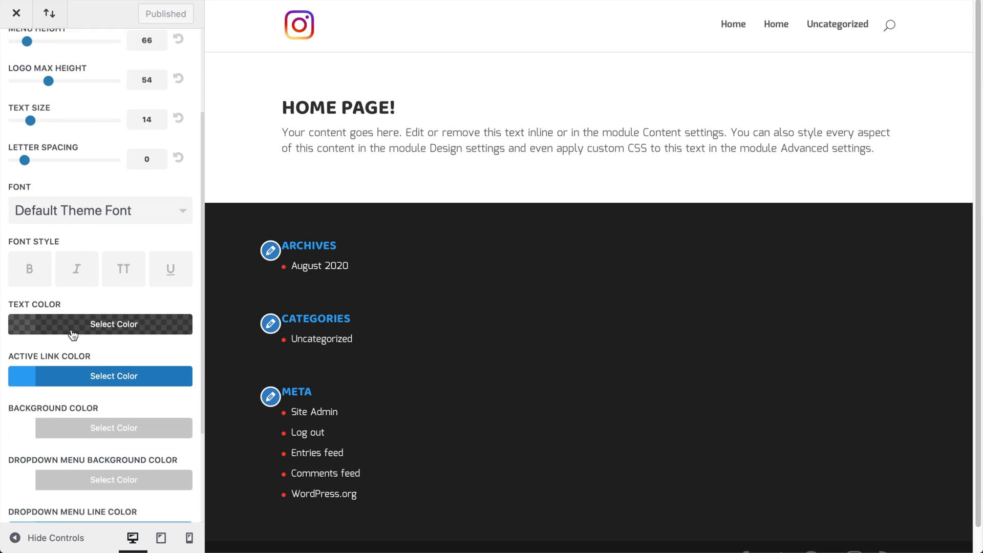
scroll(down, 3)
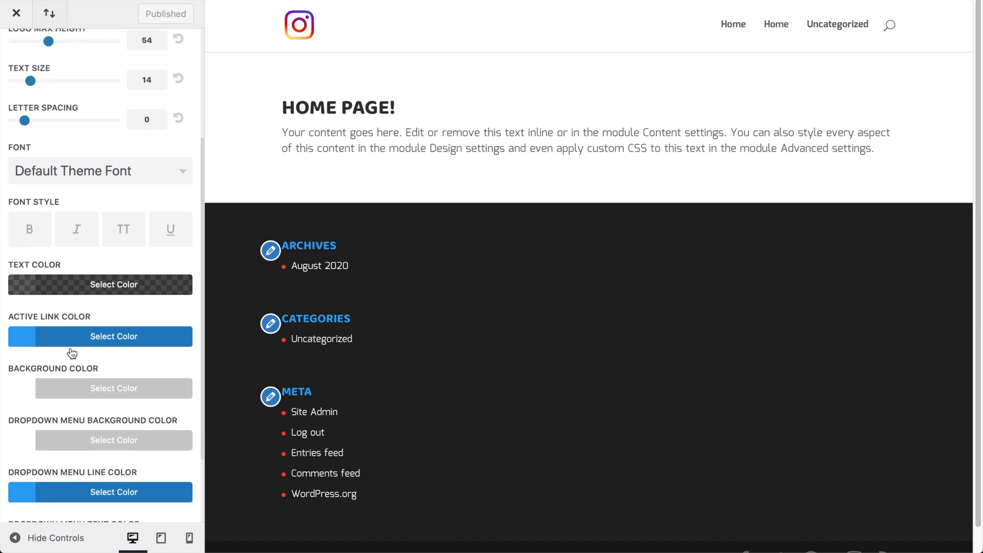
Set the primary menu's active link colour to gold
click(100, 336)
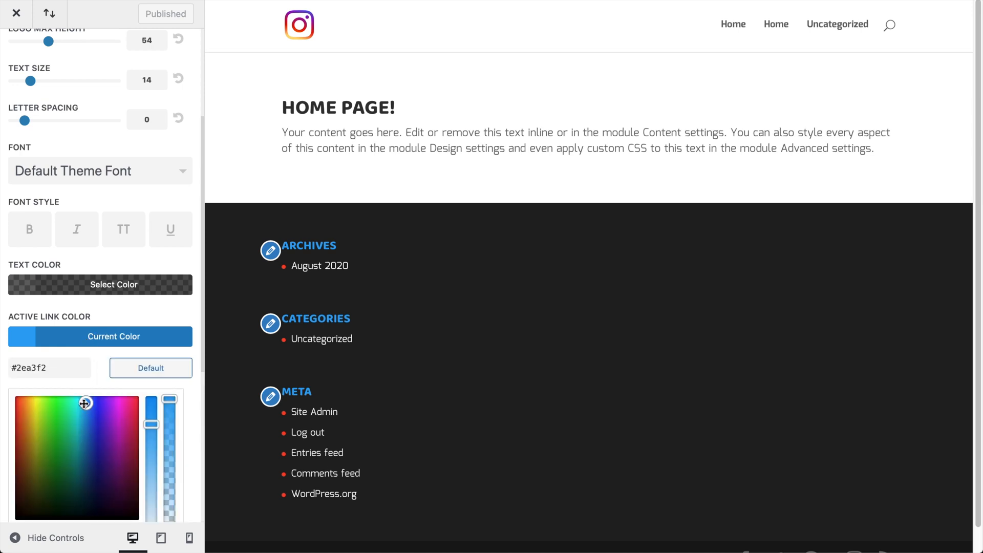
click(29, 406)
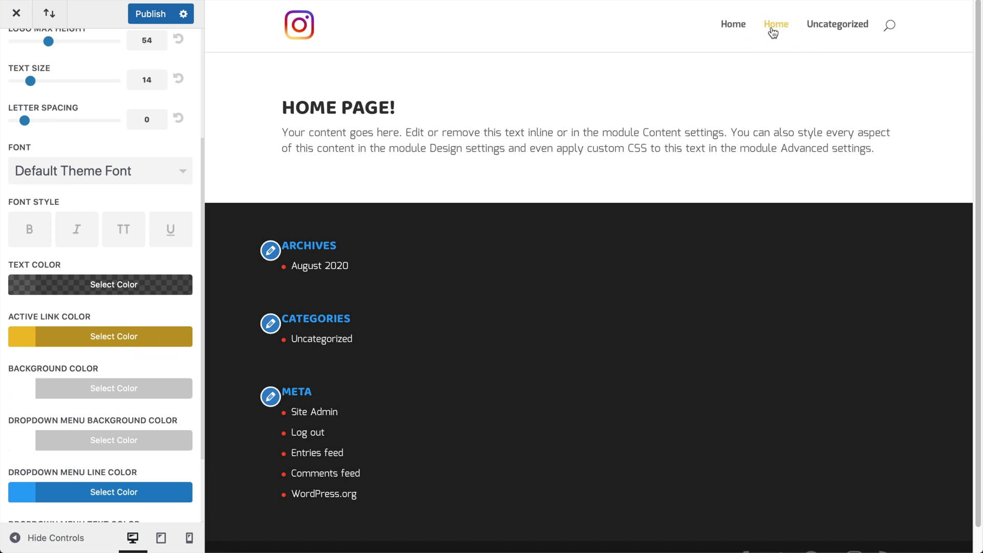
scroll(down, 3)
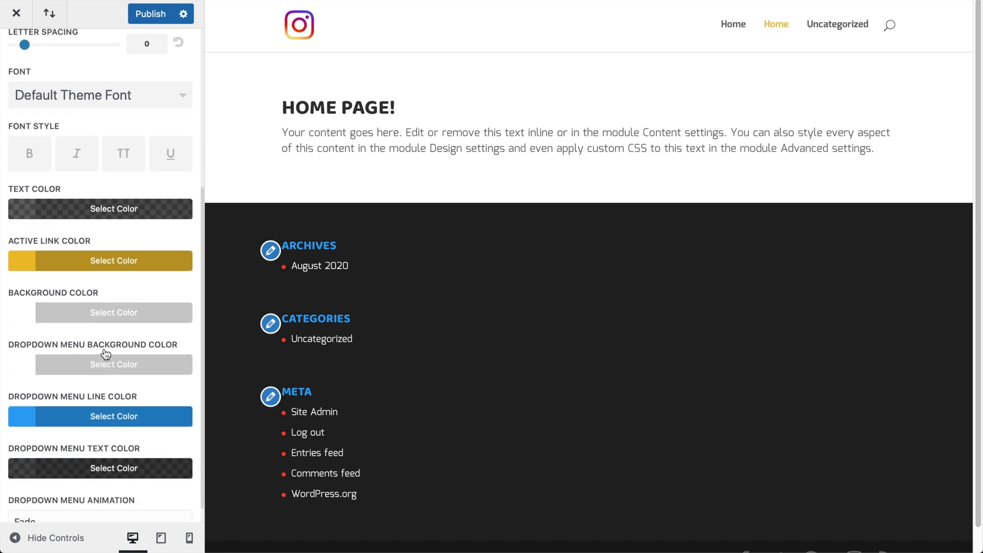
scroll(down, 3)
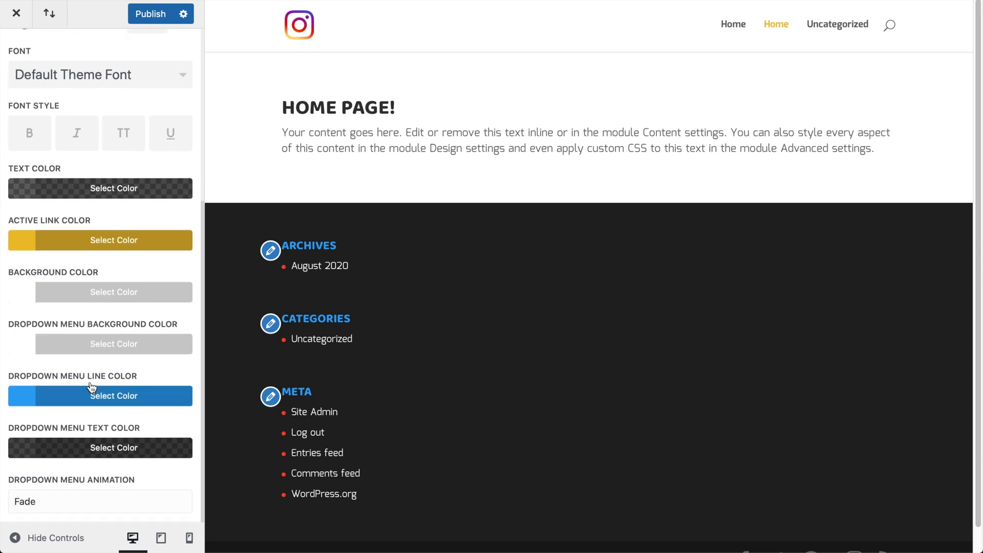
mouse_move(92, 263)
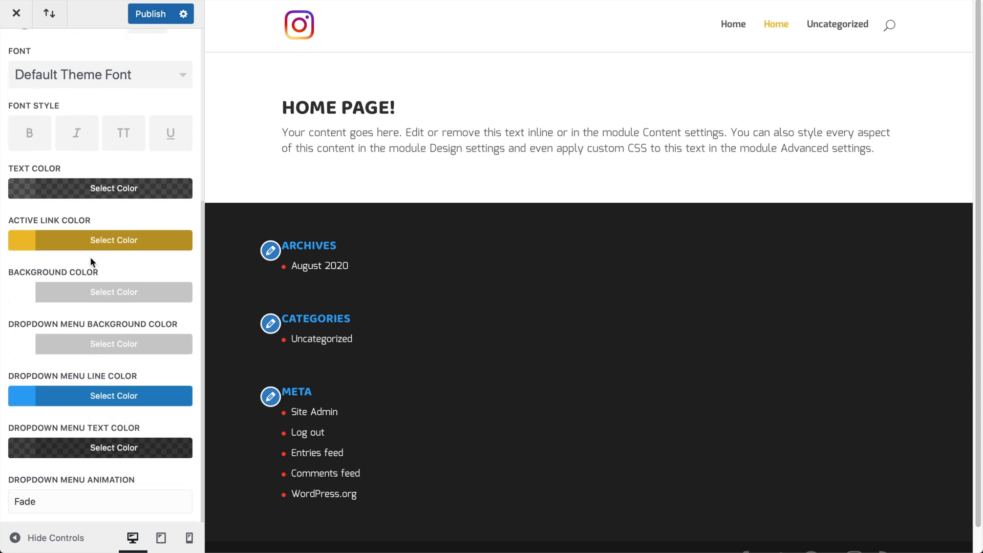
mouse_move(106, 200)
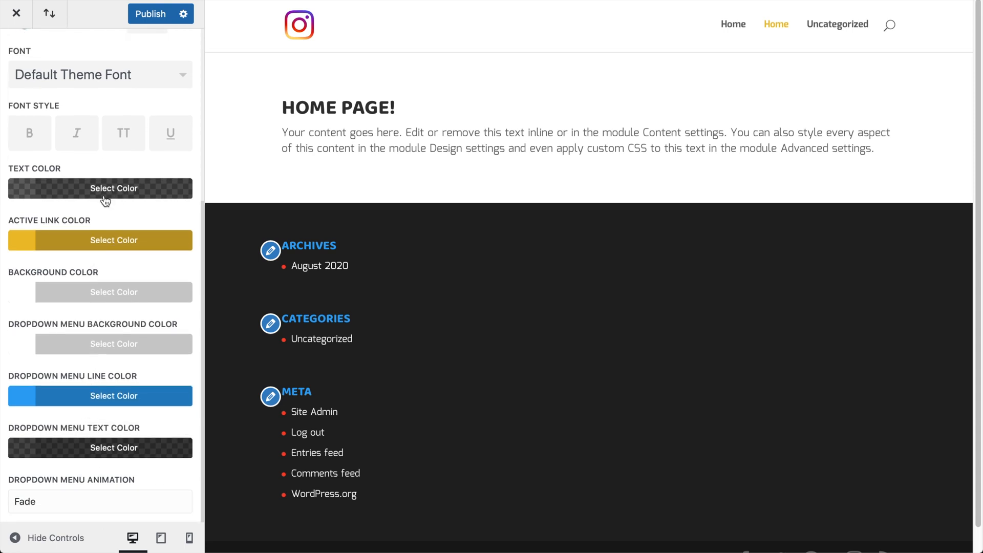
mouse_move(752, 118)
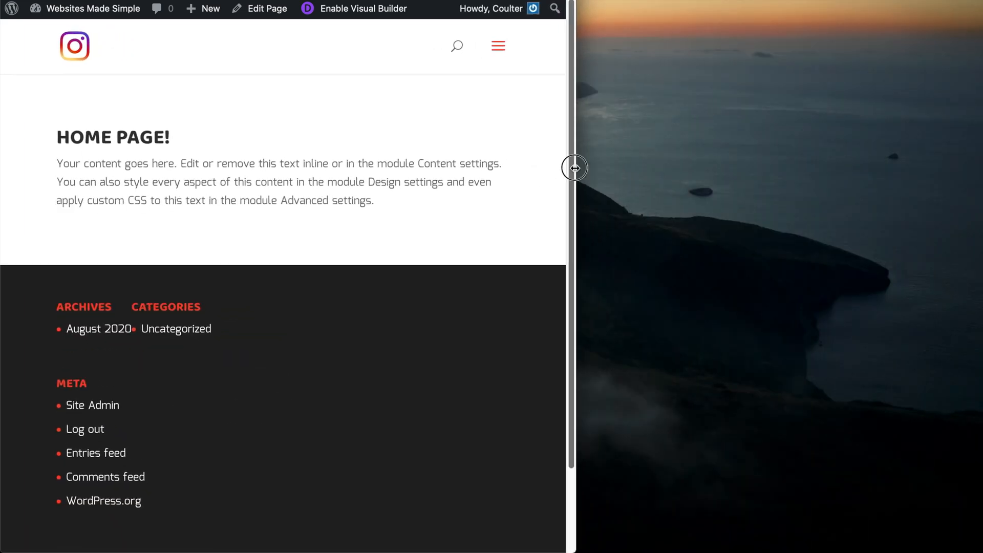
Check the live site's mobile dropdown menu, then return to the Customizer
click(498, 46)
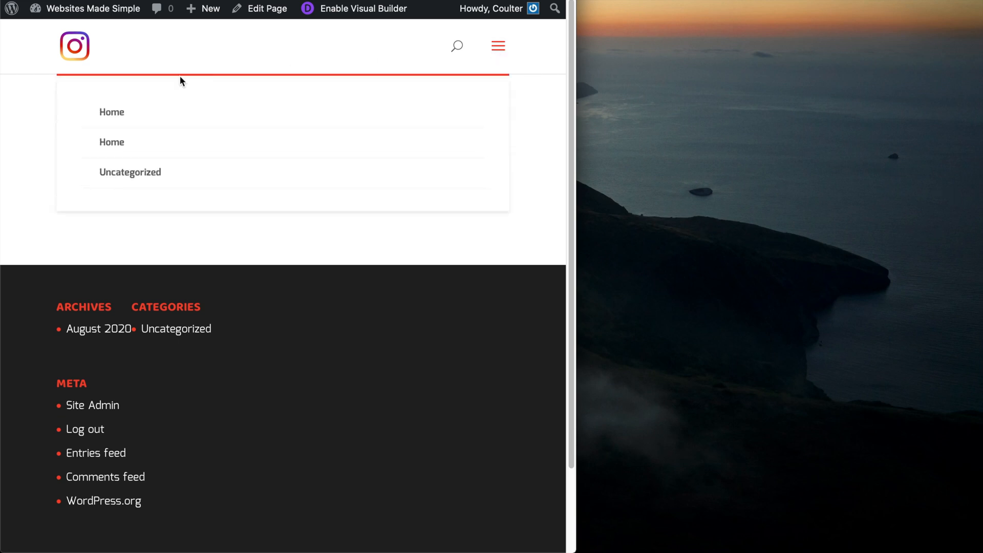
mouse_move(129, 158)
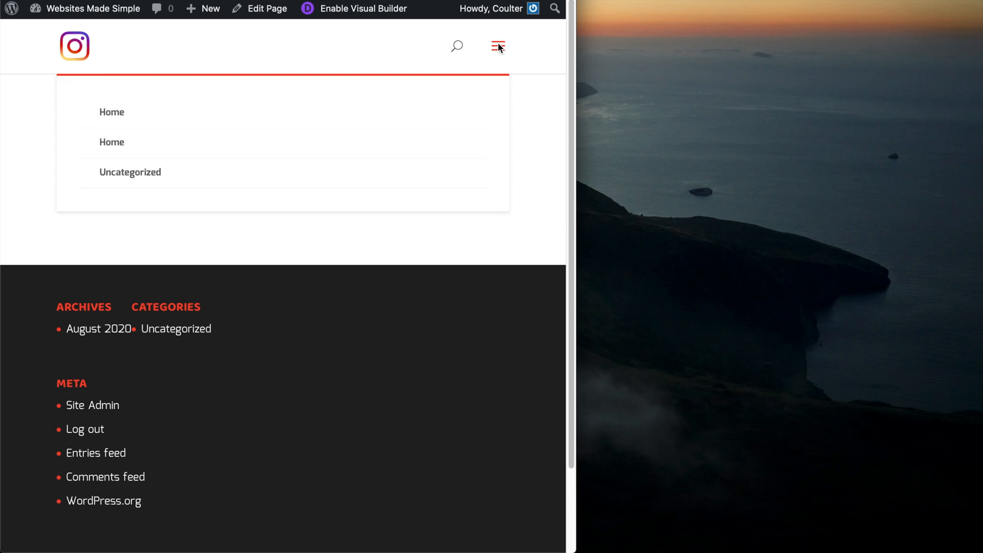
mouse_move(574, 38)
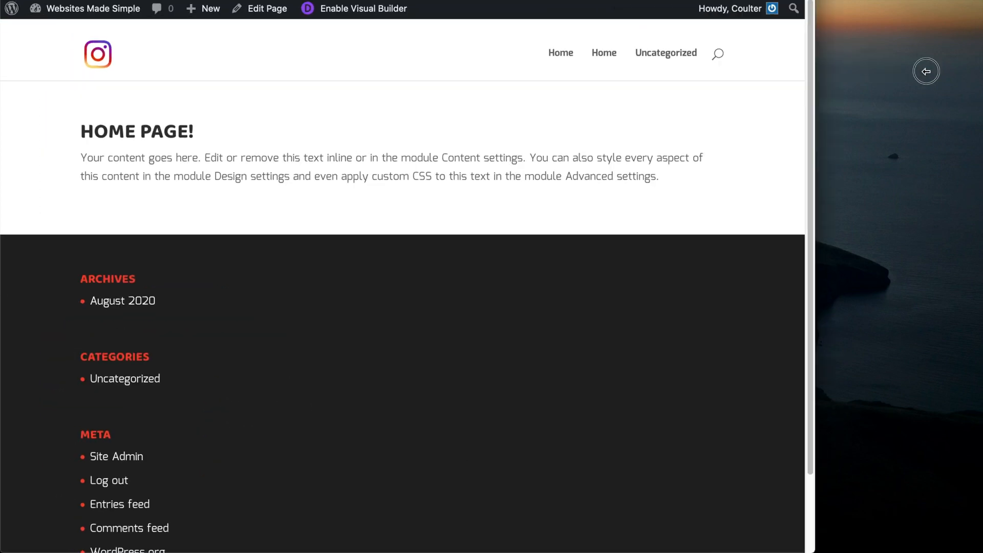
click(362, 10)
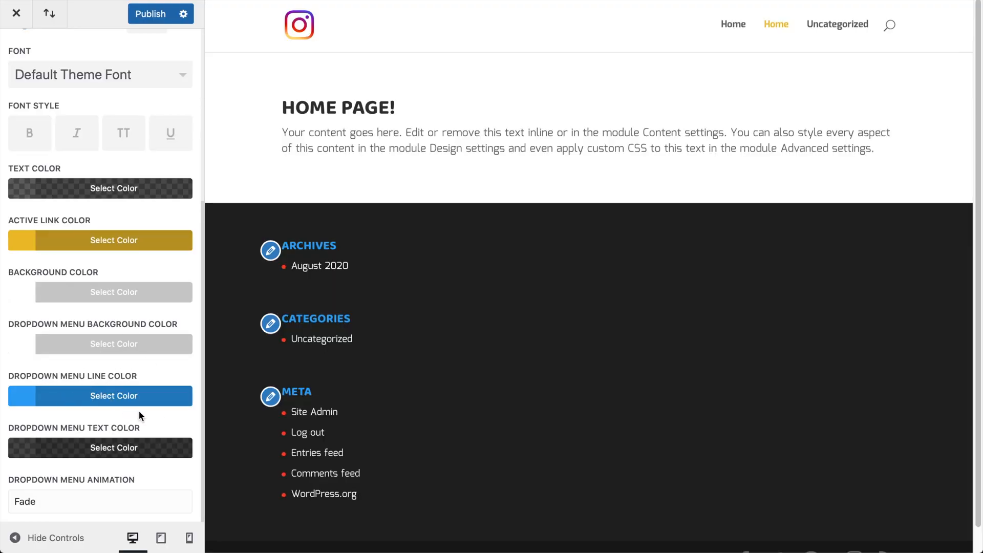
mouse_move(133, 427)
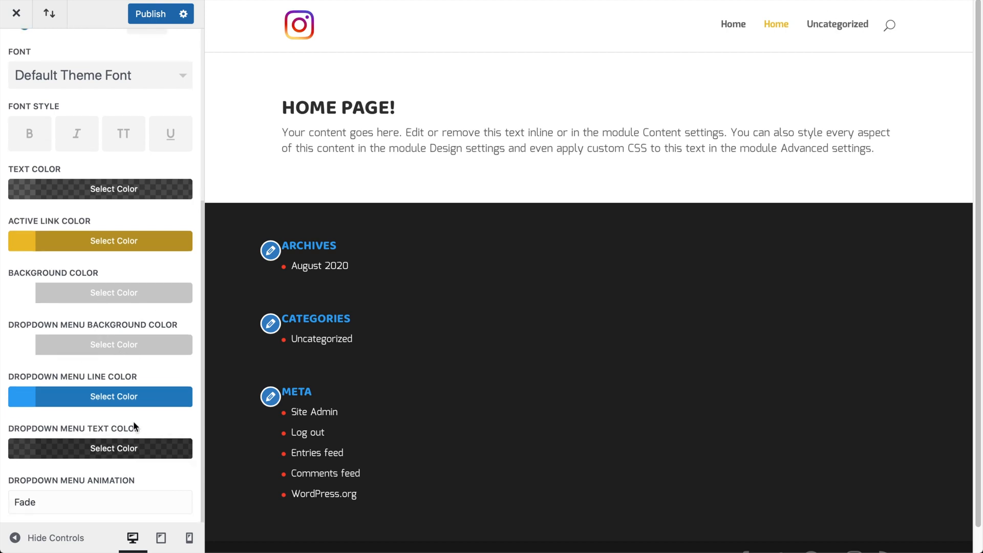
mouse_move(113, 402)
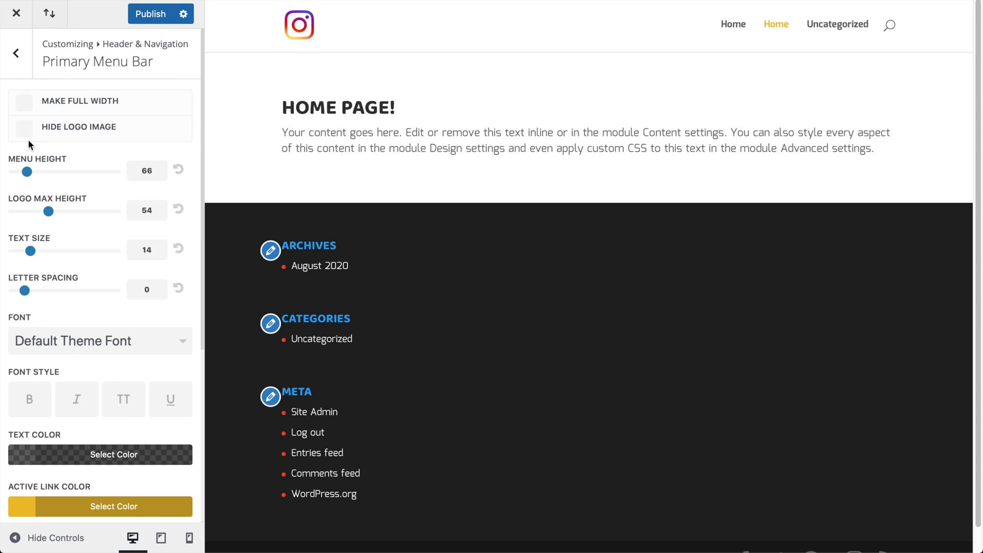
Review the Secondary Menu Bar settings, then move on to Fixed Navigation Settings
click(15, 52)
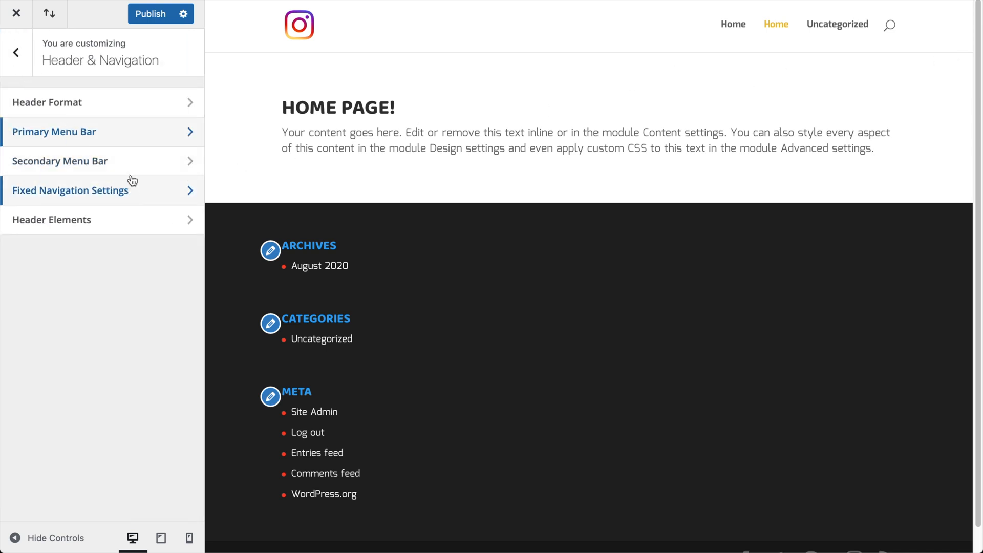
mouse_move(112, 245)
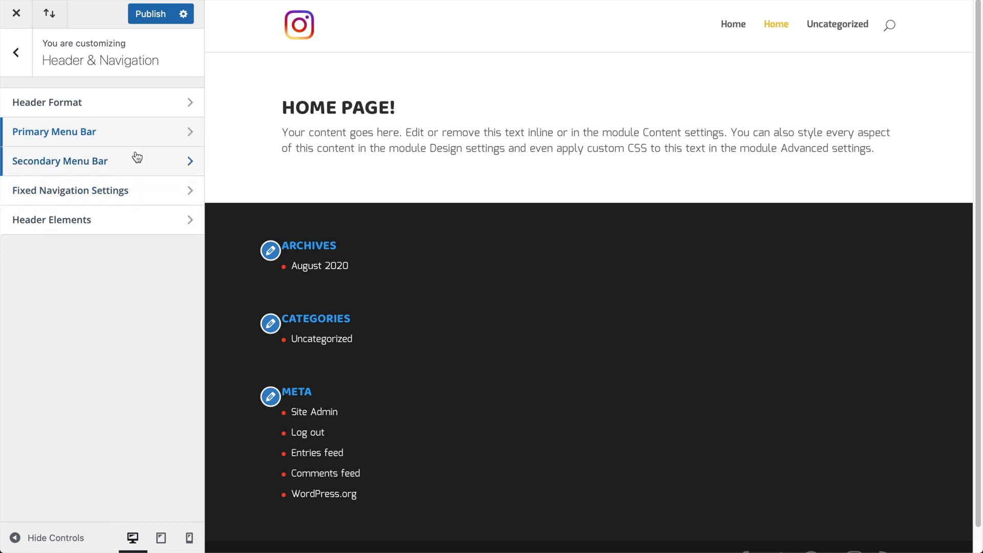
click(61, 160)
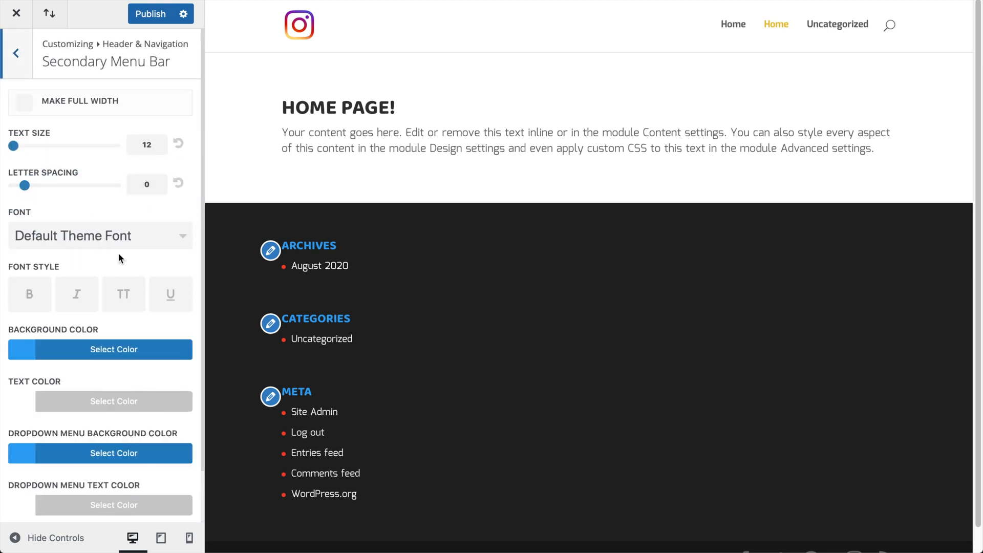
scroll(down, 3)
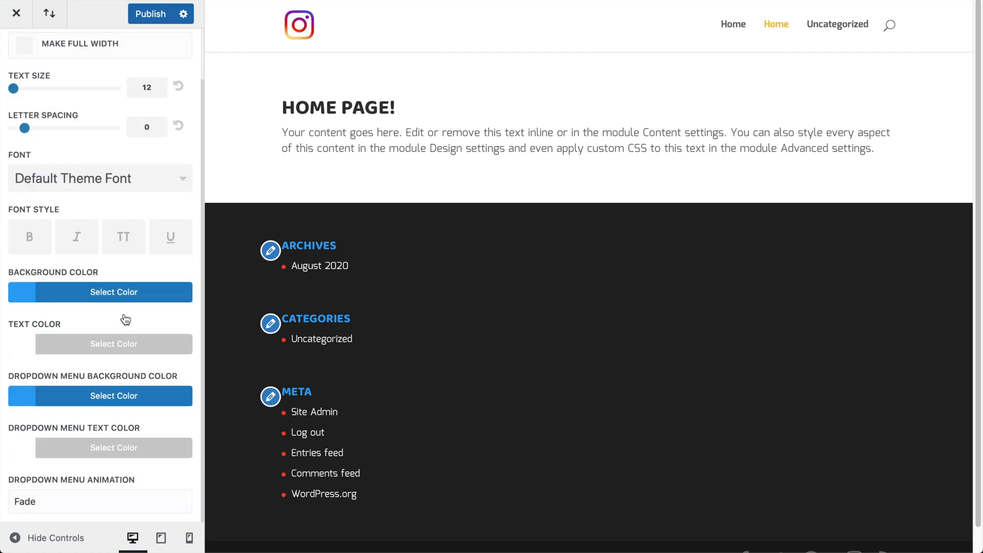
click(15, 52)
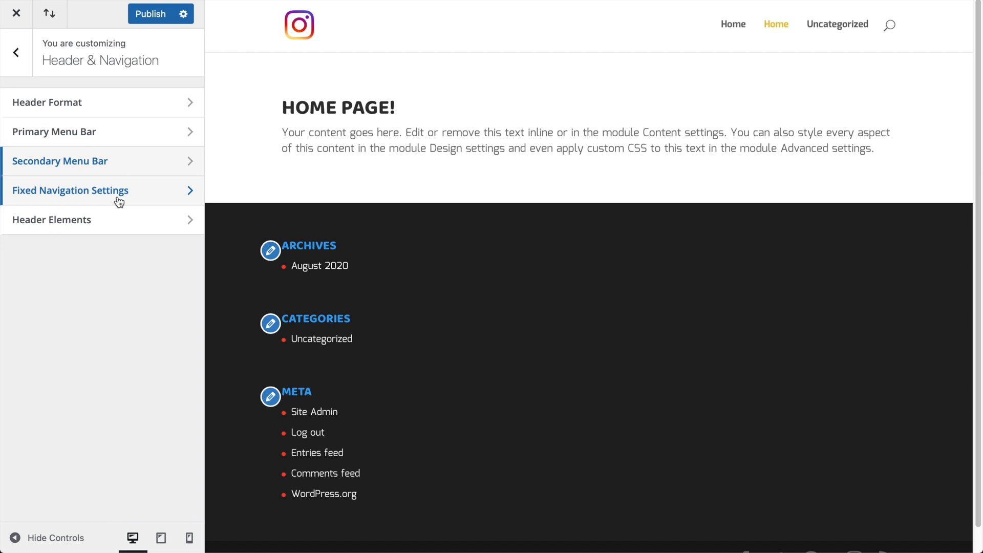
click(71, 190)
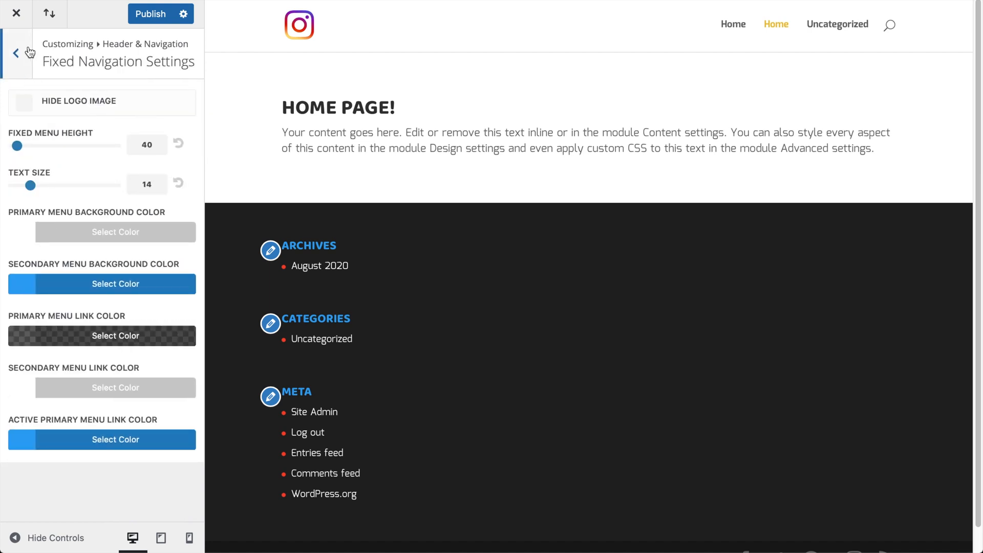
mouse_move(18, 67)
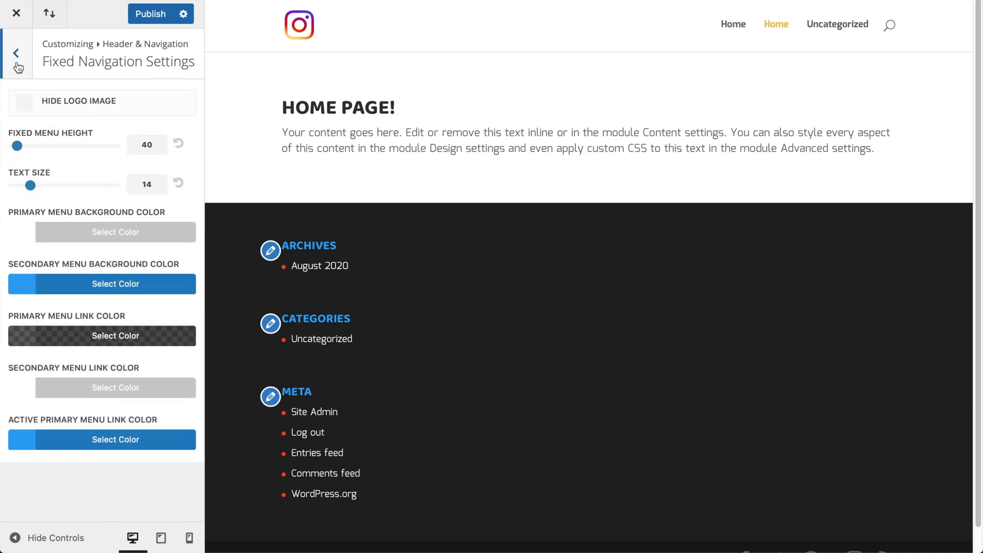
Turn off Show Search Icon in Header Elements so the menu bar loses its search icon
click(16, 53)
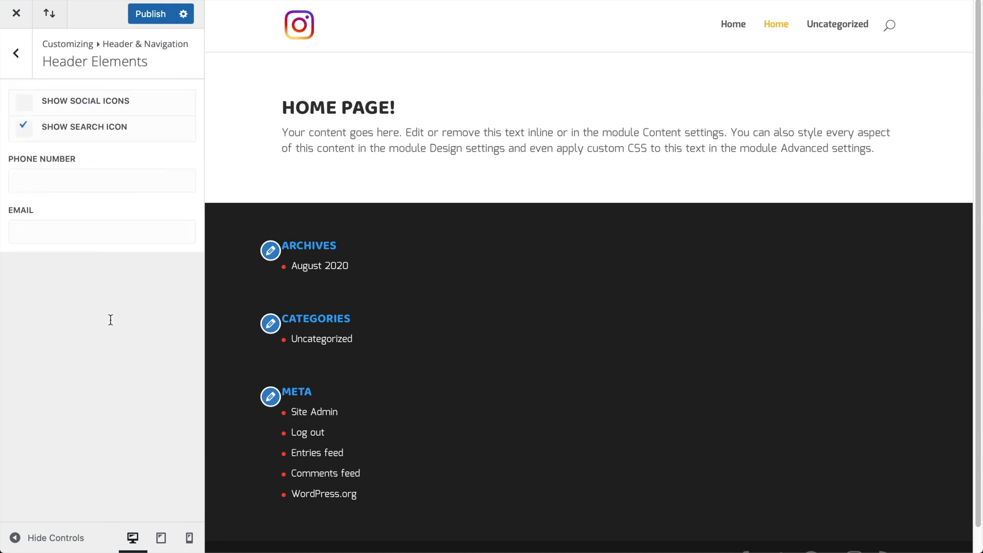
click(23, 127)
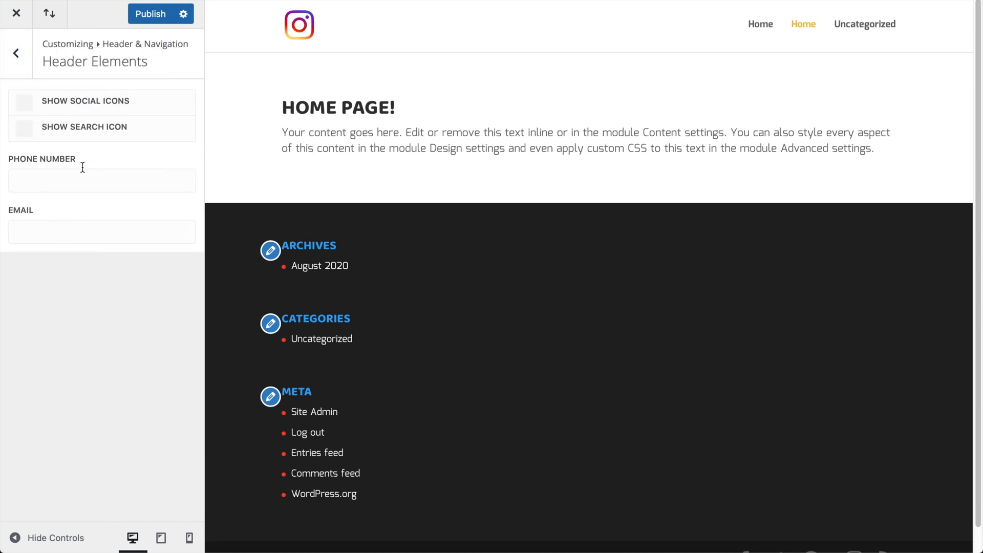
mouse_move(85, 161)
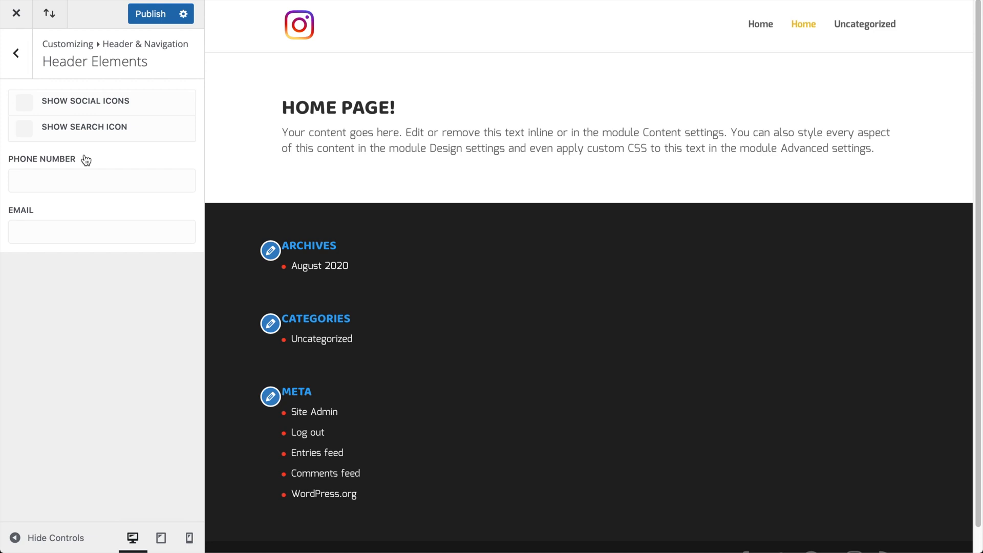
mouse_move(88, 163)
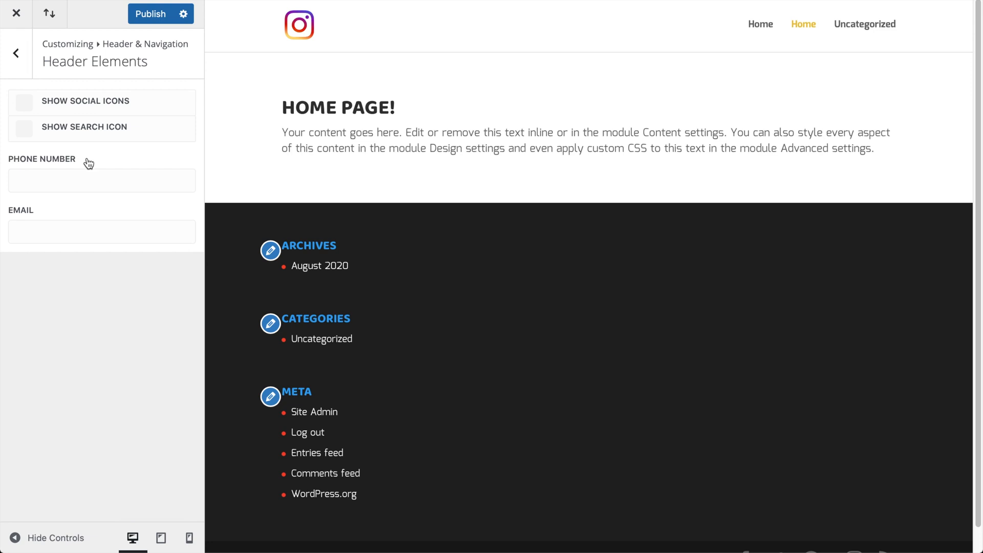
mouse_move(83, 44)
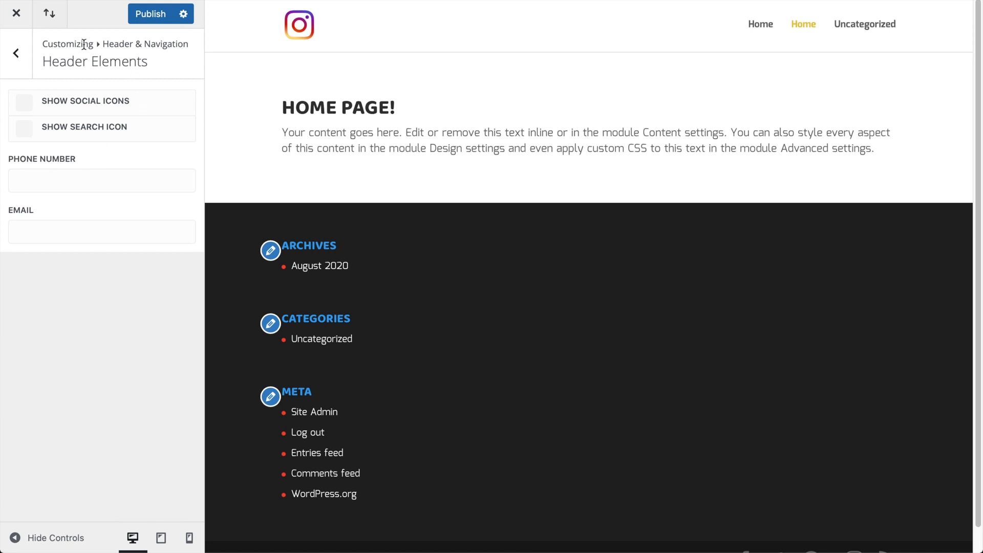
Publish the customizer changes with Buttons Style showing text size 20 and border width 2
click(15, 52)
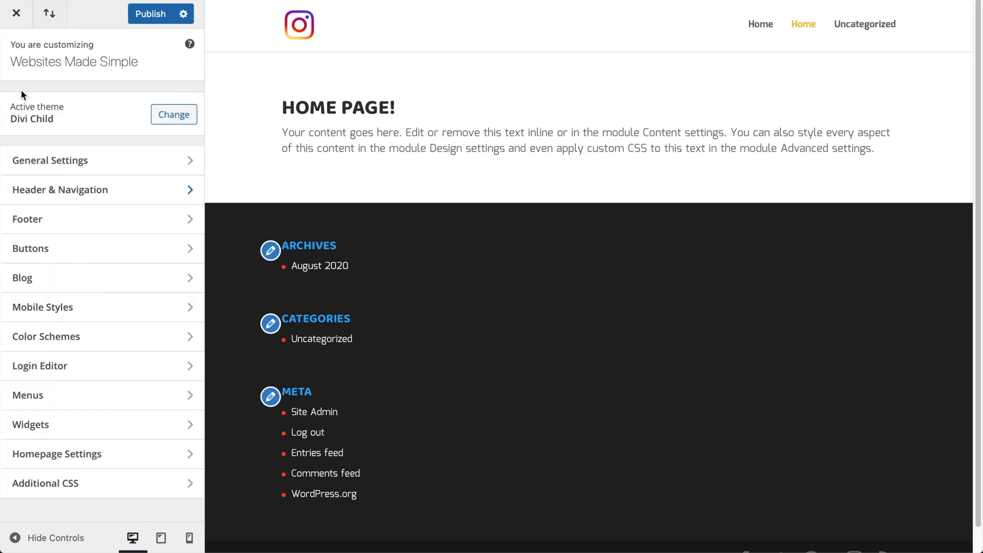
mouse_move(101, 219)
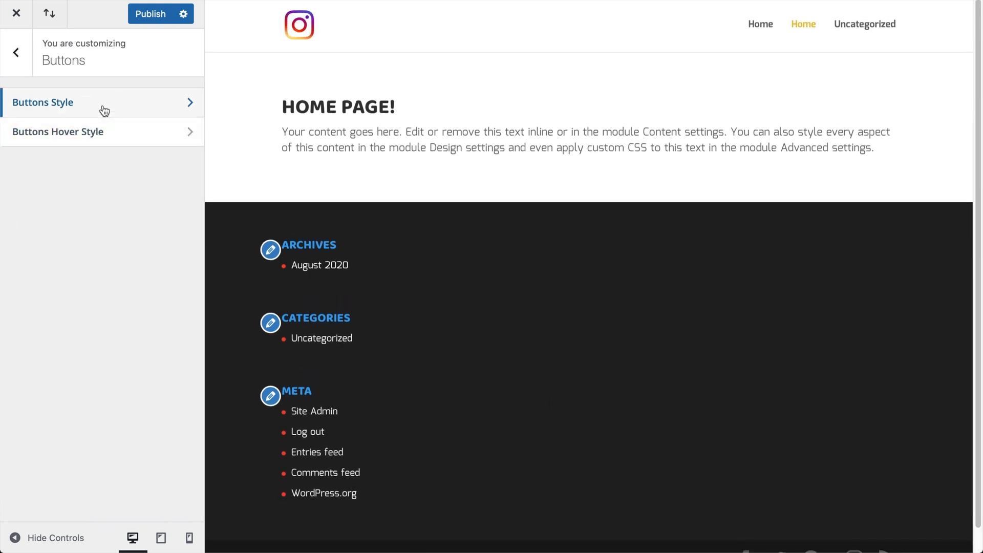
click(42, 102)
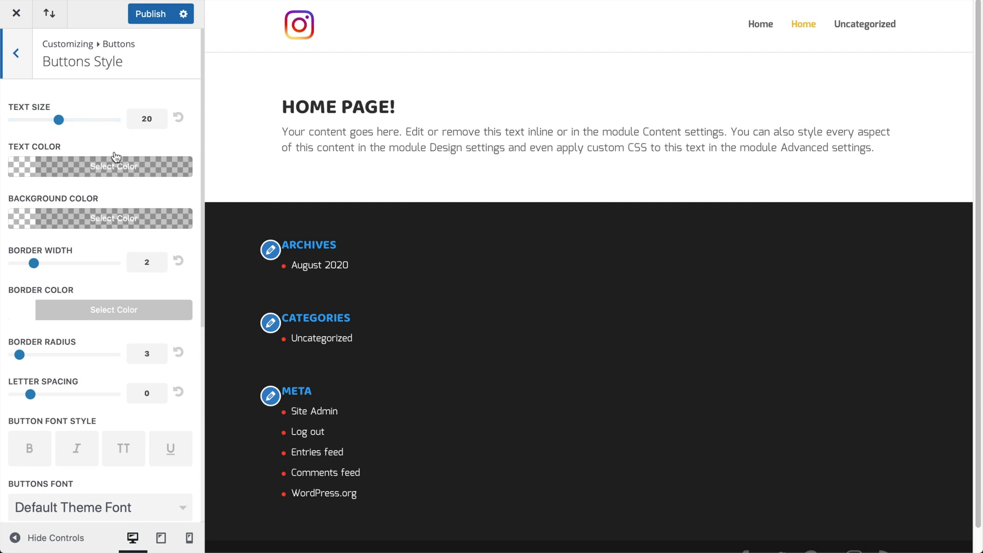
mouse_move(144, 151)
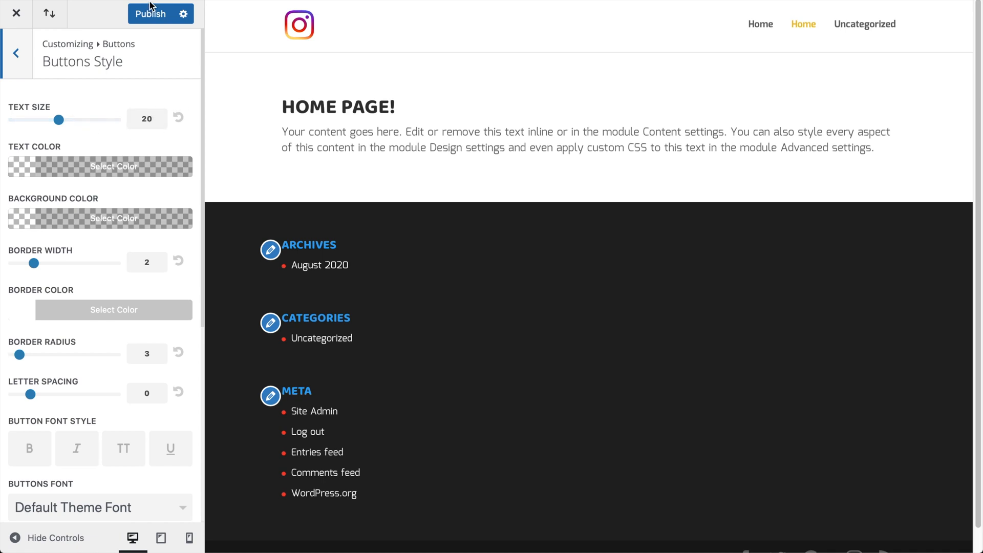
click(150, 13)
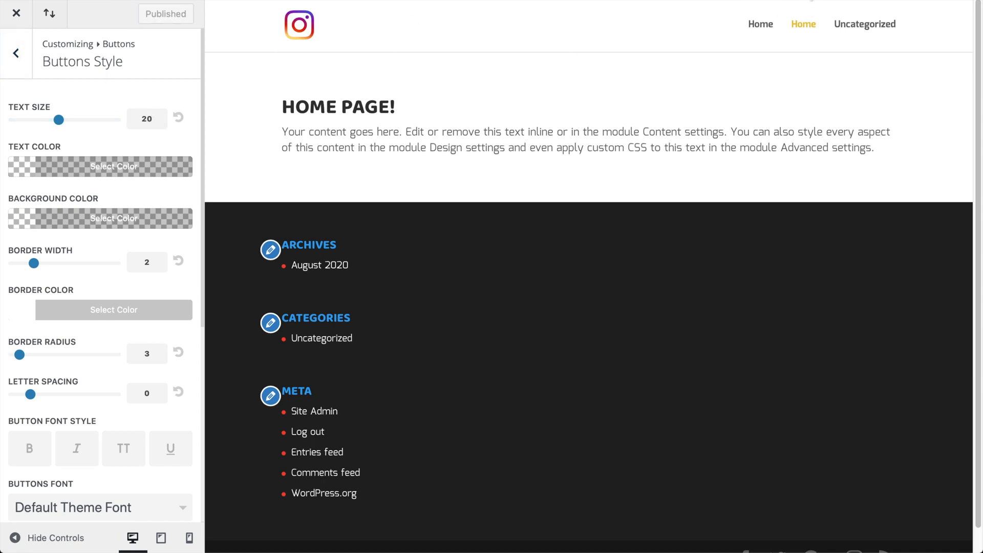
Leave the Customizer and launch the Divi Builder on the Home page, dismissing the welcome tour
click(15, 13)
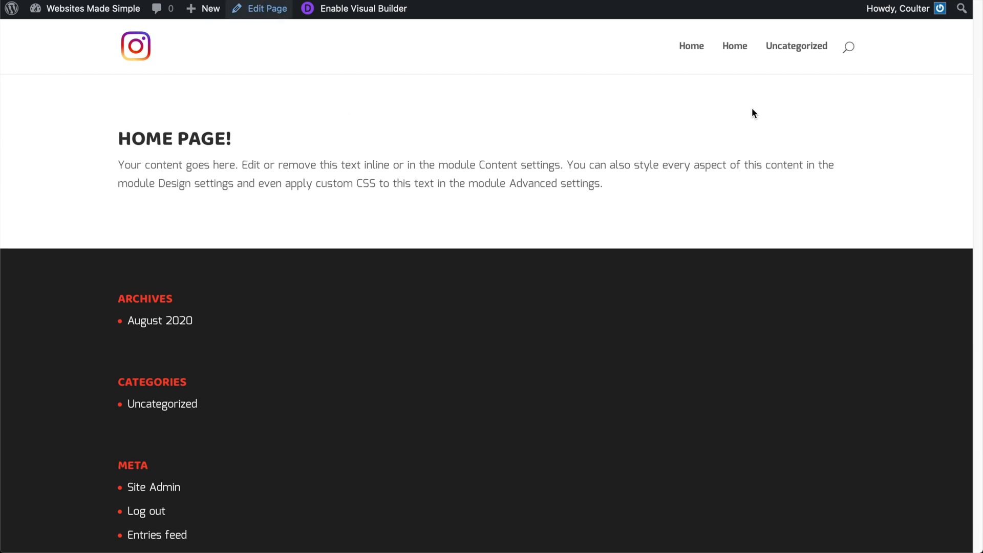
mouse_move(677, 145)
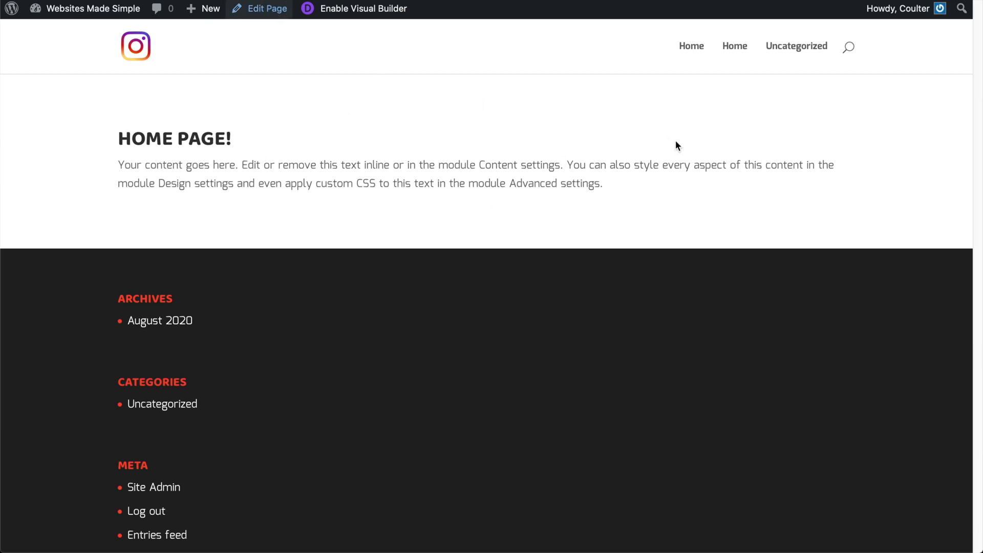
click(266, 8)
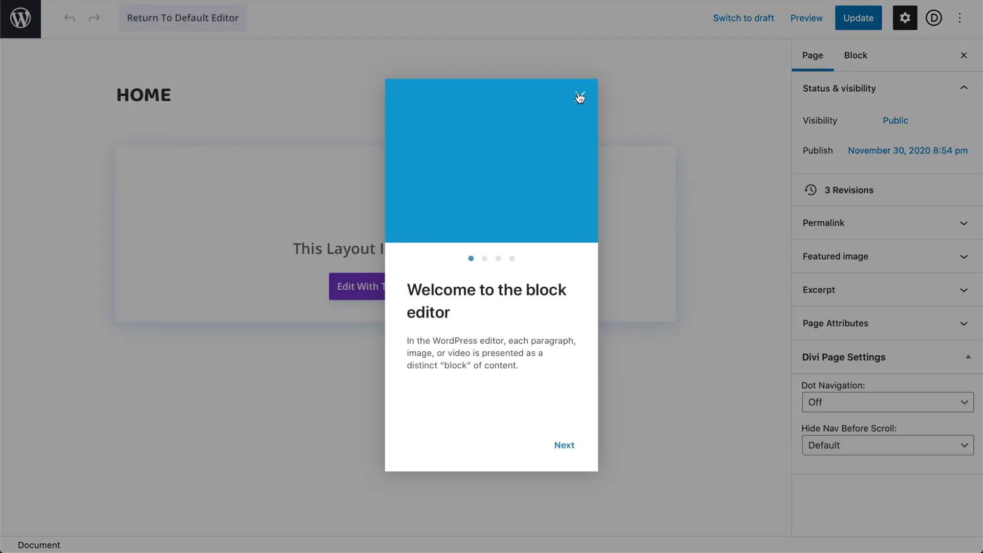
click(578, 96)
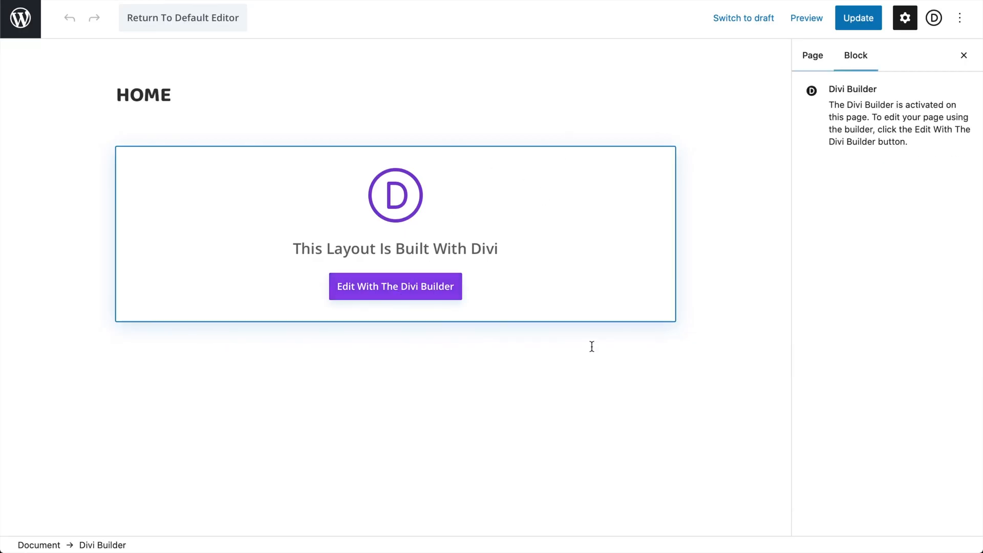
click(396, 286)
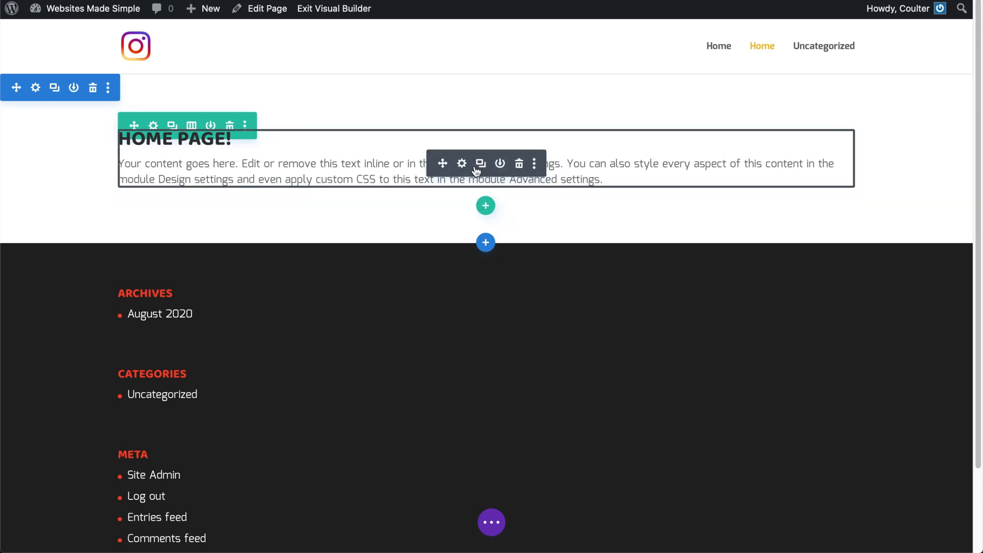
Insert a Button module ('Click Here') below the Home page text module
click(485, 205)
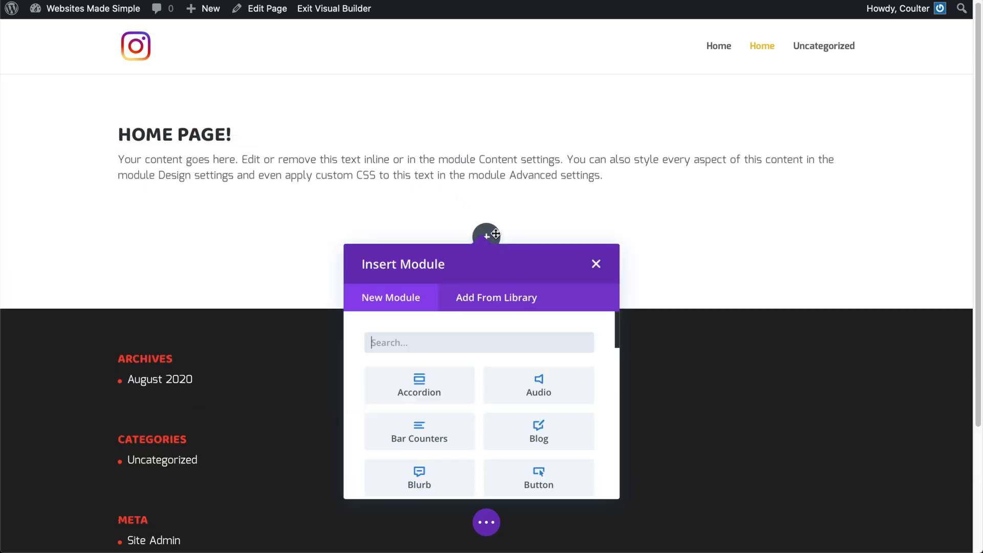
text(buut)
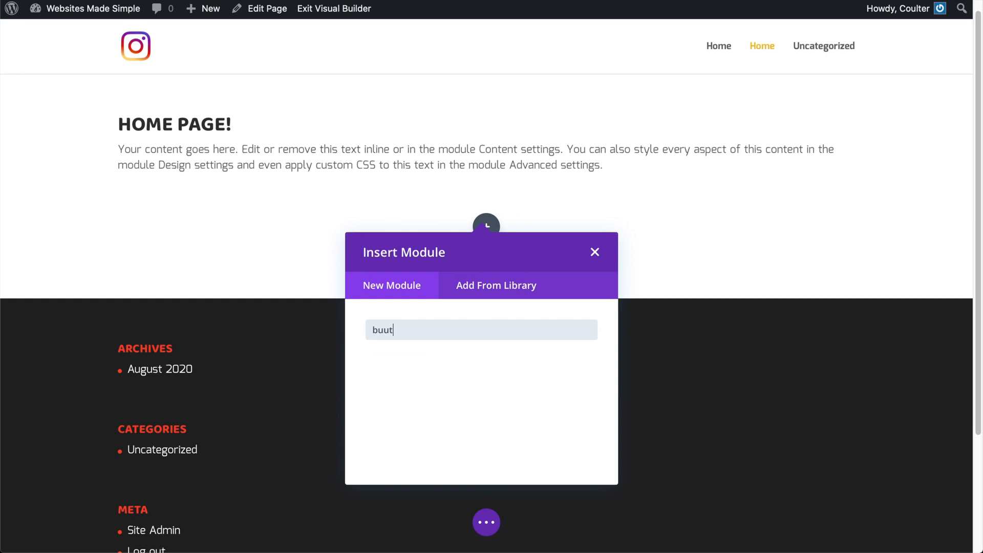
key(backspace)
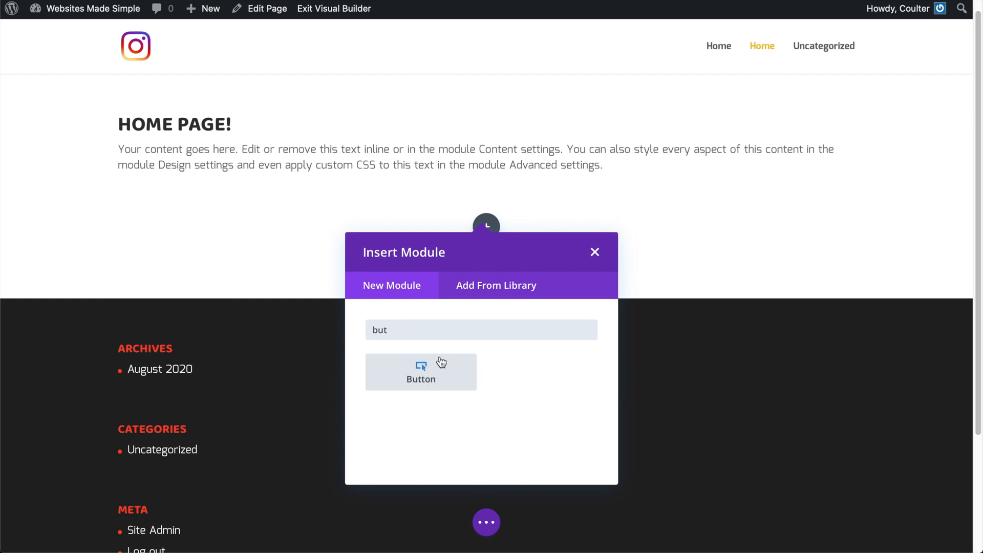
click(421, 372)
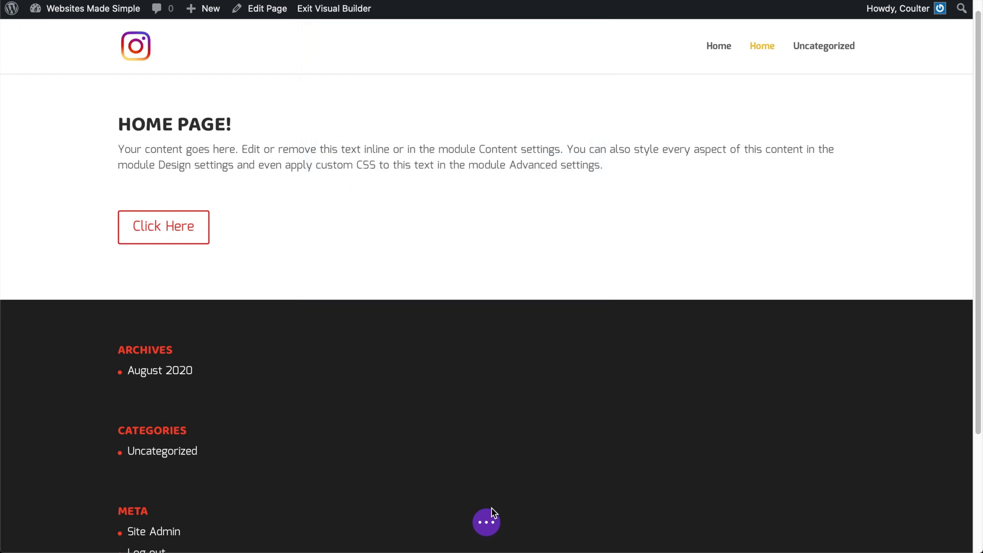
click(486, 522)
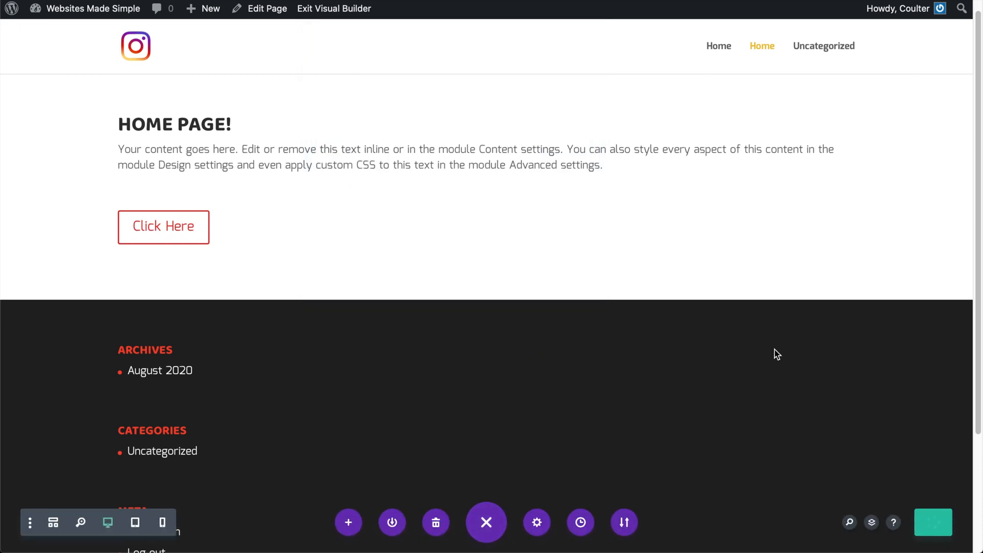
click(934, 522)
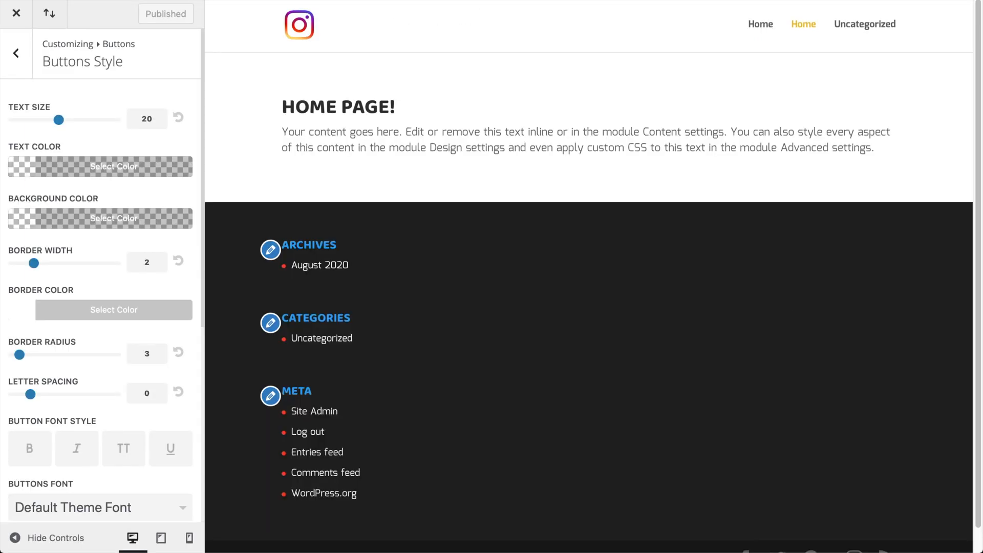
In Buttons Style keep text size 20 and set border radius 50 for pill-shaped corners
click(16, 52)
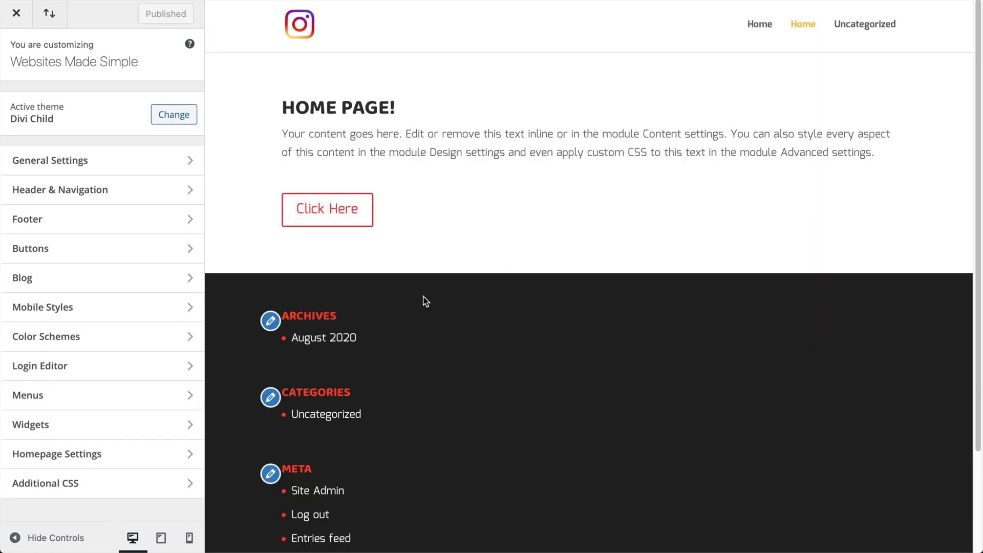
click(29, 248)
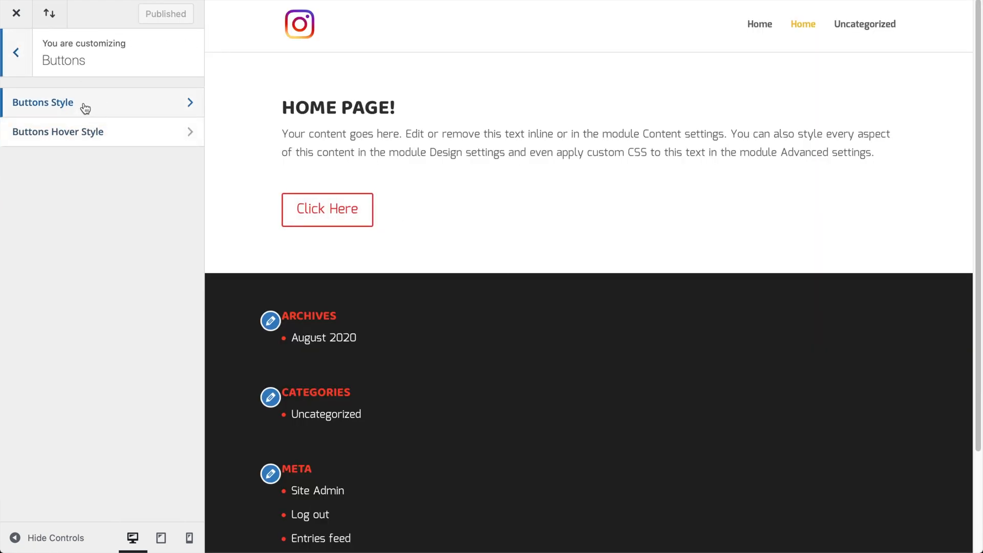
click(43, 103)
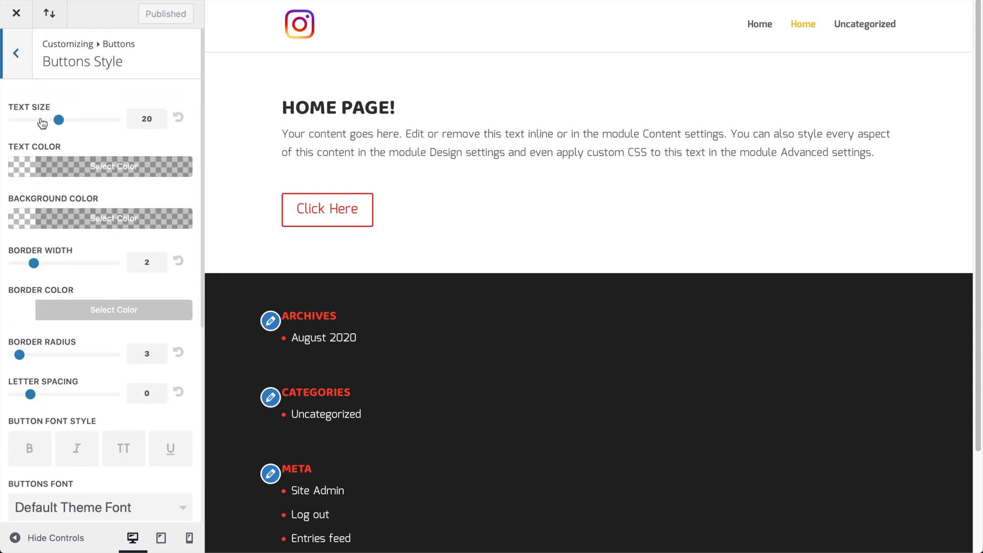
drag(59, 119, 67, 119)
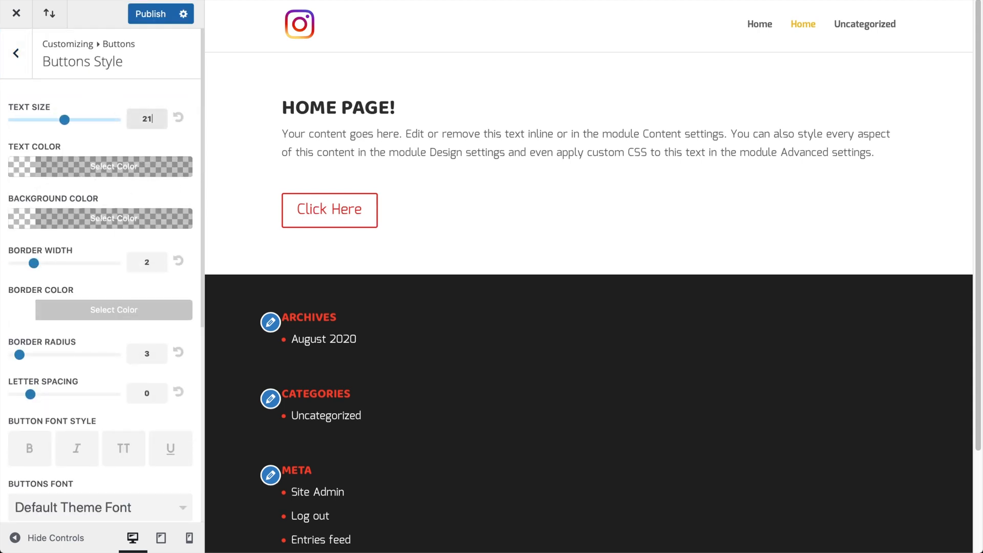
drag(69, 119, 61, 120)
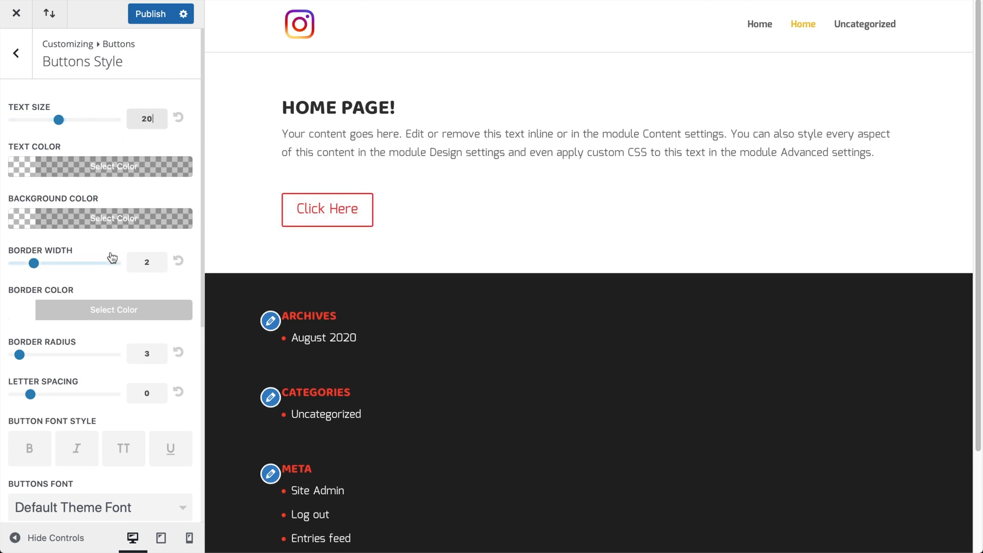
drag(18, 355, 47, 355)
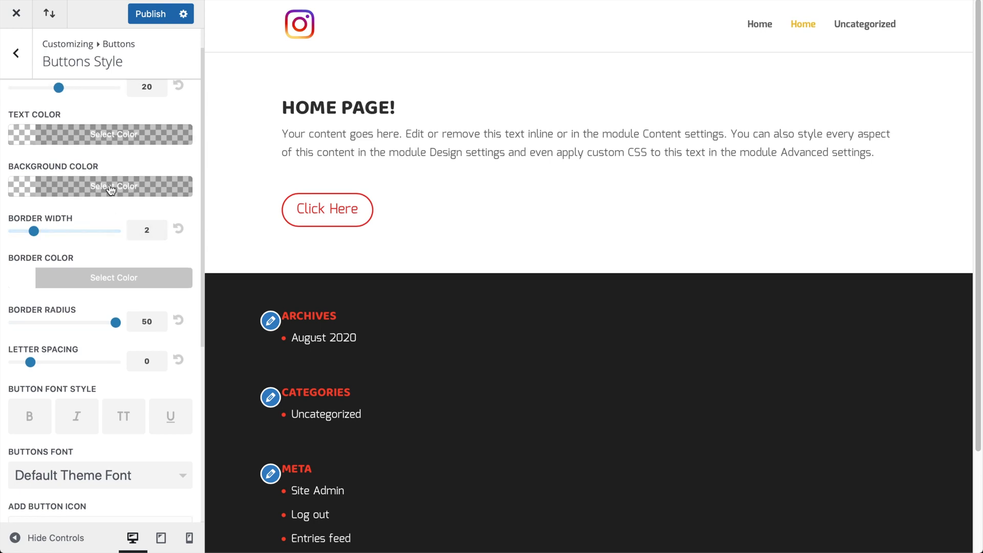
Give the button a red background colour and white (#ffffff) text
click(112, 186)
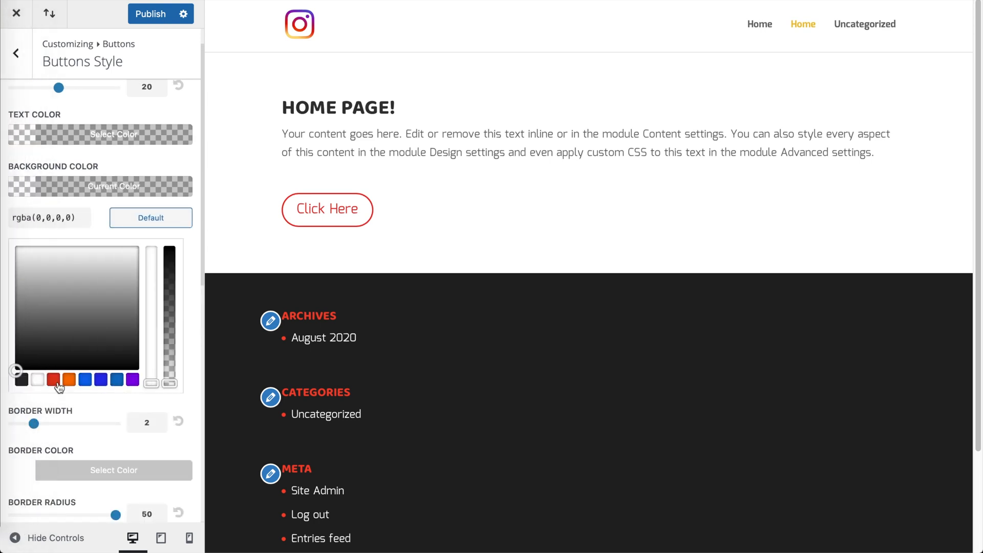
click(54, 379)
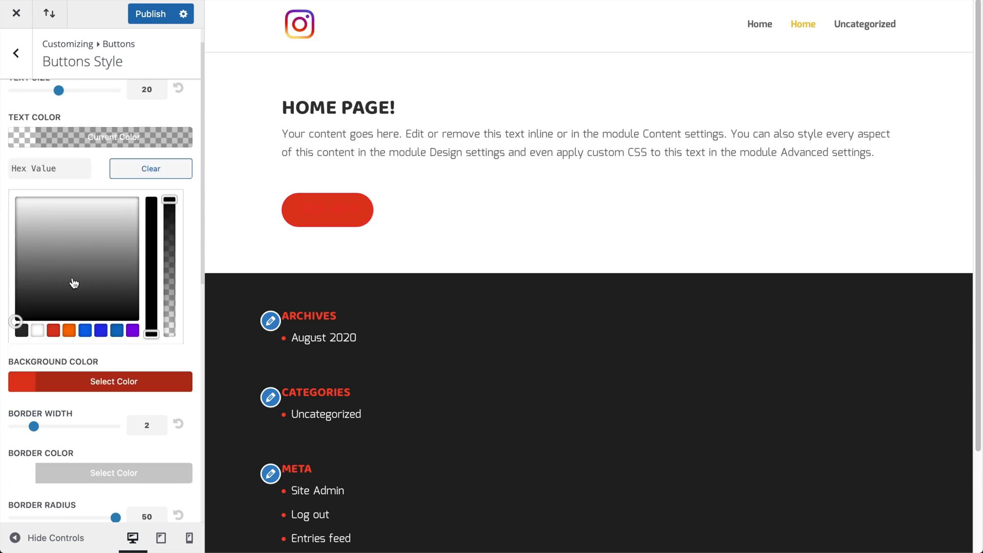
click(36, 331)
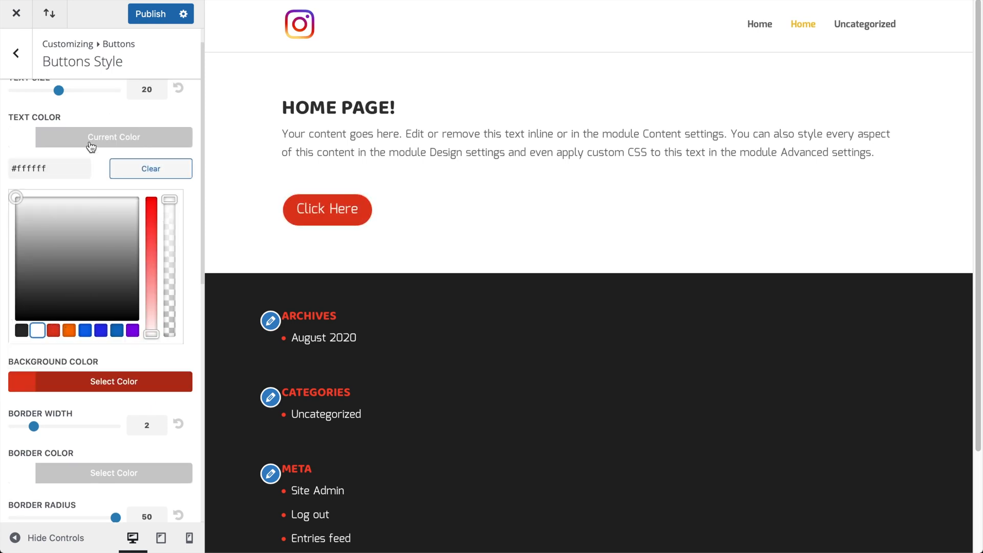
scroll(down, 3)
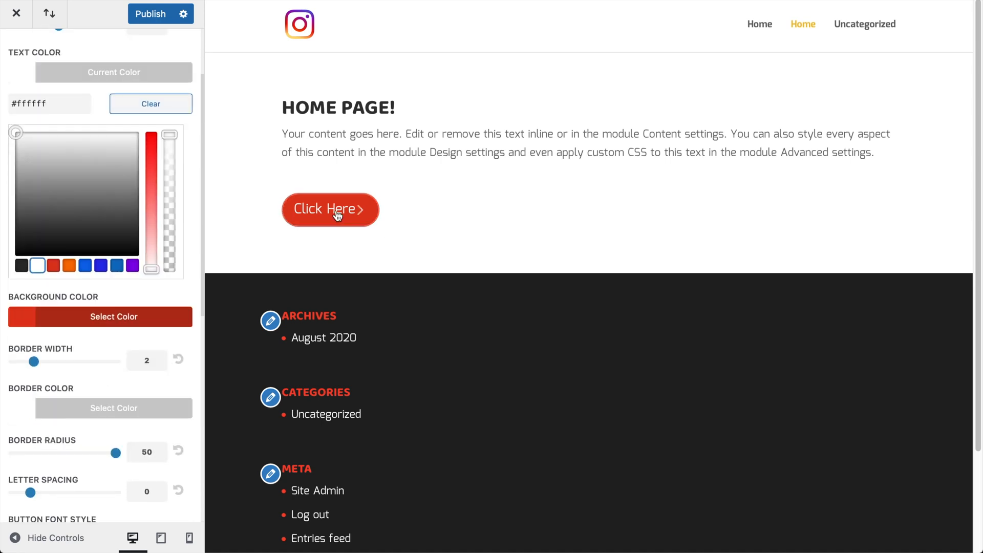
mouse_move(331, 206)
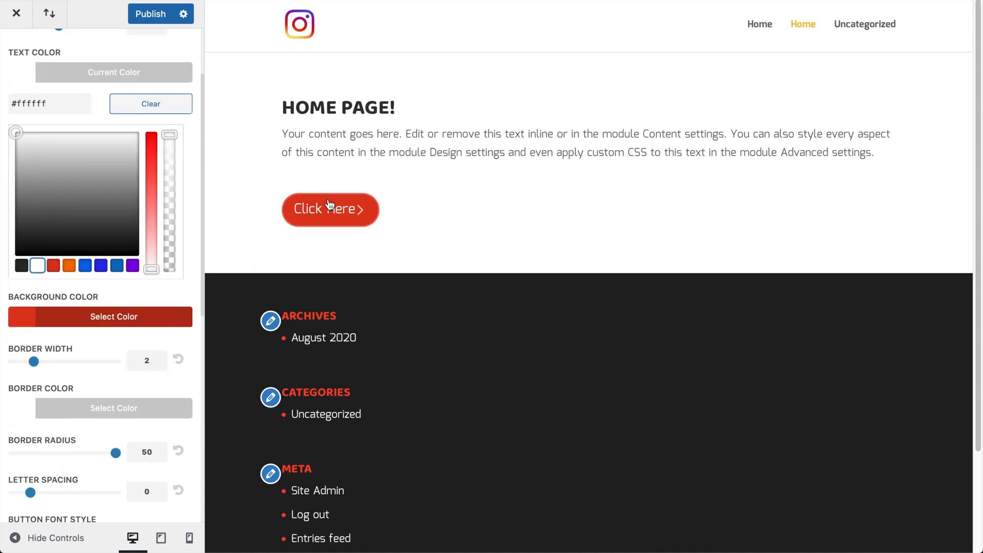
scroll(down, 3)
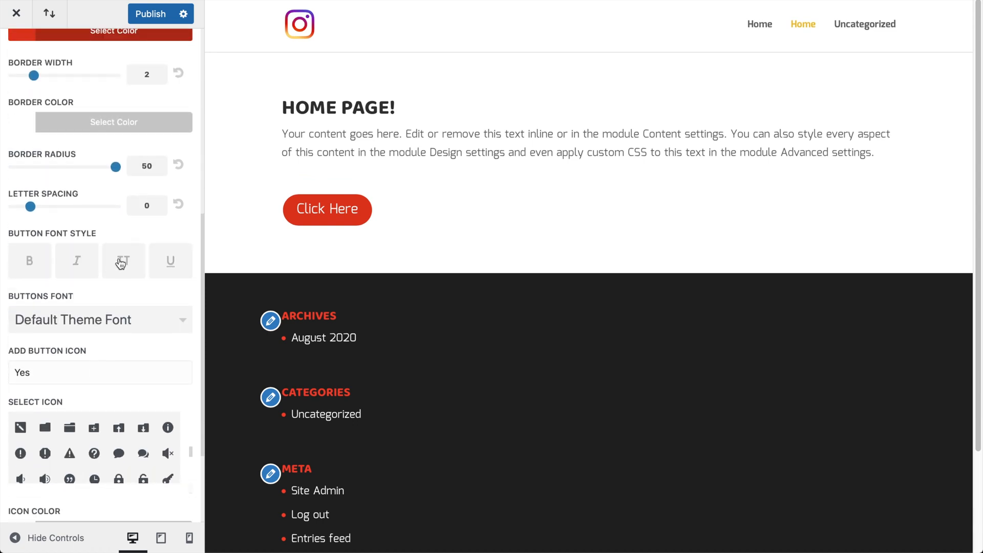
Make the button text uppercase, choose the camera icon, and publish
click(124, 261)
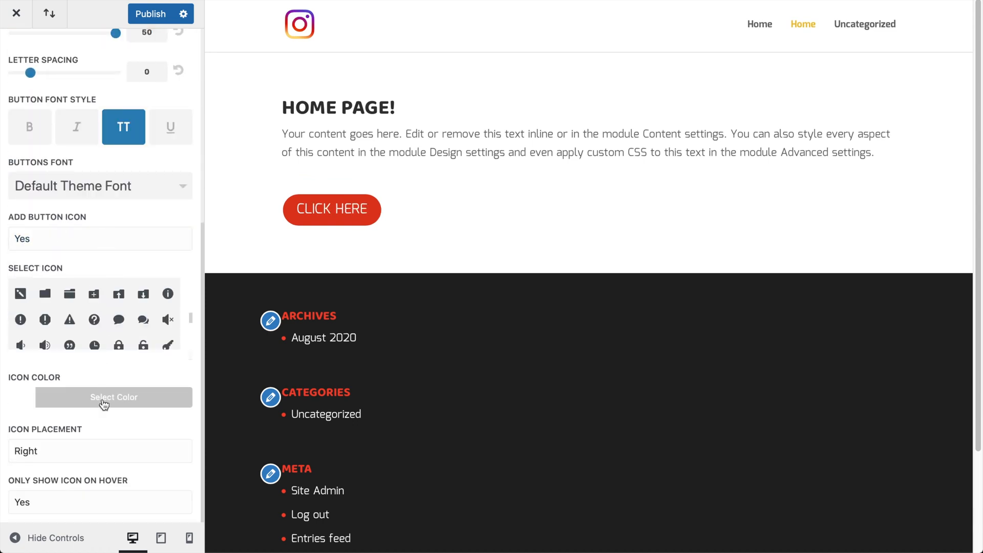
scroll(down, 3)
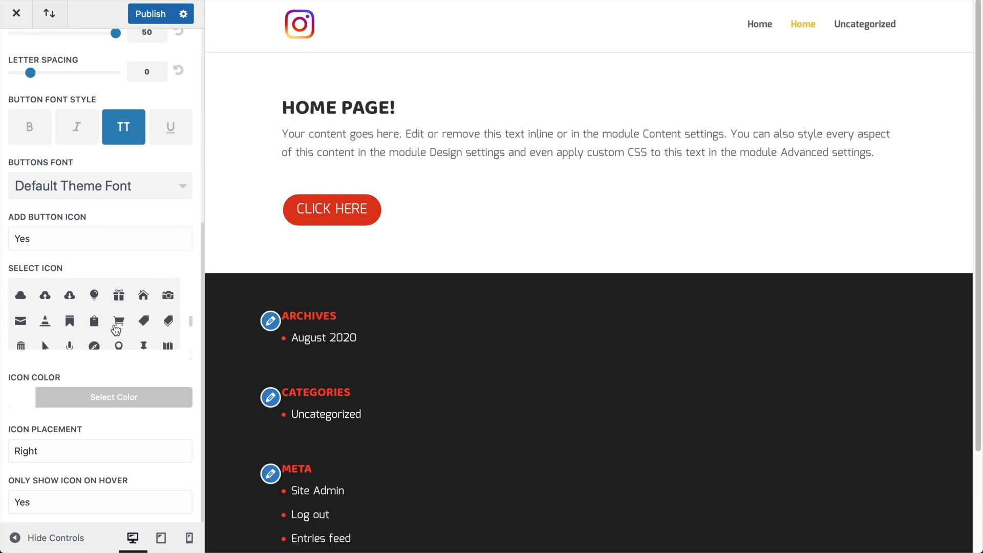
click(167, 295)
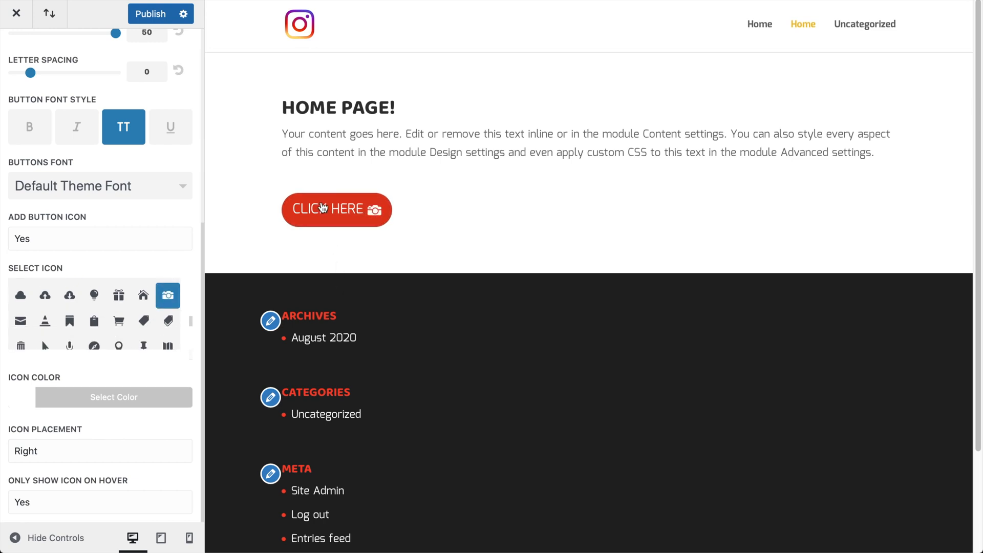
mouse_move(313, 80)
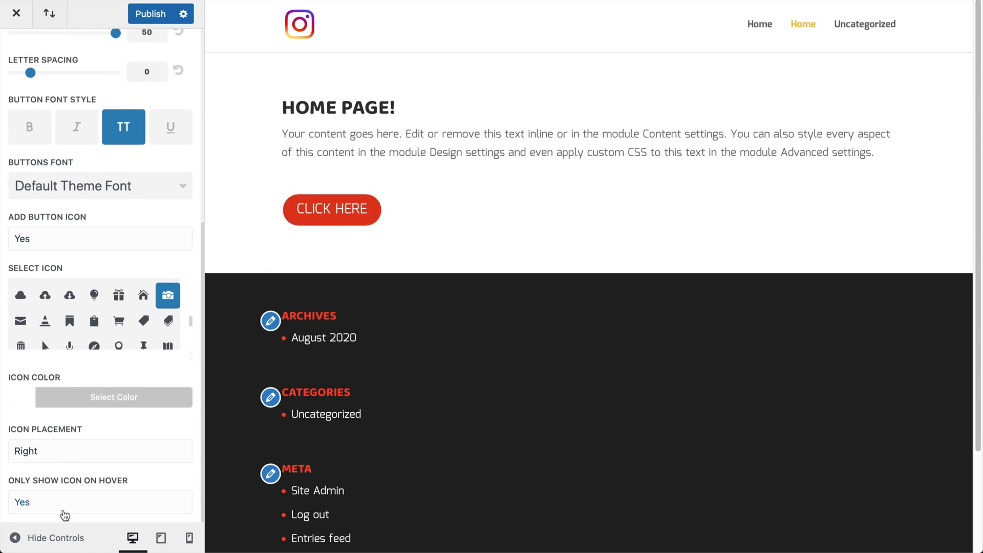
mouse_move(357, 217)
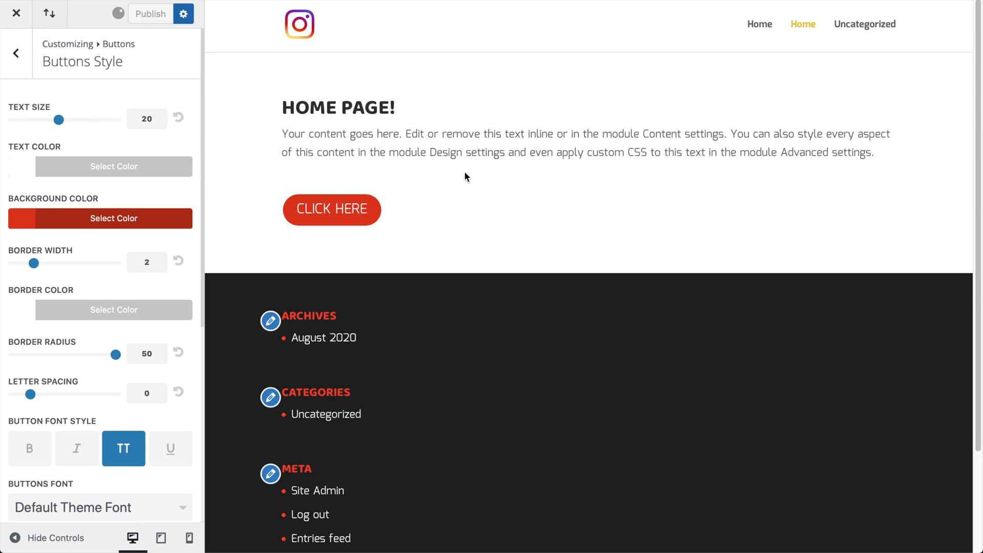
click(150, 14)
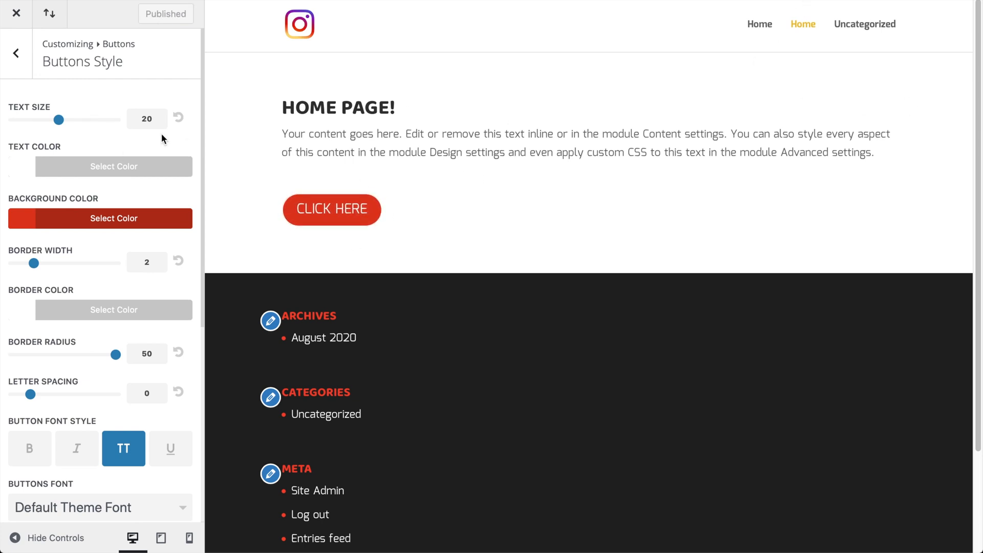
Set a translucent red hover background (rgba 224,57,31) in Buttons Hover Style
click(15, 52)
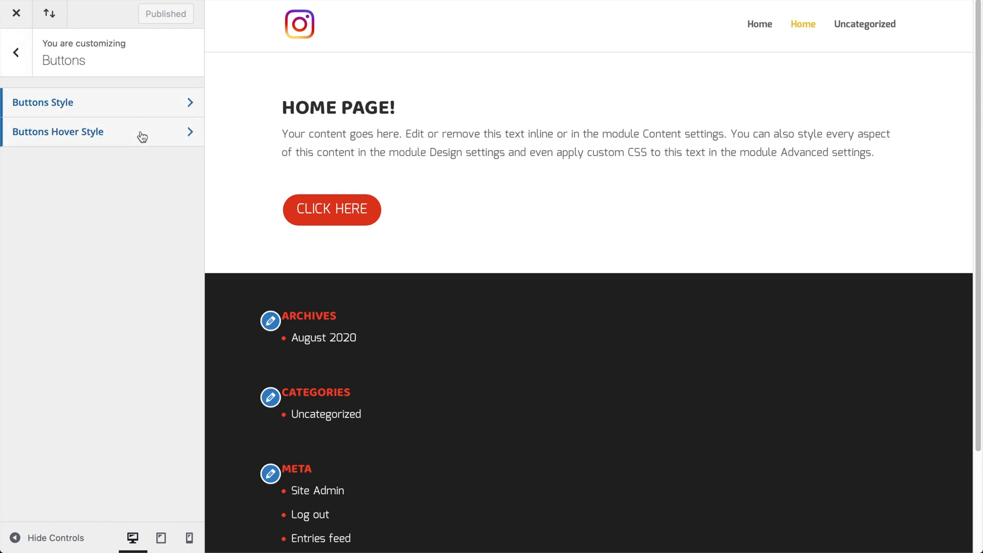
click(58, 132)
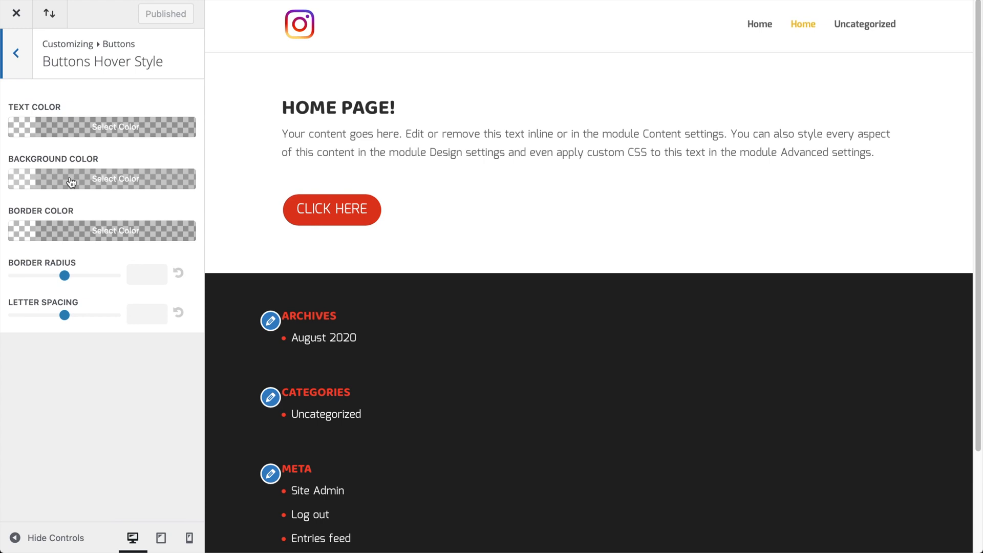
click(115, 179)
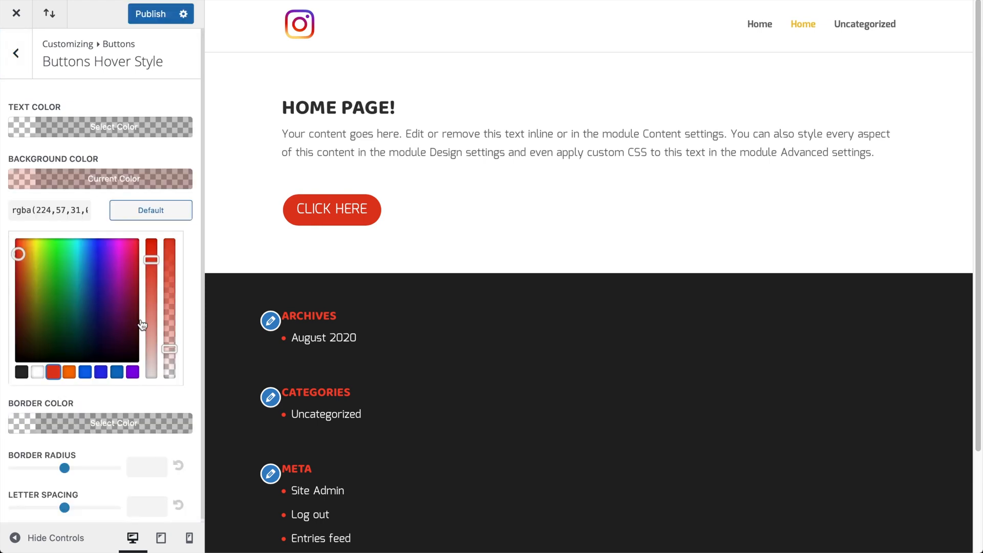
drag(169, 348, 169, 251)
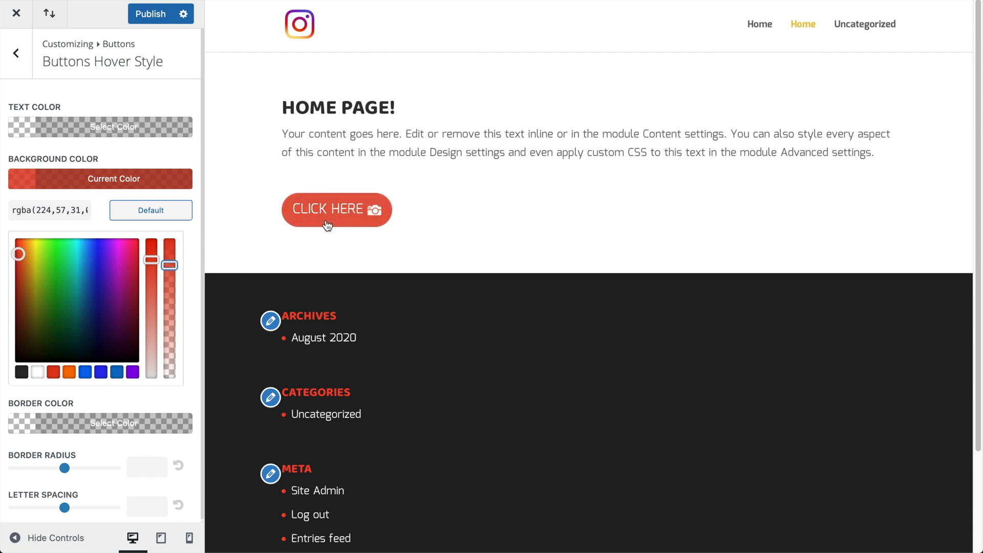
mouse_move(59, 77)
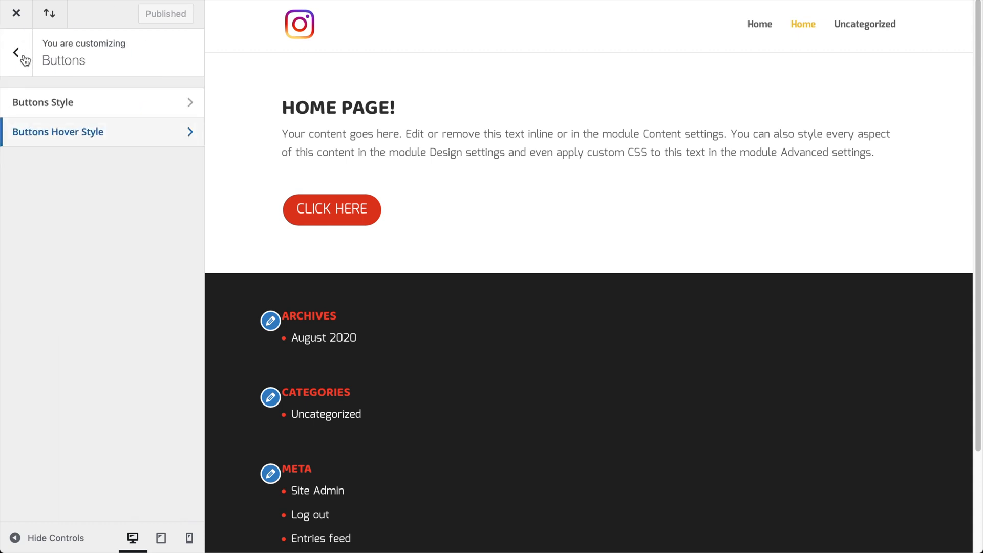
Review the Mobile Styles tablet and phone settings and the Default color scheme
click(16, 52)
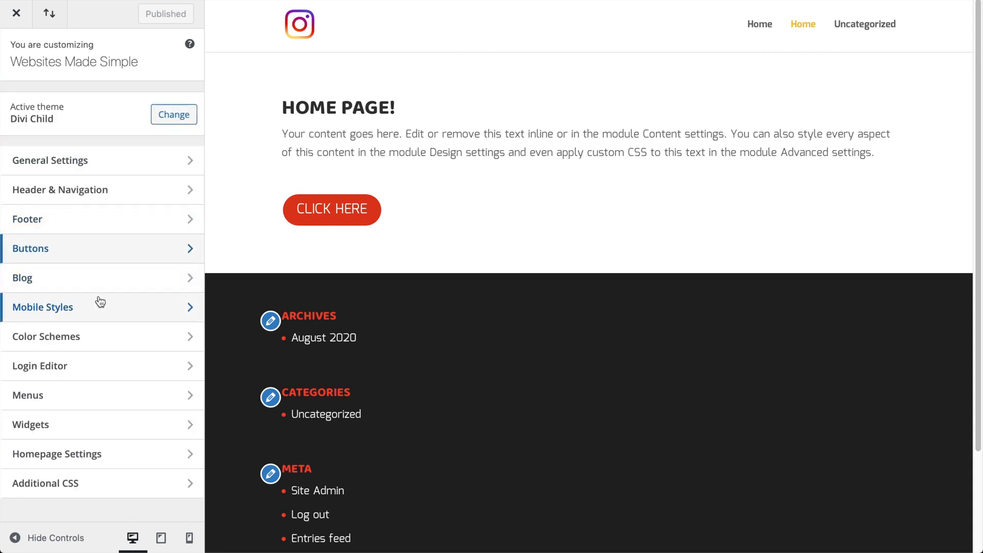
click(43, 307)
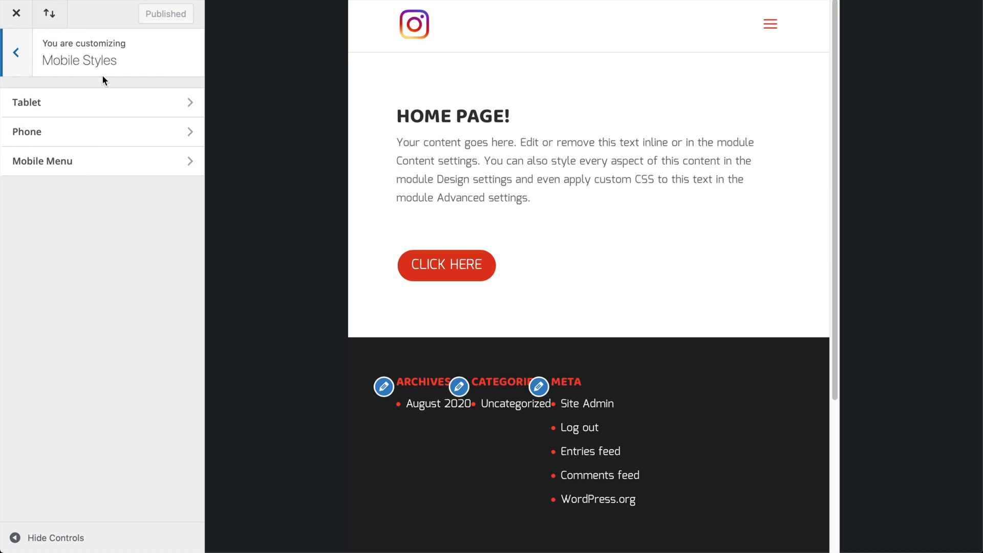
click(27, 102)
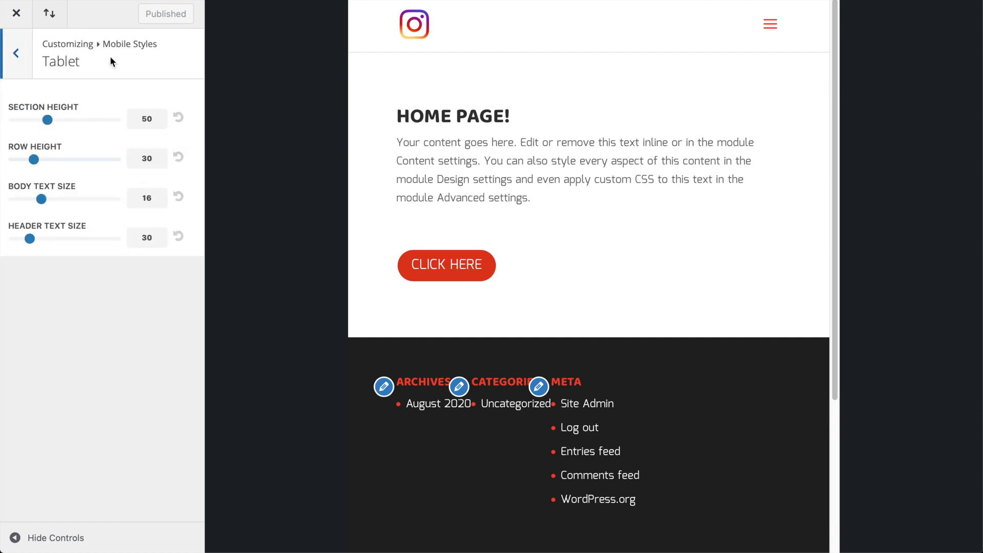
click(20, 53)
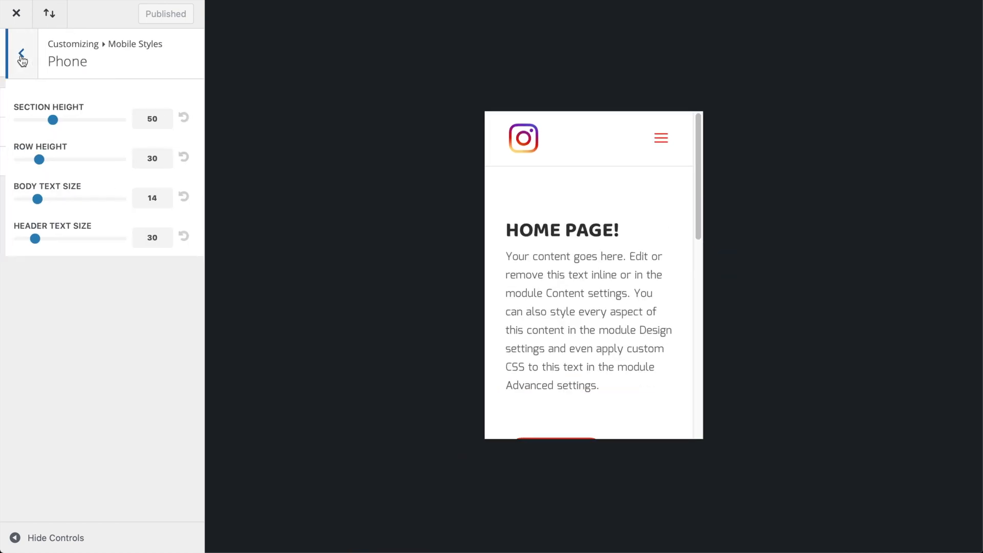
click(21, 54)
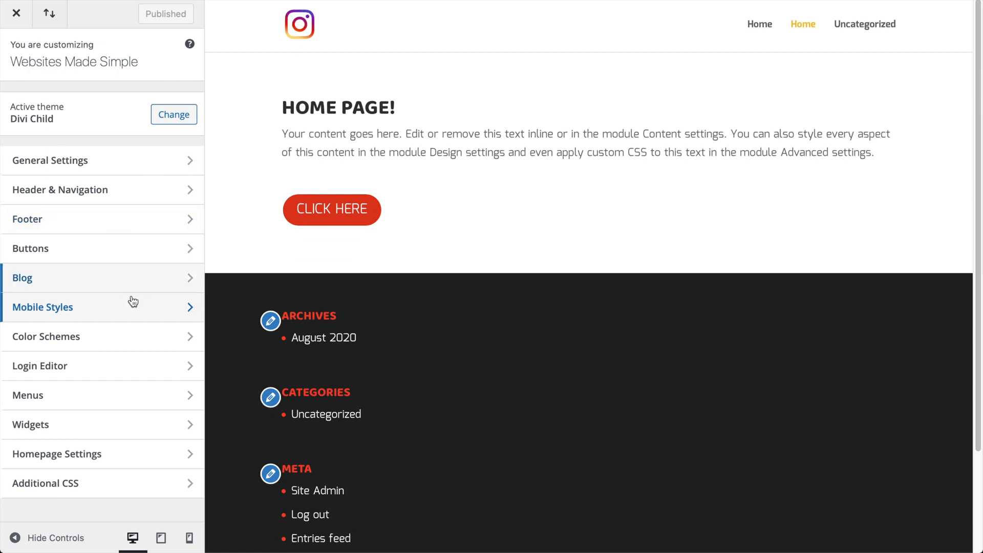
click(46, 336)
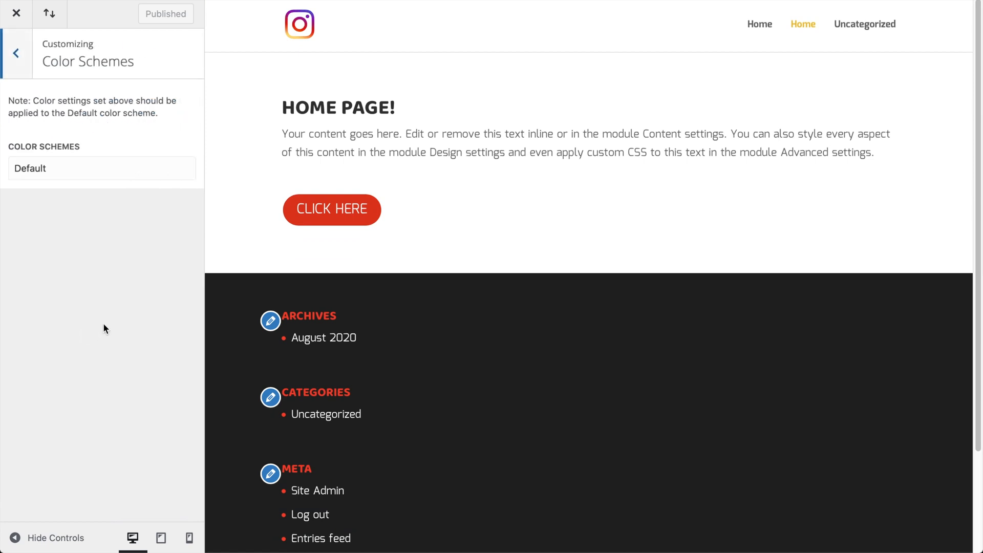
click(16, 52)
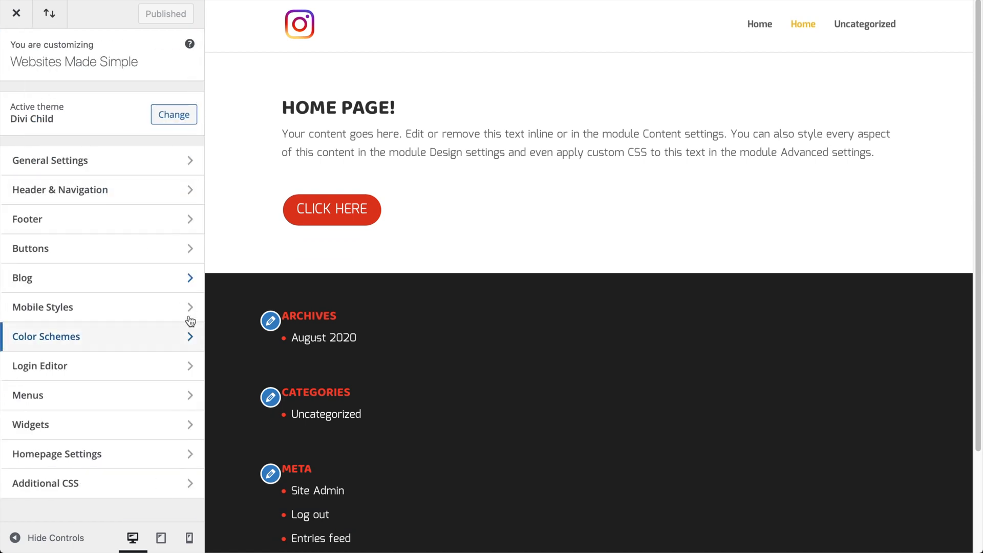
mouse_move(49, 367)
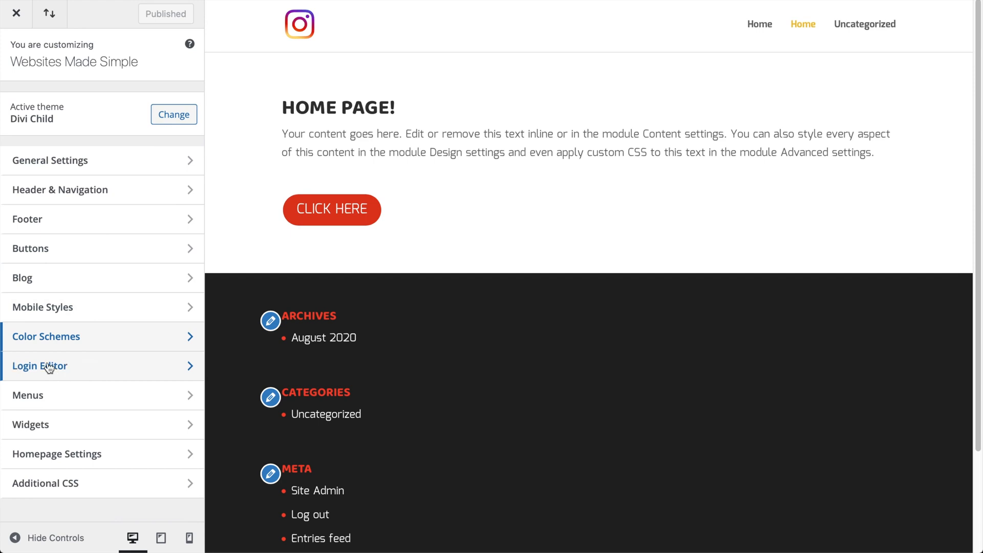
mouse_move(83, 370)
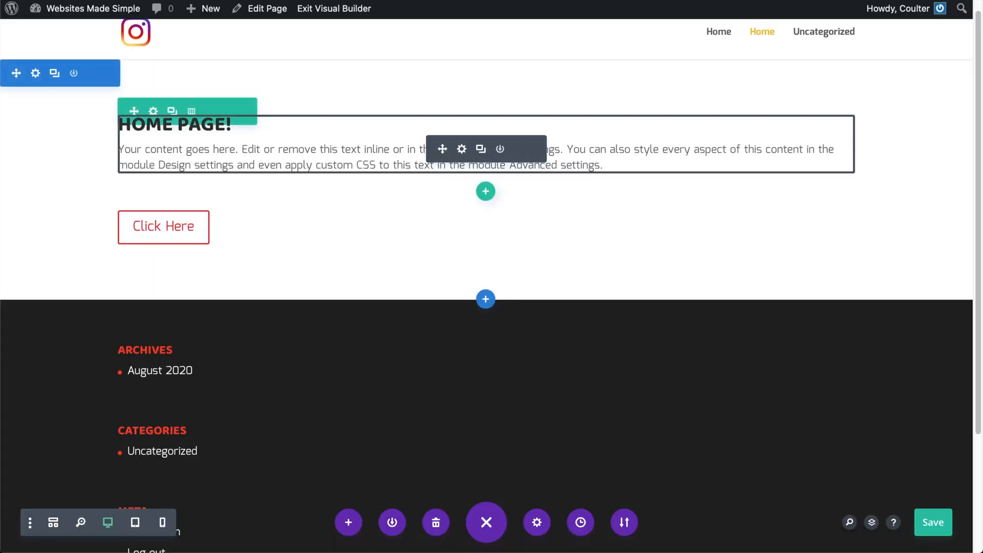
mouse_move(635, 176)
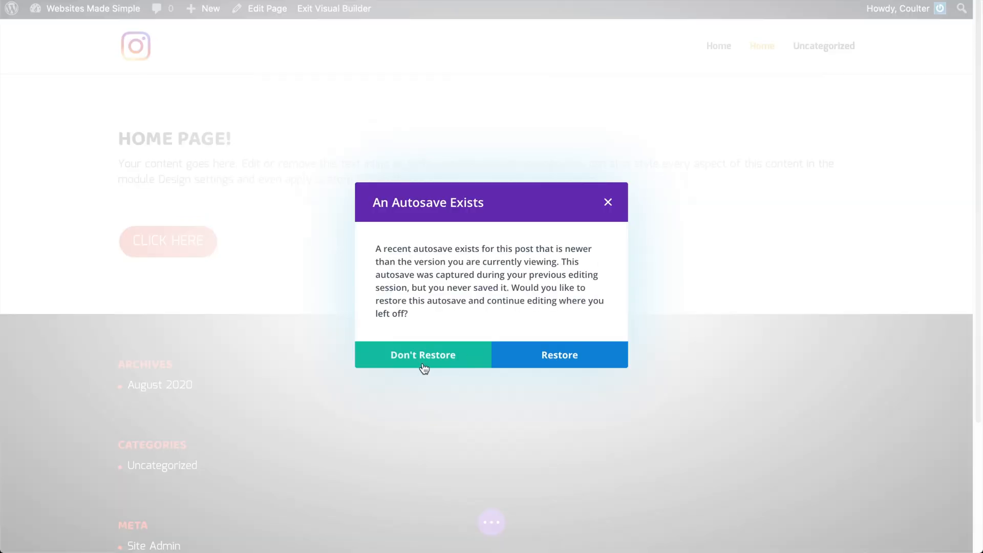
Discard the autosave and turn the text module's opening placeholder sentence into a link
click(423, 355)
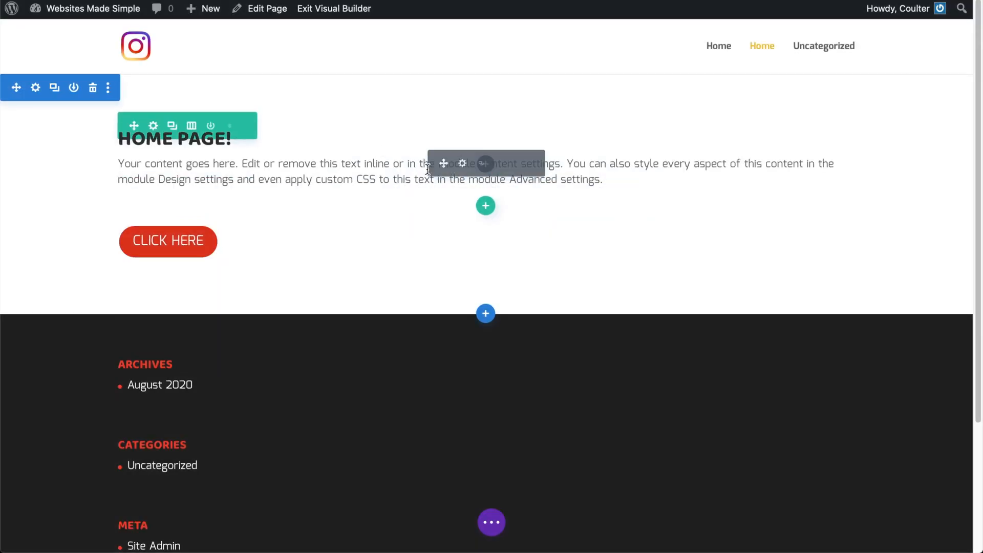
click(462, 163)
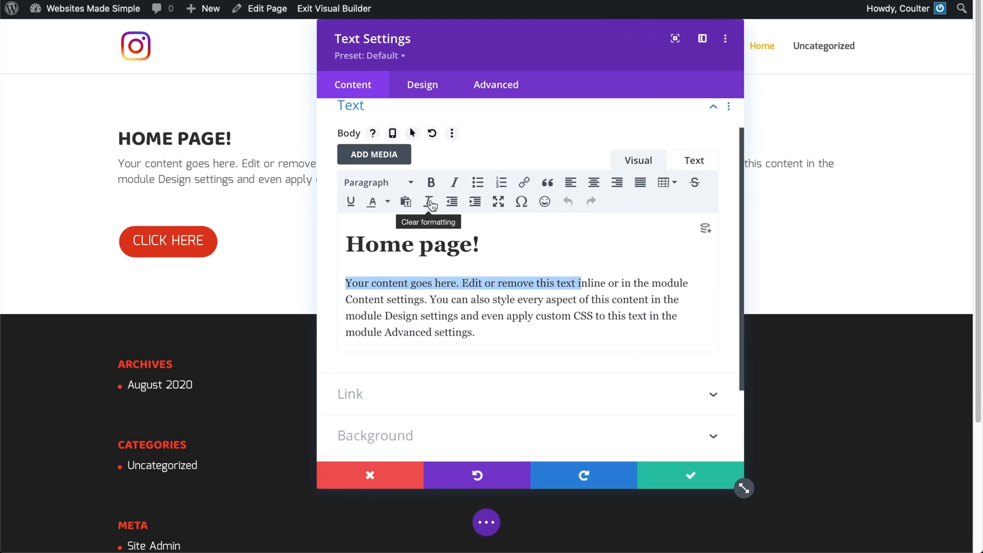
mouse_move(523, 183)
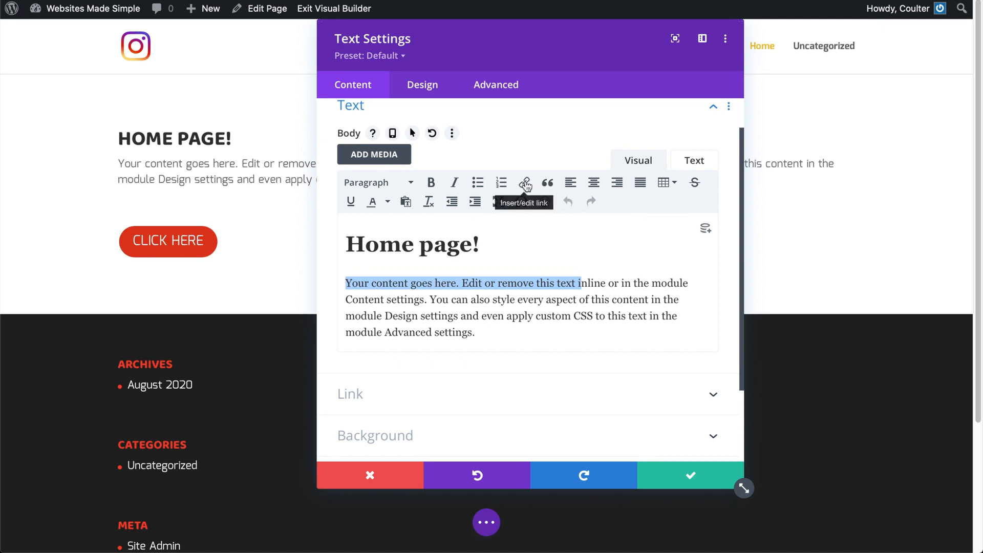
click(524, 182)
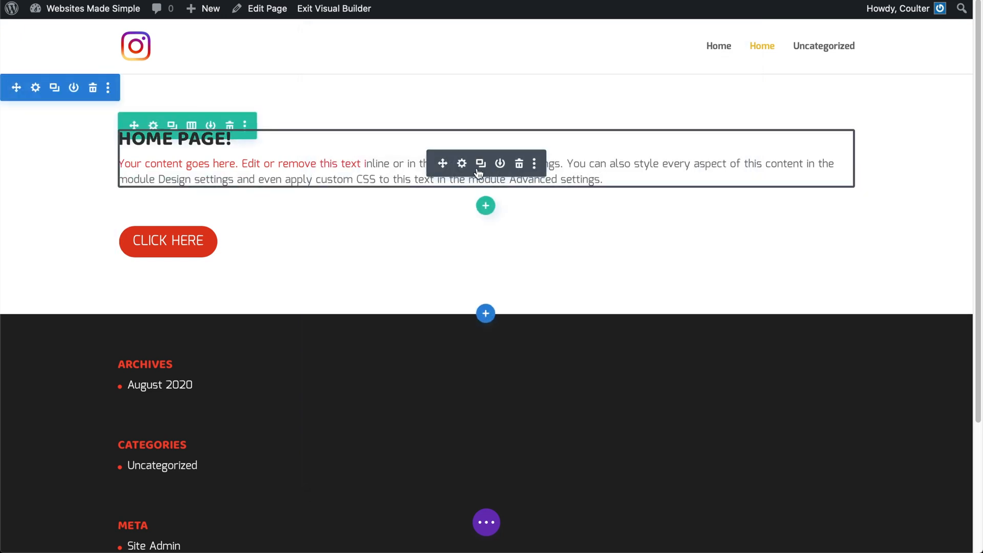
mouse_move(463, 164)
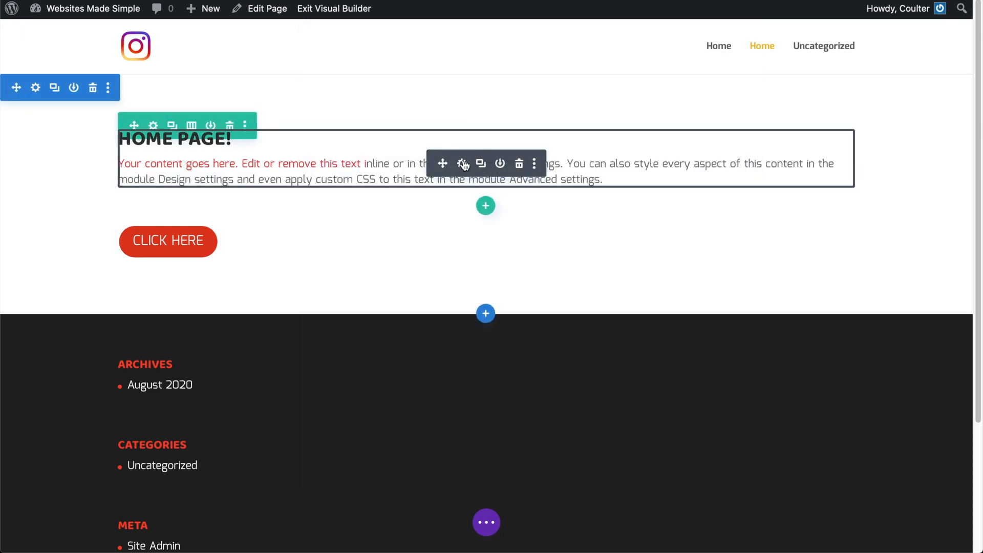
Add a bulleted list with items Test1 and Test2 below the paragraph in the text module
click(463, 164)
text(Test)
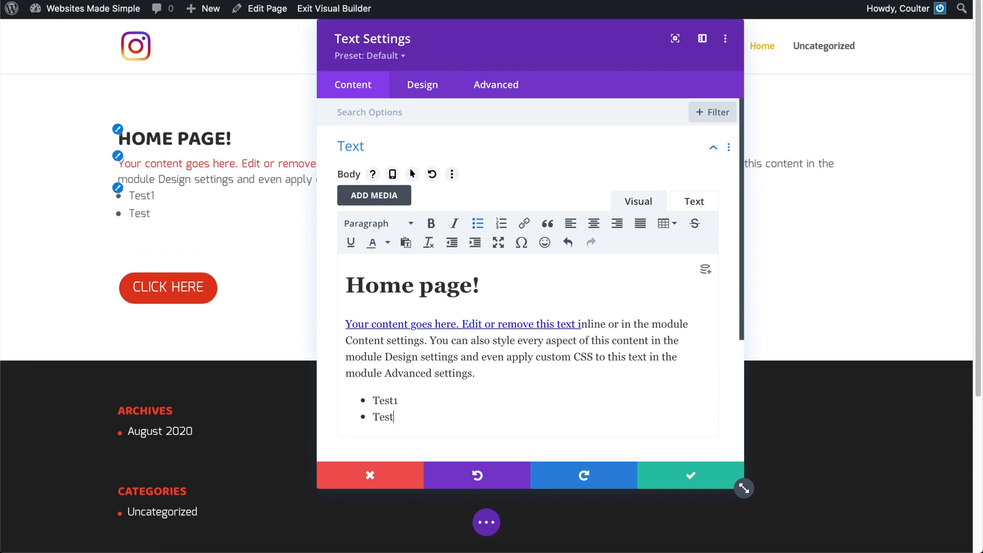
text(2)
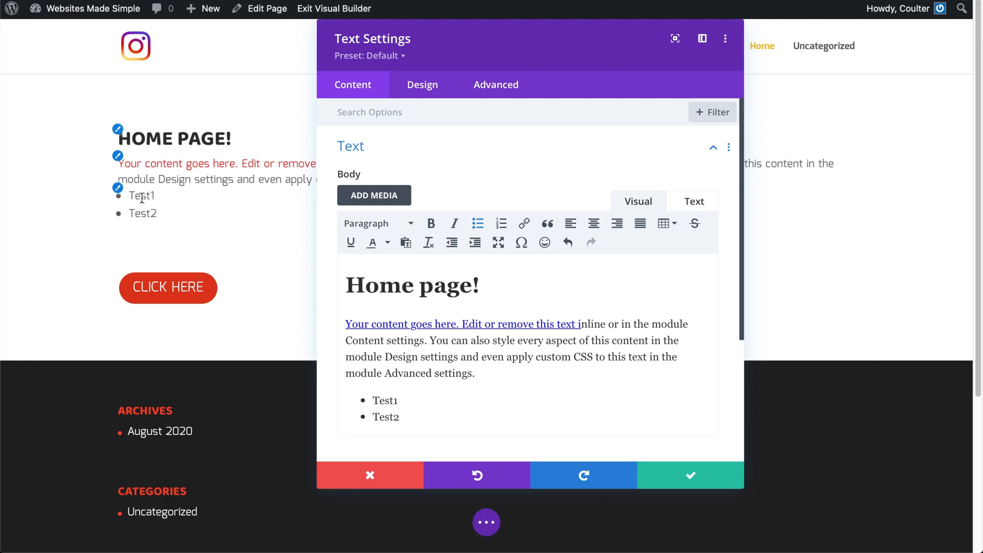
click(689, 474)
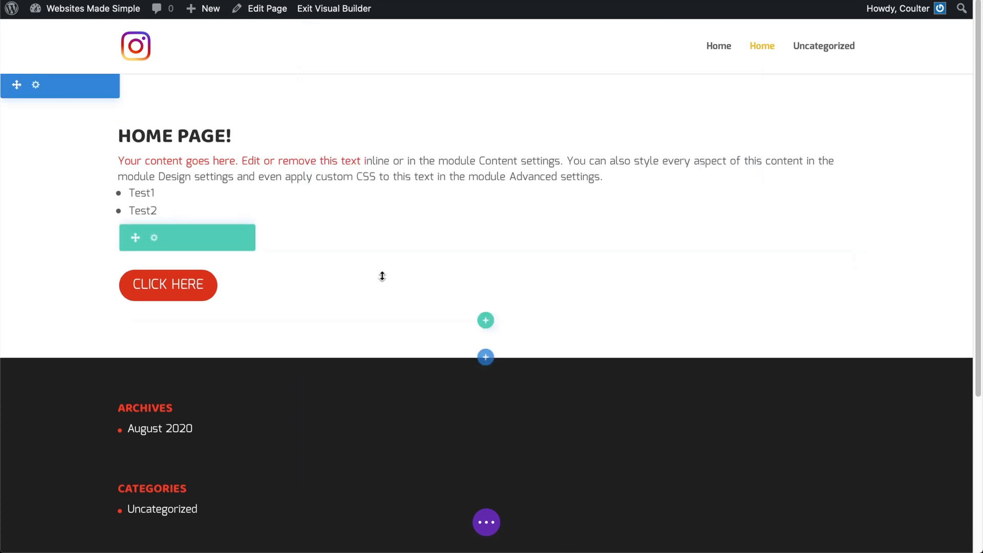
scroll(down, 3)
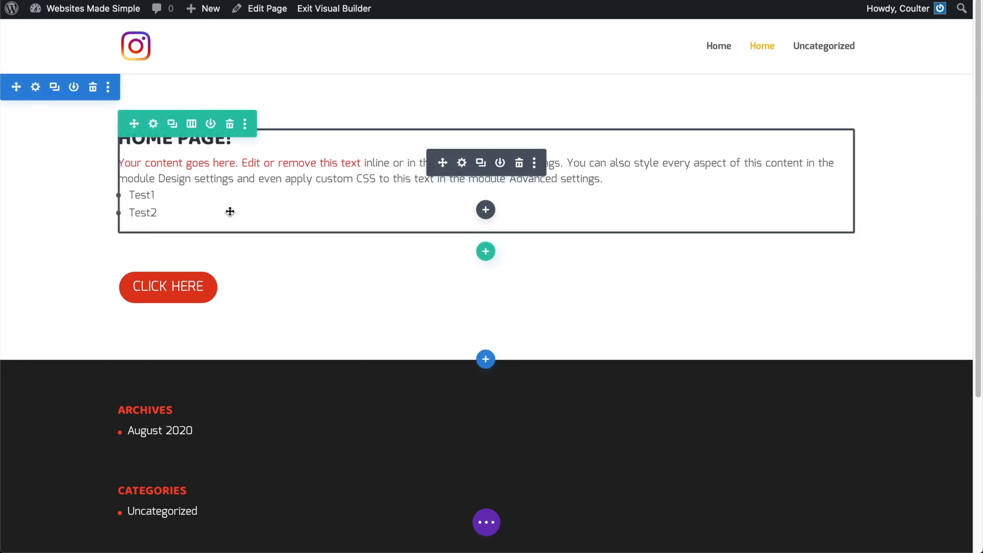
Review the Design > Text unordered list styling options of the text module
click(461, 162)
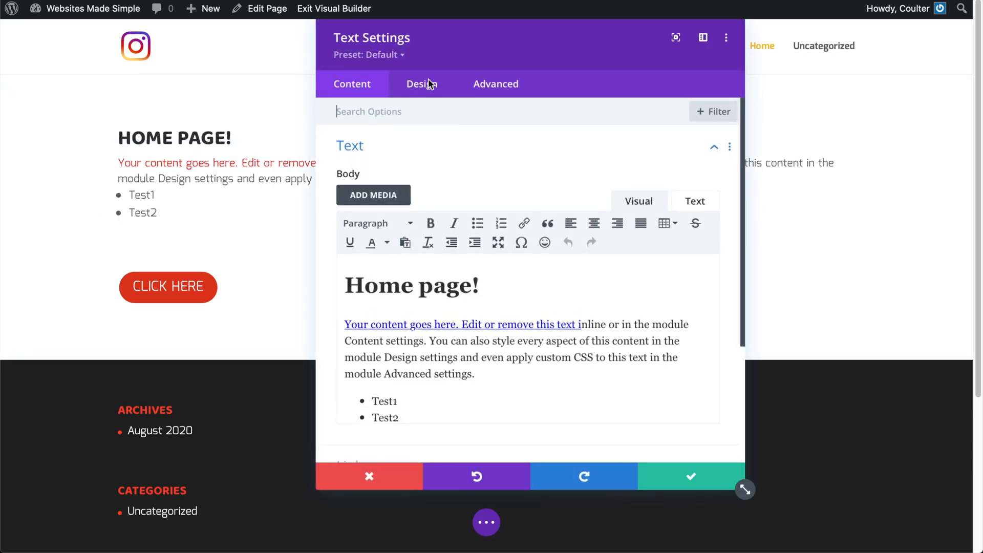
click(421, 84)
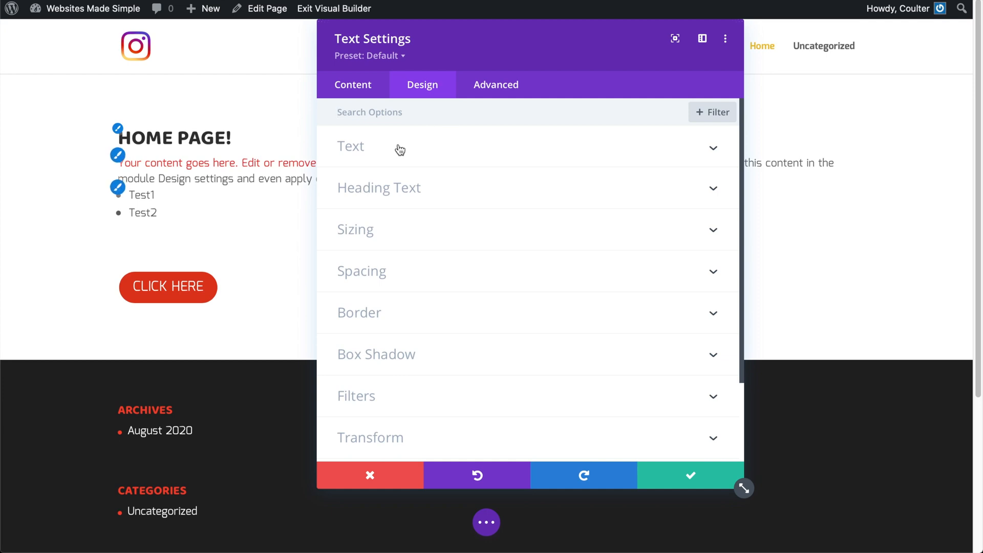
click(351, 146)
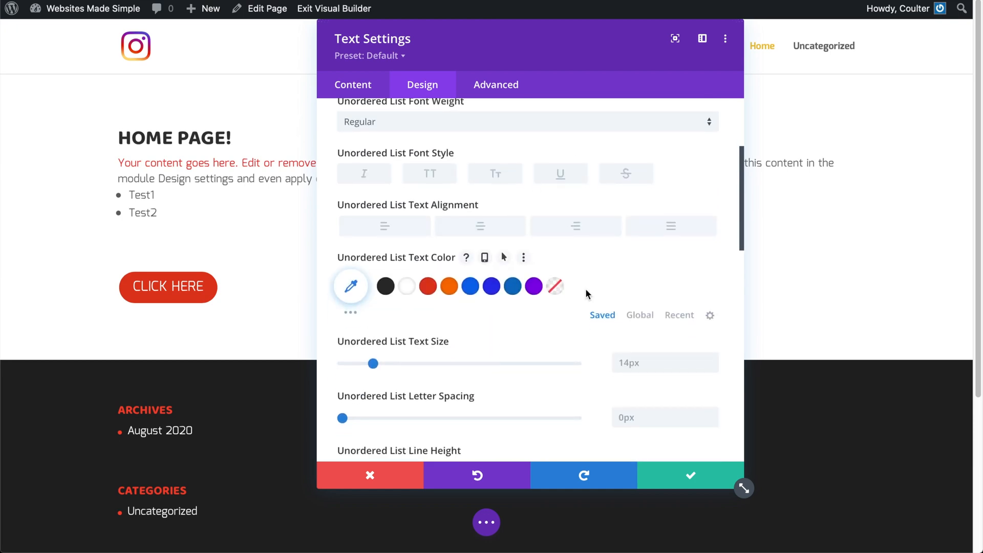
scroll(down, 3)
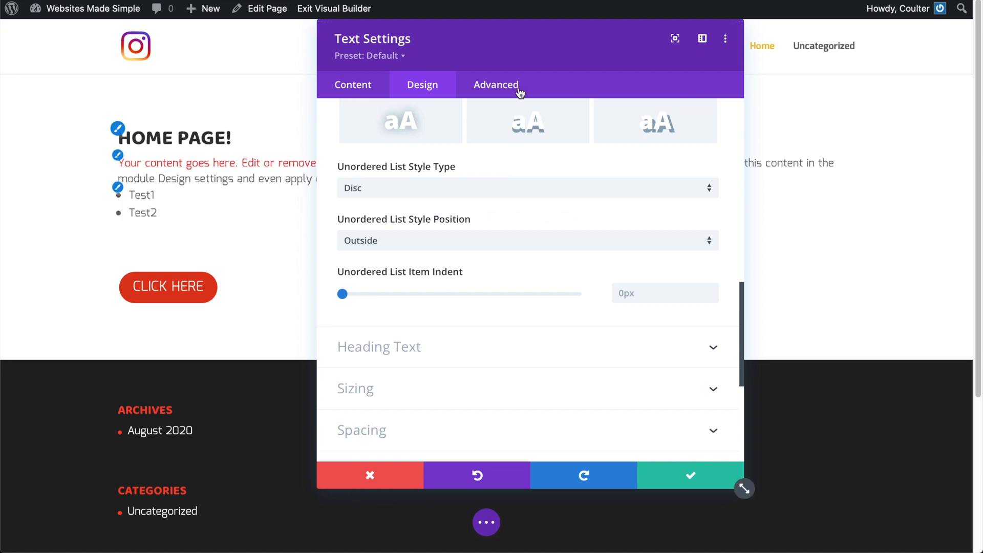
click(496, 85)
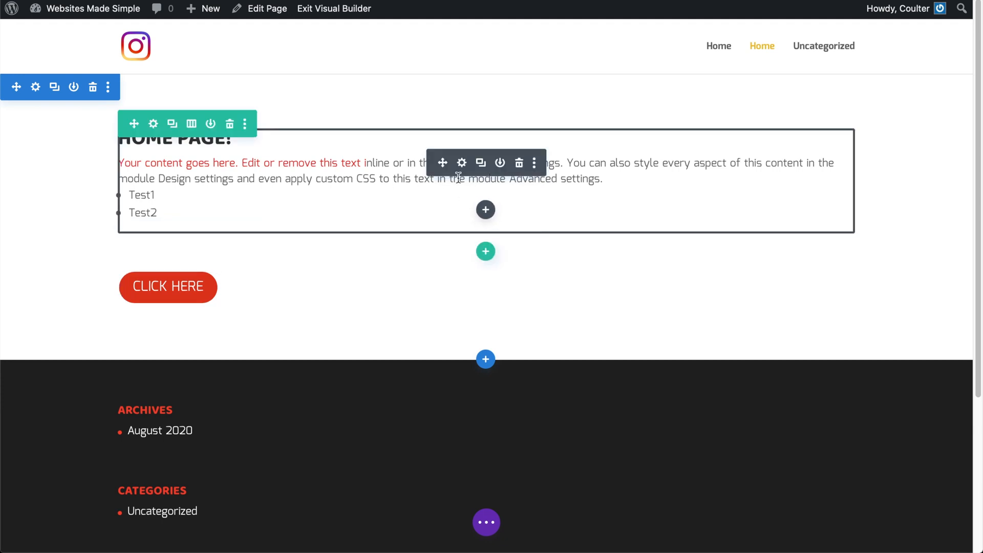
Add a Heading 2 line and an H3 line 'This is an H3' at the end of the text module
click(461, 163)
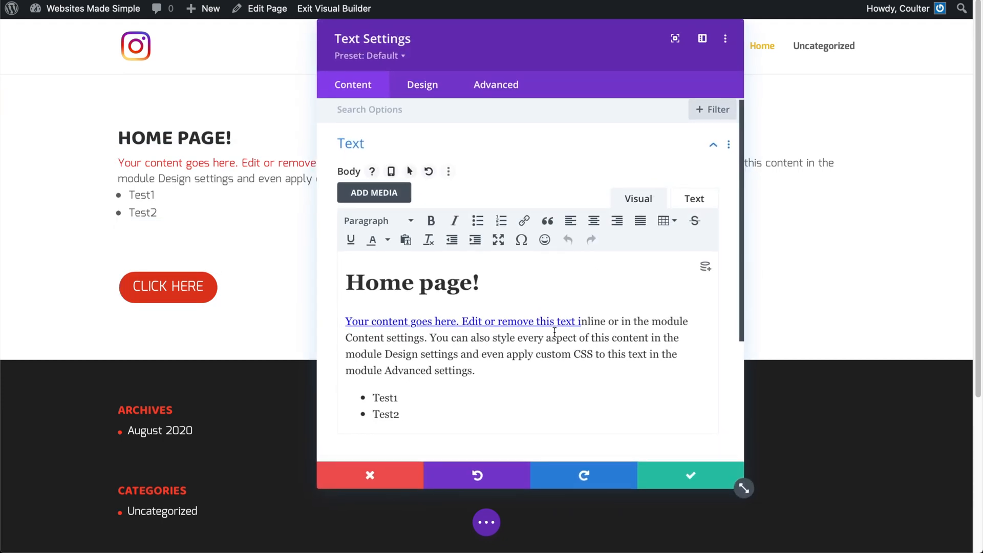
scroll(down, 3)
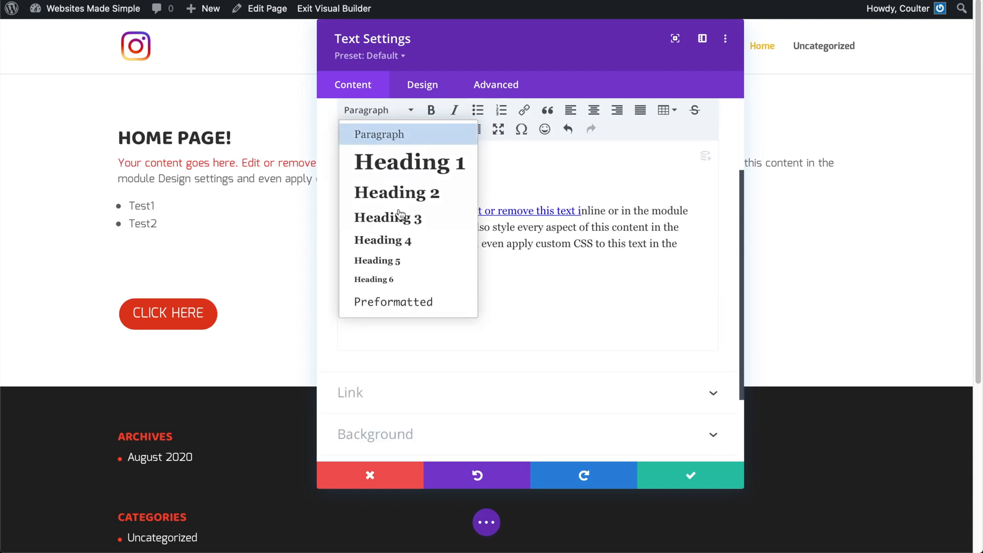
click(397, 193)
text(H2)
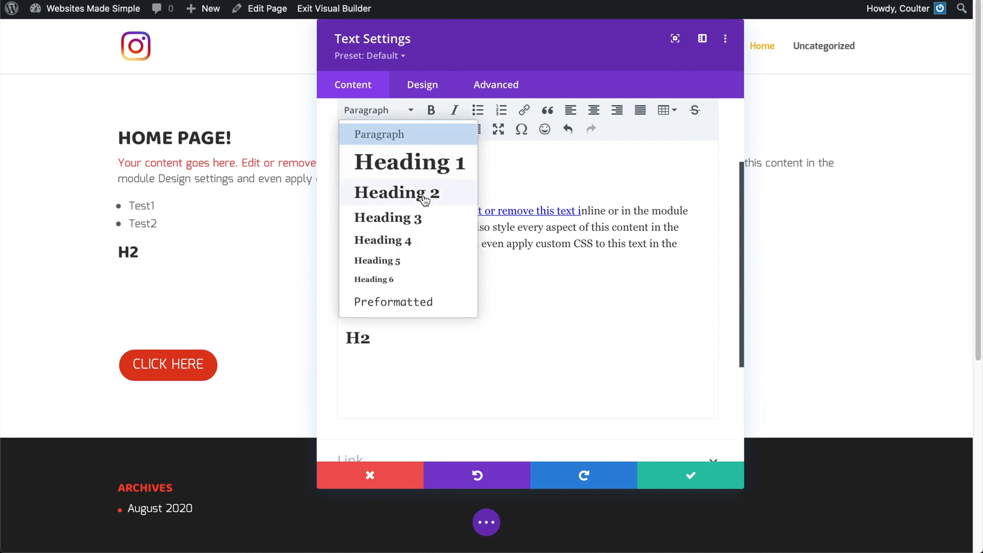
click(387, 217)
text(This is an H3)
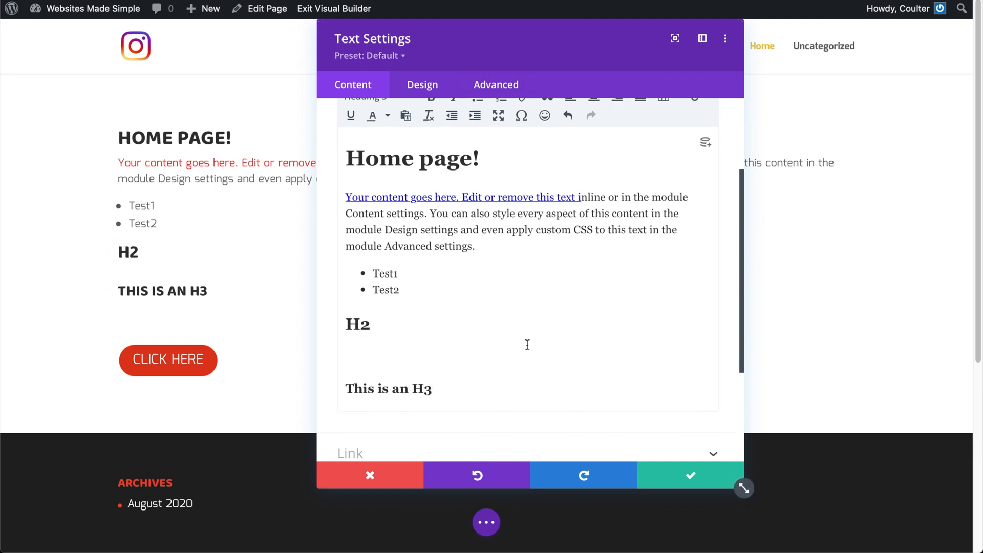
mouse_move(551, 355)
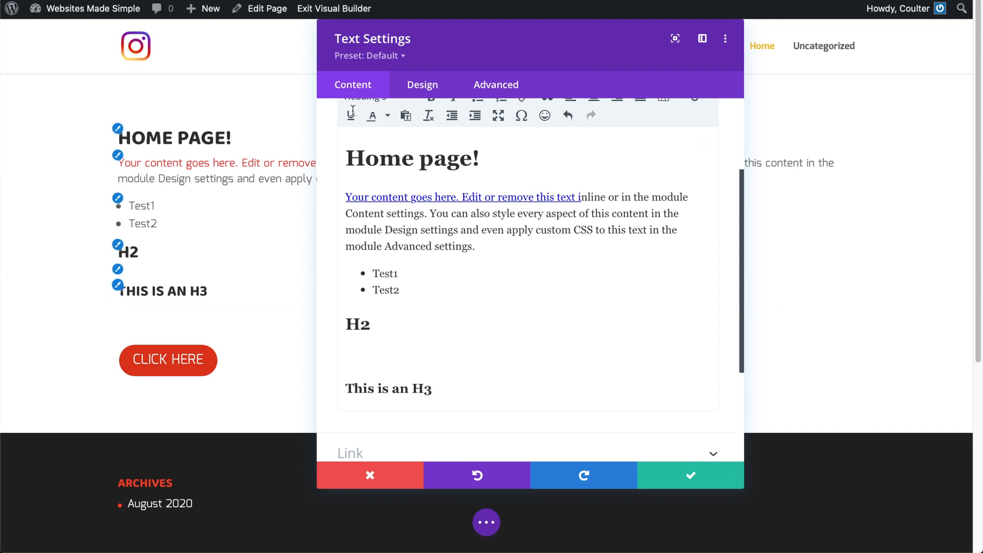
click(689, 474)
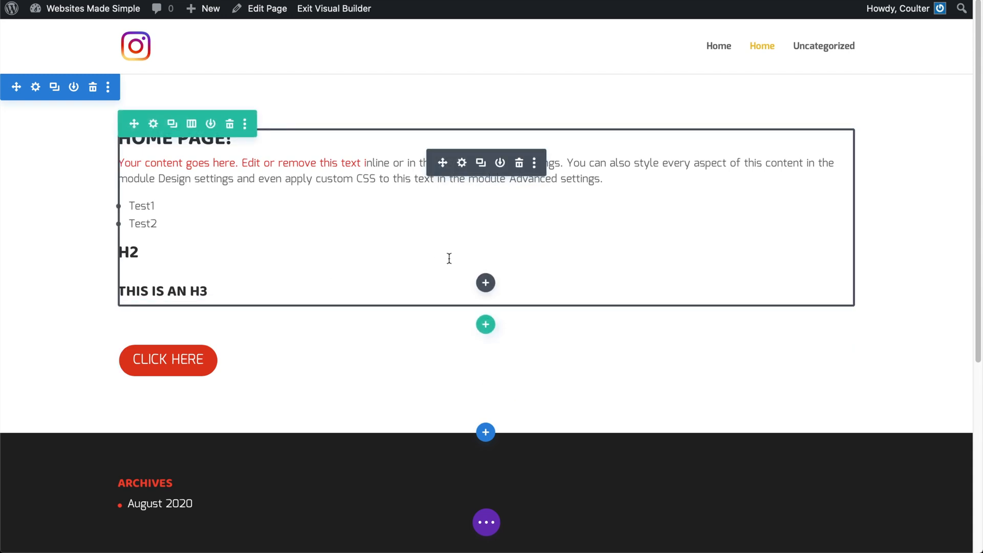
mouse_move(562, 211)
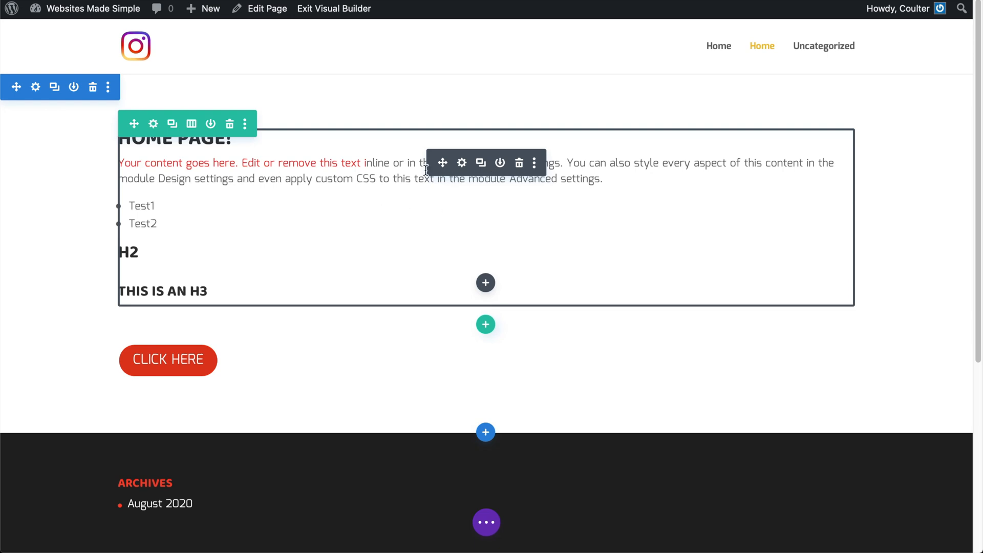
mouse_move(455, 186)
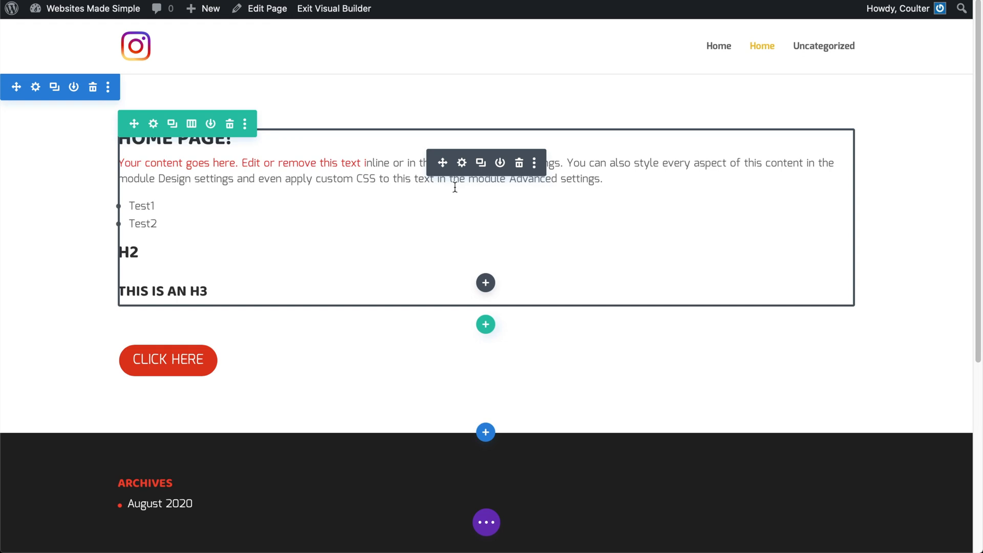
mouse_move(384, 213)
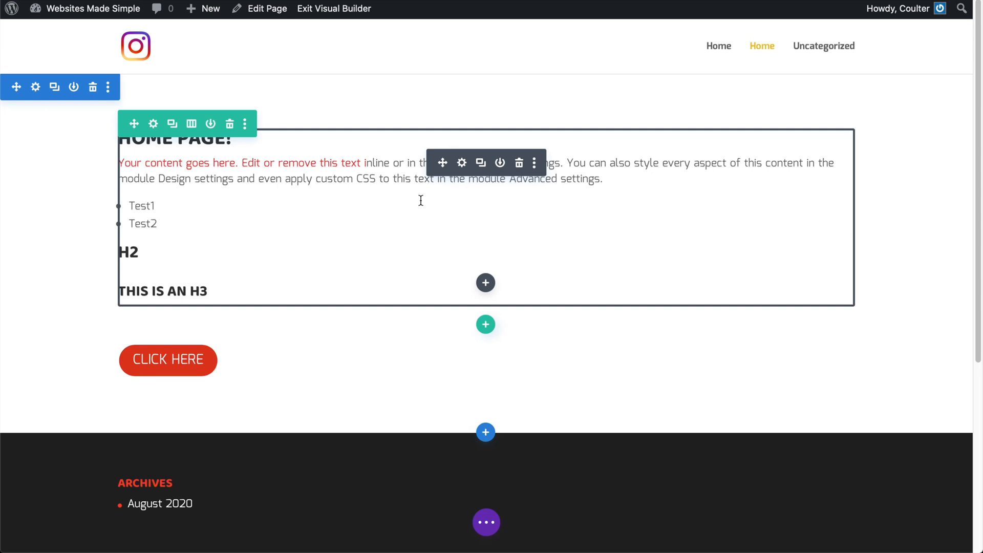
mouse_move(421, 205)
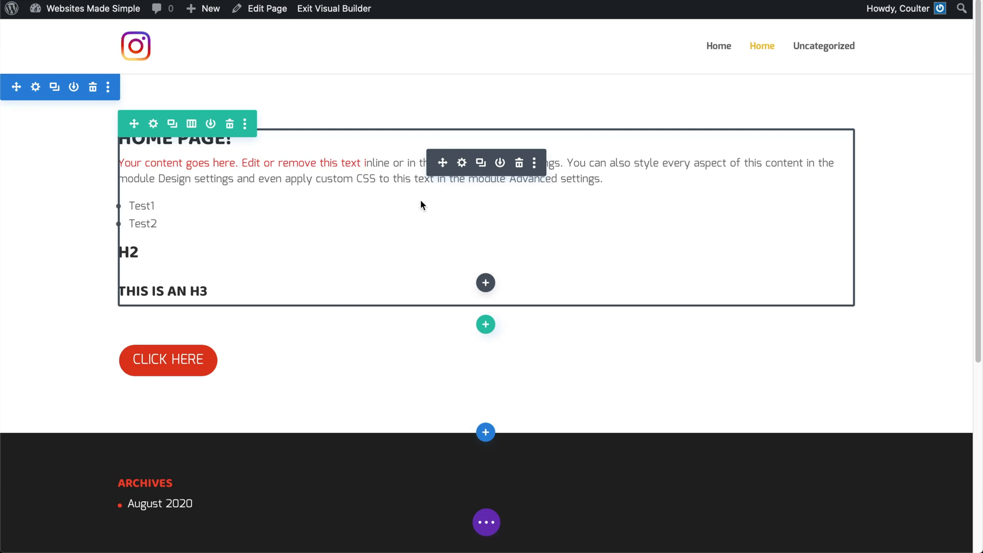
mouse_move(531, 186)
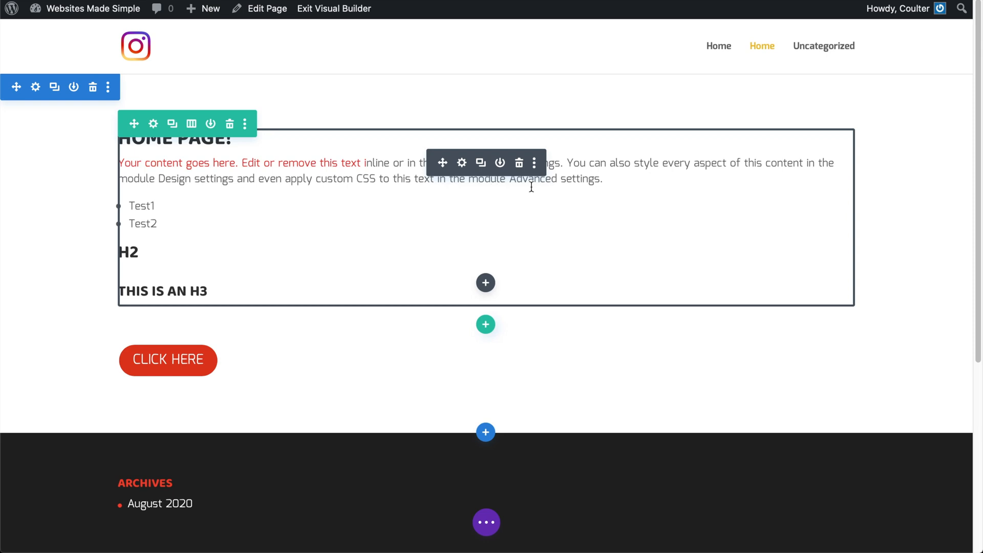